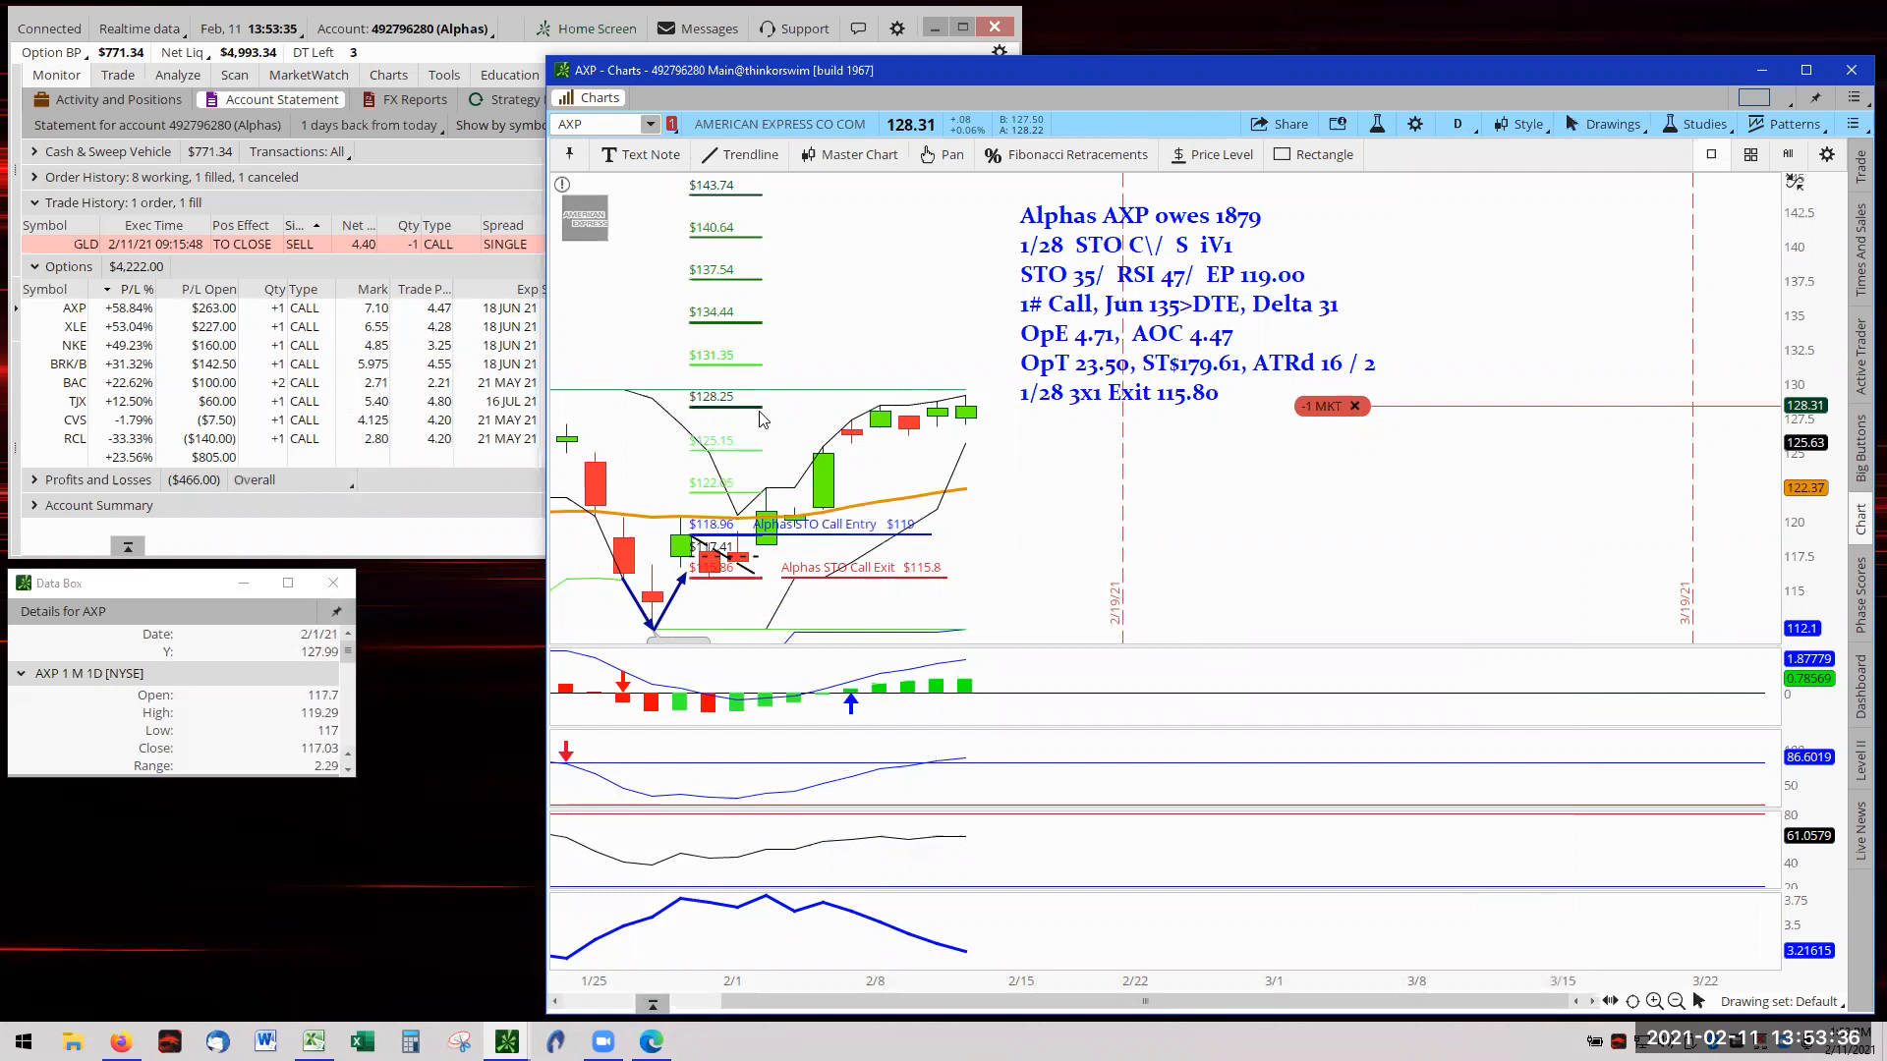
pyautogui.moveTo(762, 409)
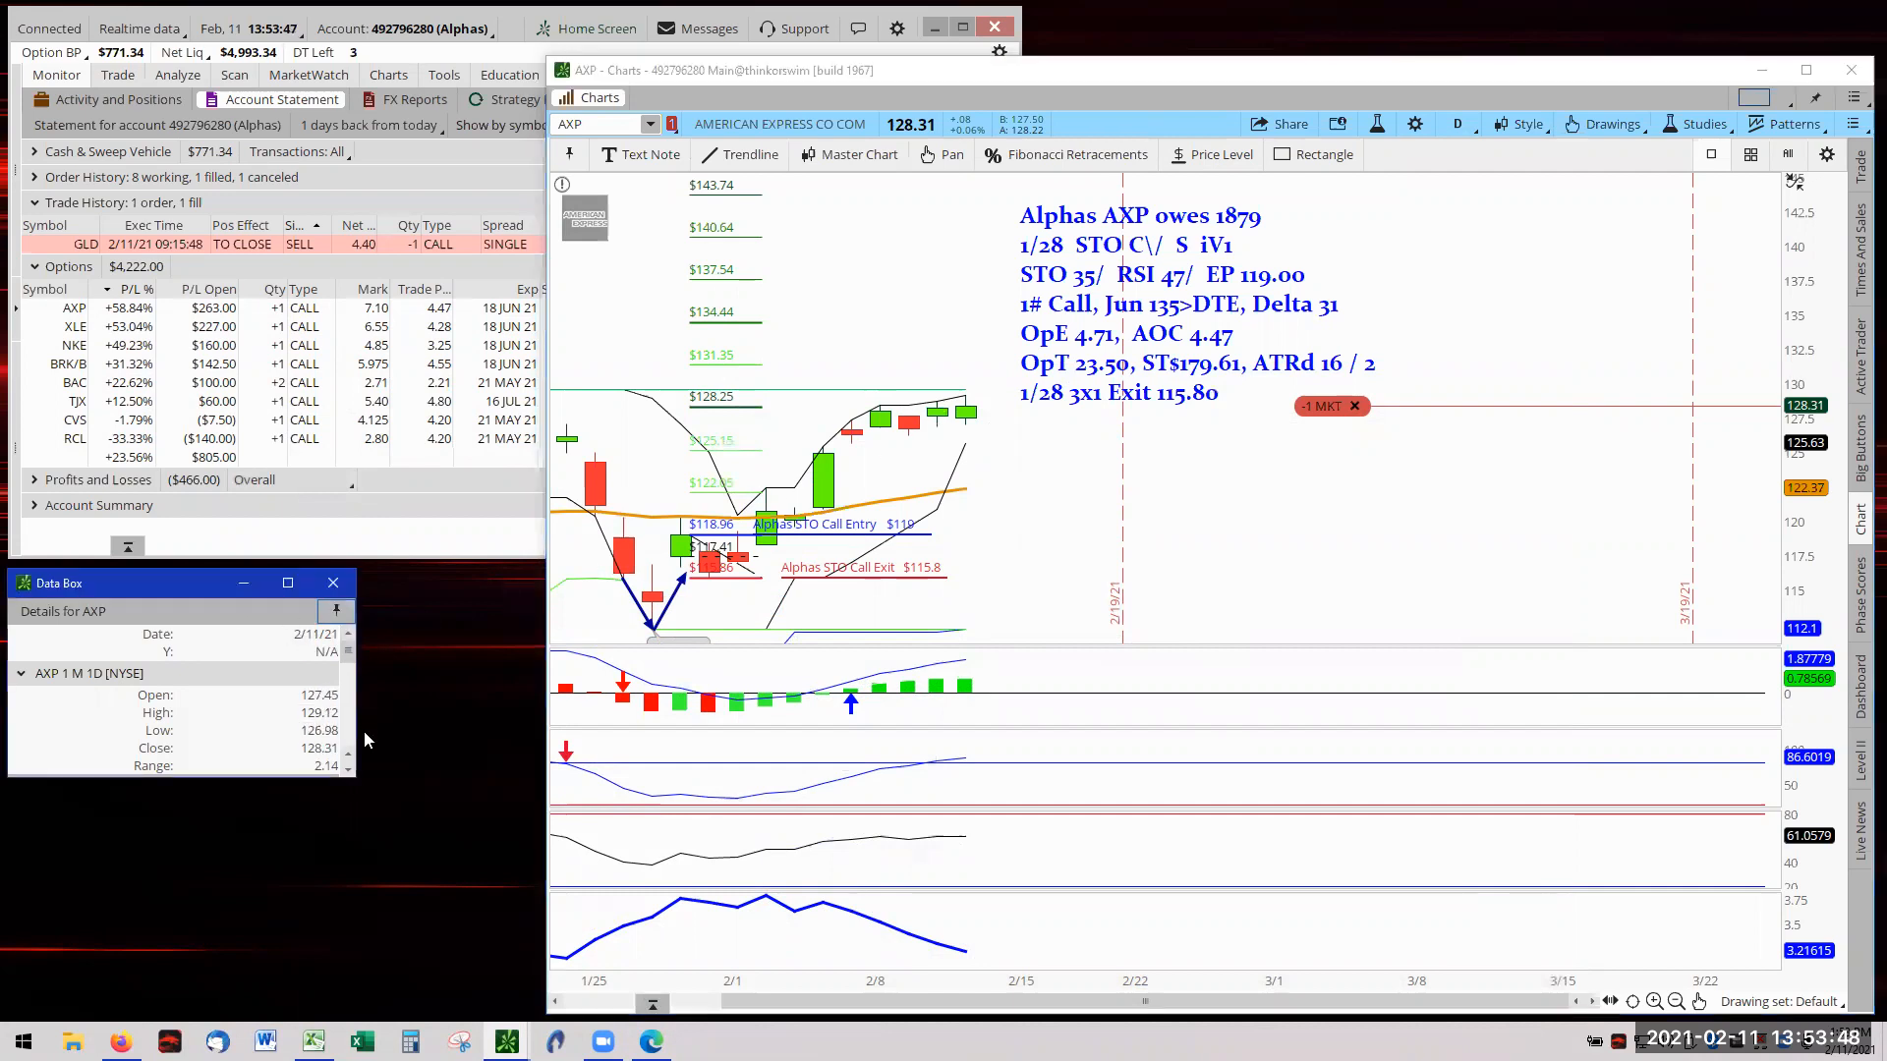
pyautogui.moveTo(965, 428)
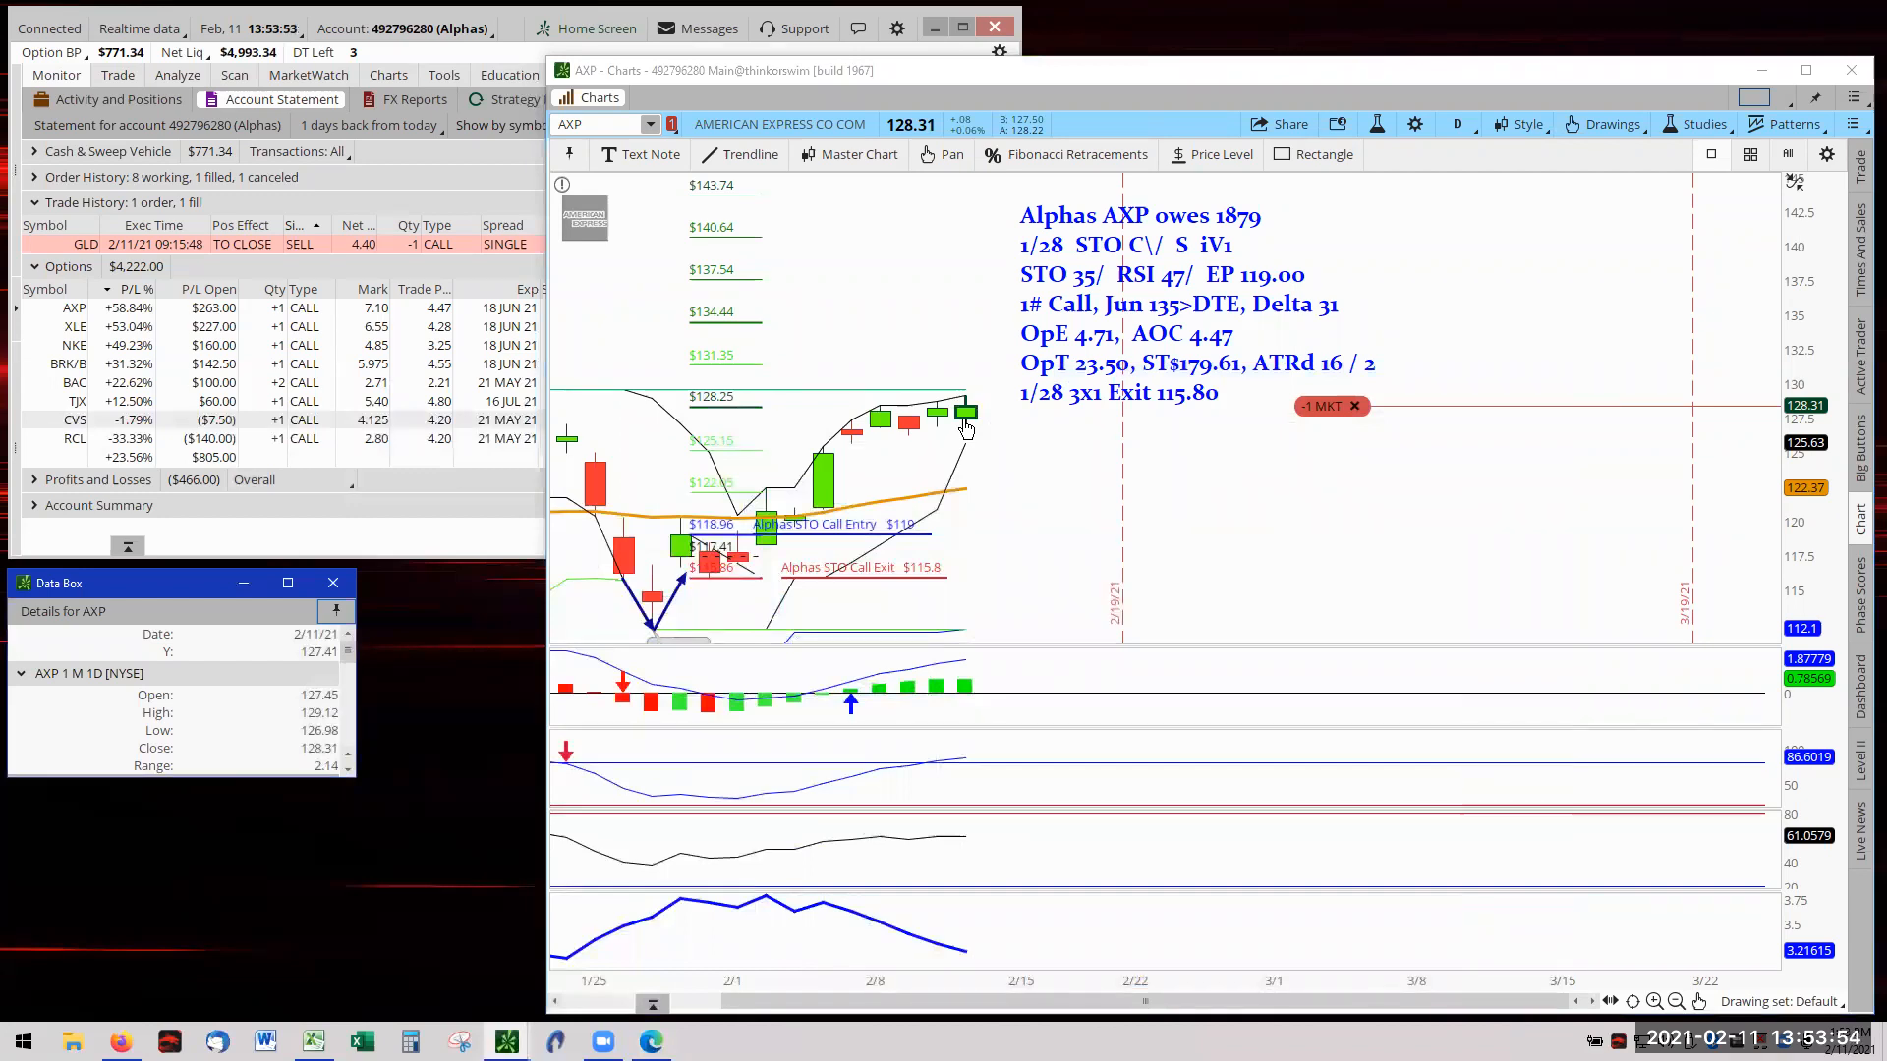
pyautogui.moveTo(954, 428)
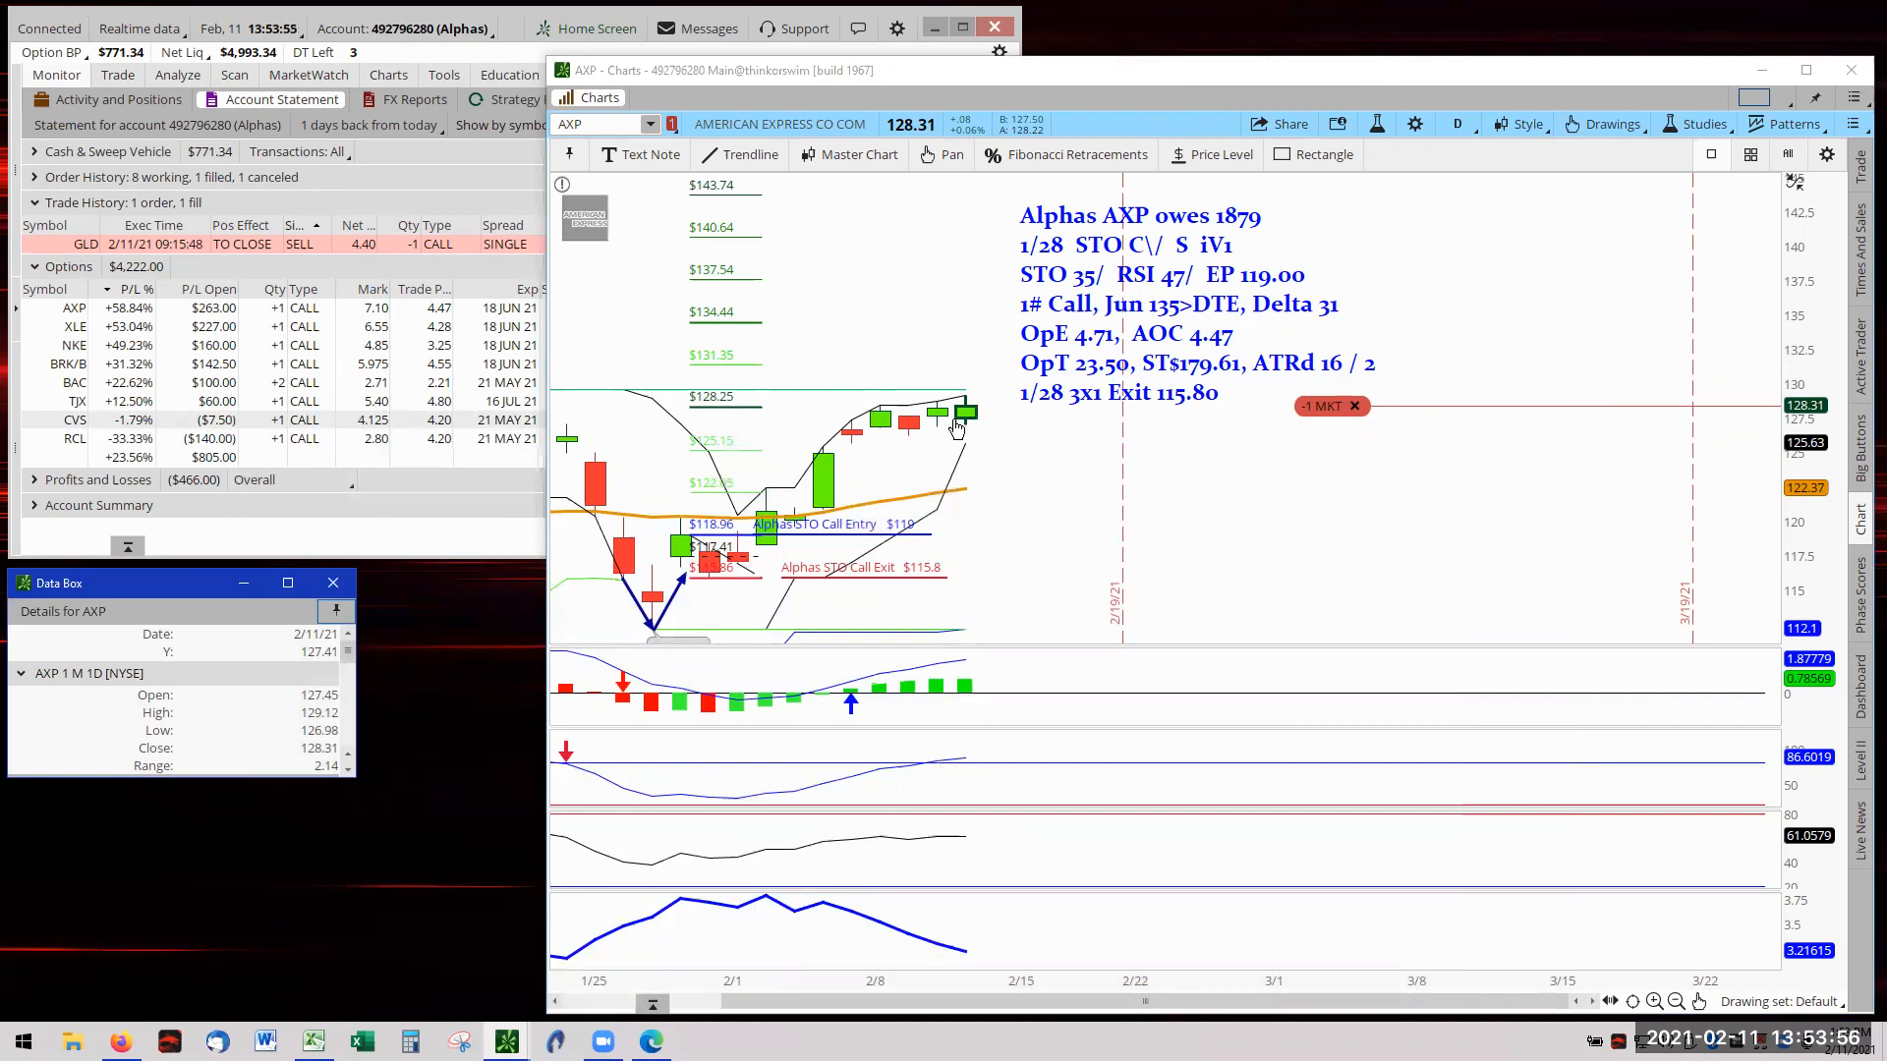
pyautogui.moveTo(310, 761)
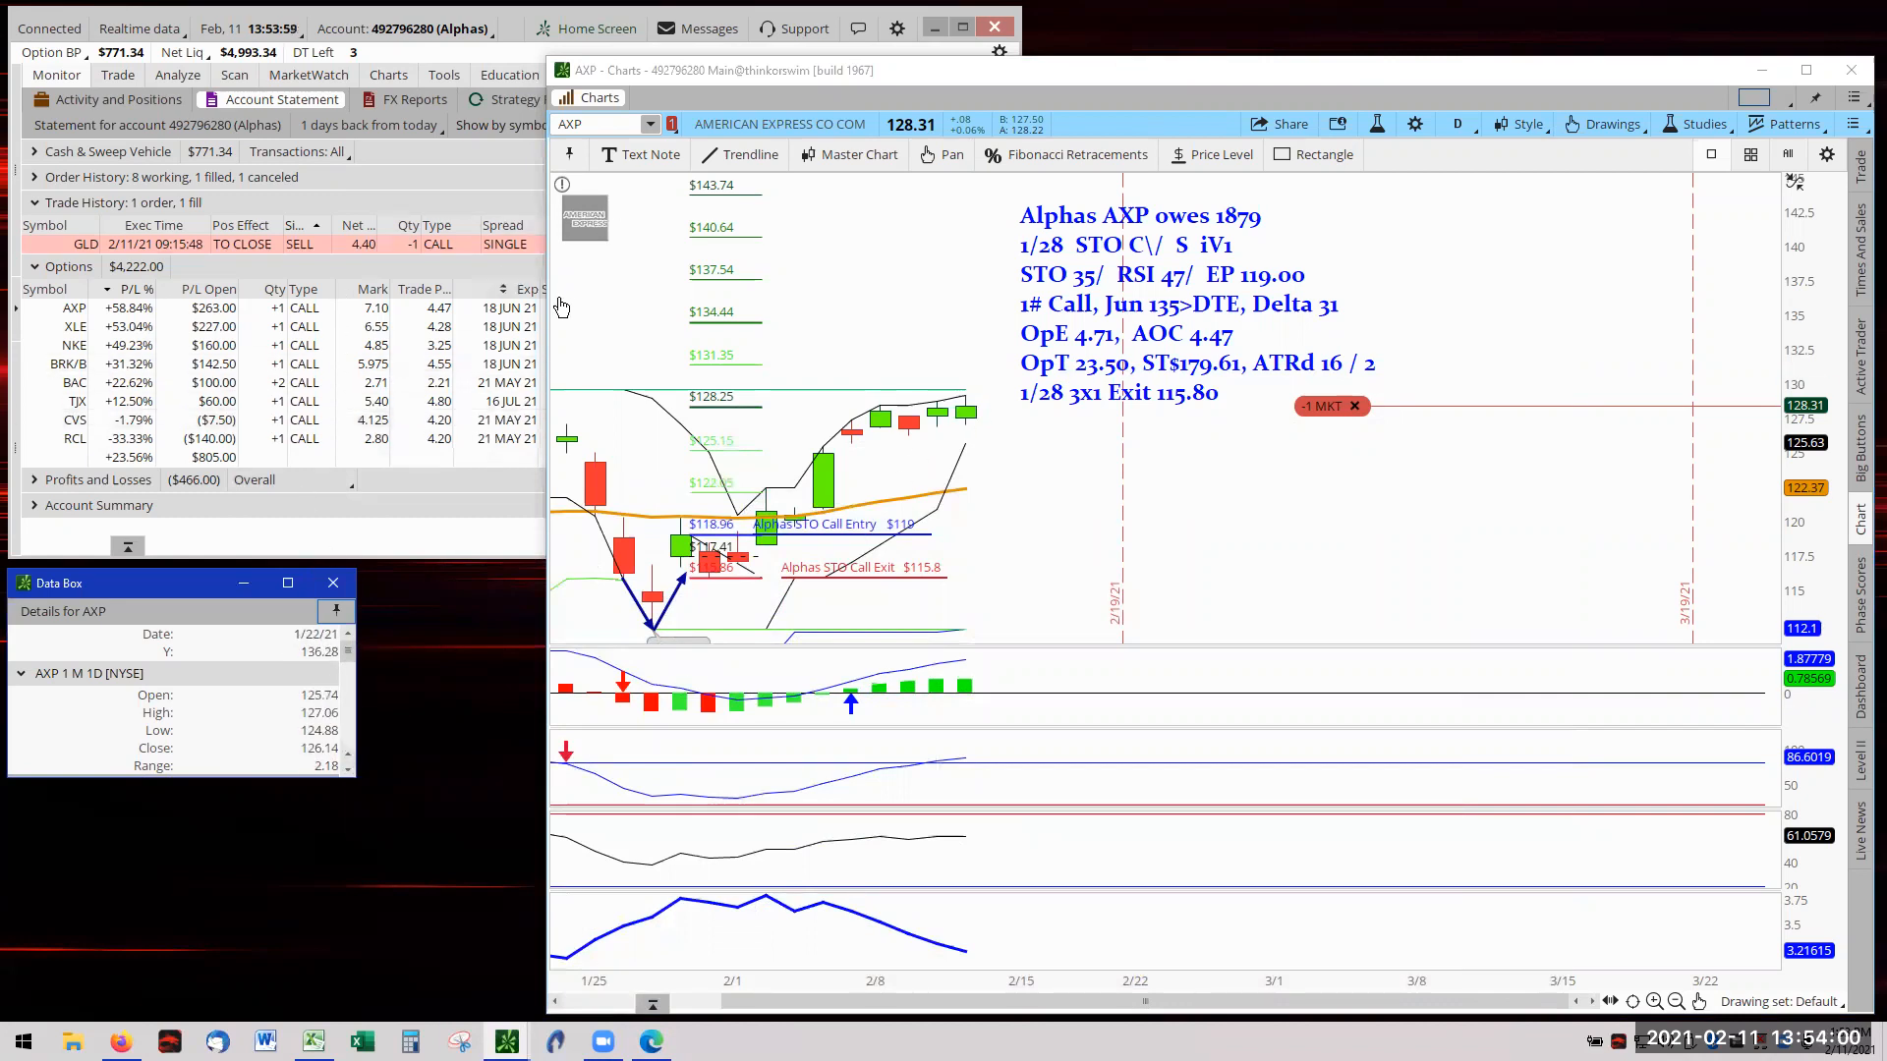
pyautogui.moveTo(750, 155)
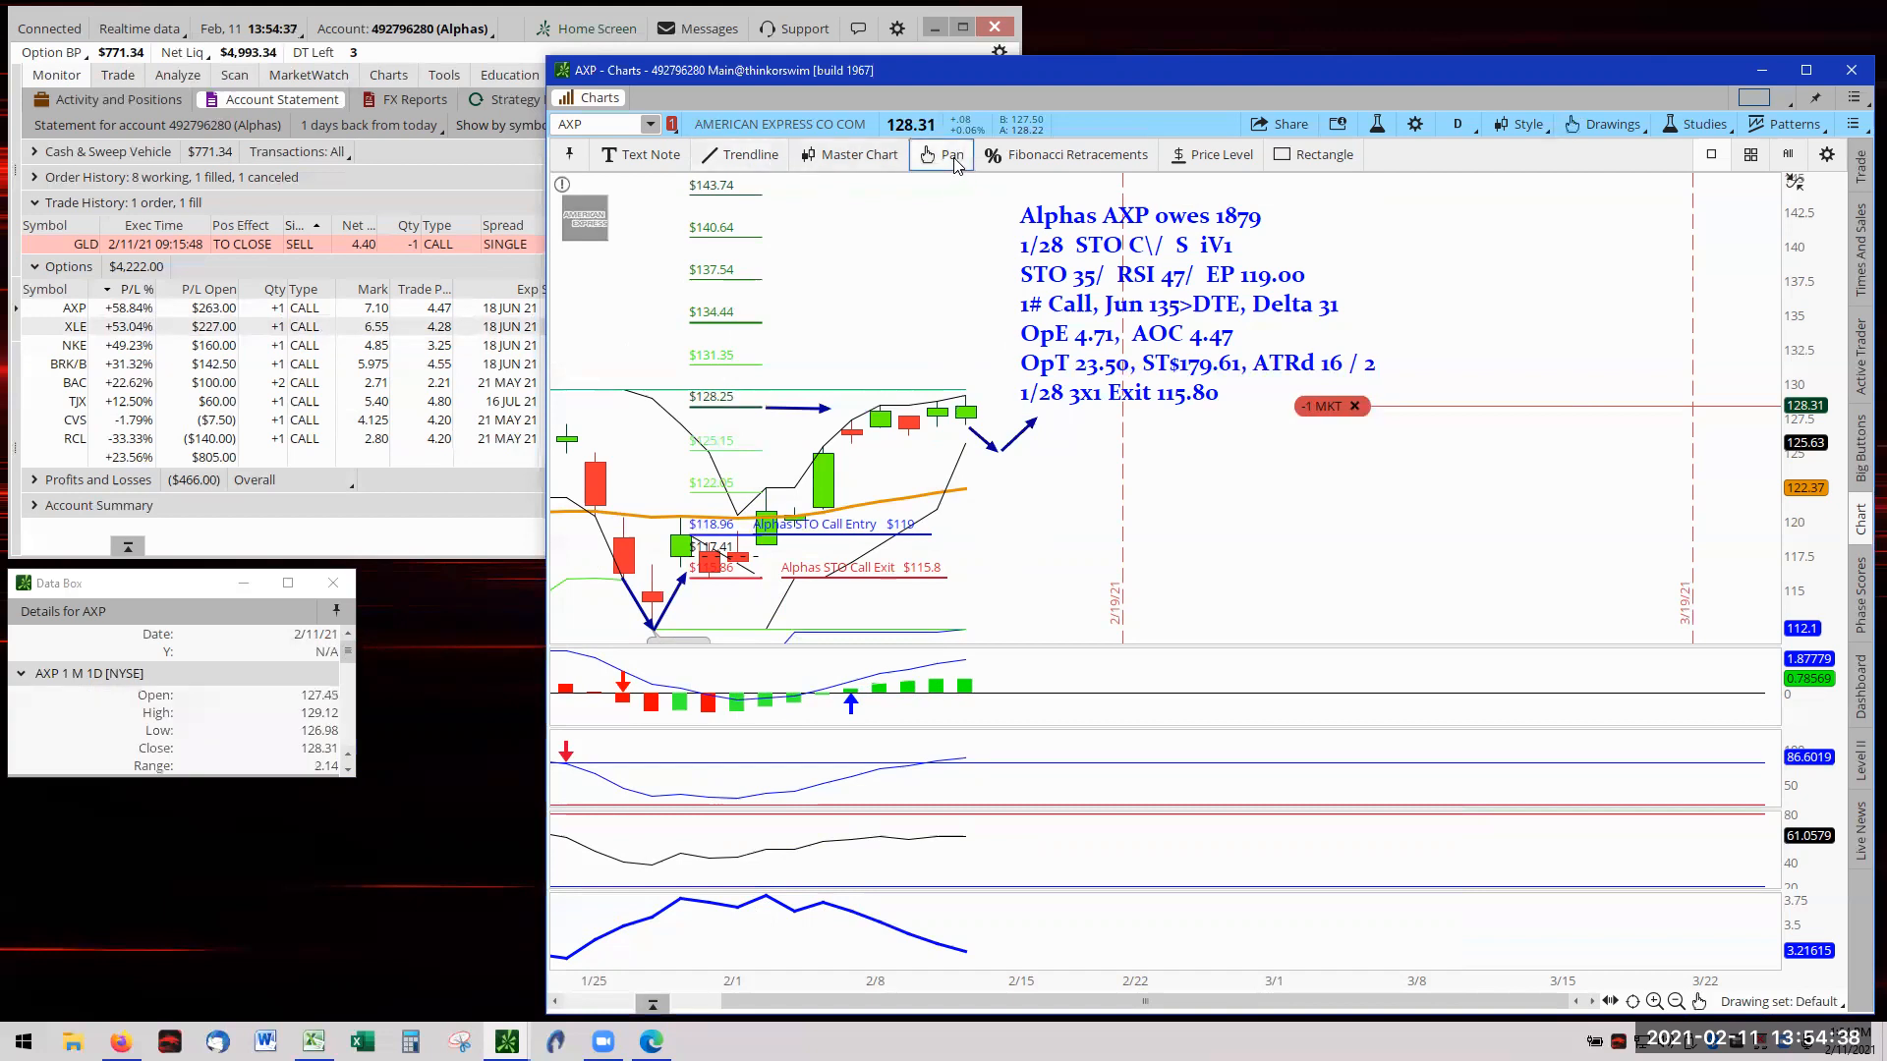
# Open the Positions symbol list to bring up the XLE chart with its notes
pyautogui.click(650, 124)
pyautogui.write('XLE')
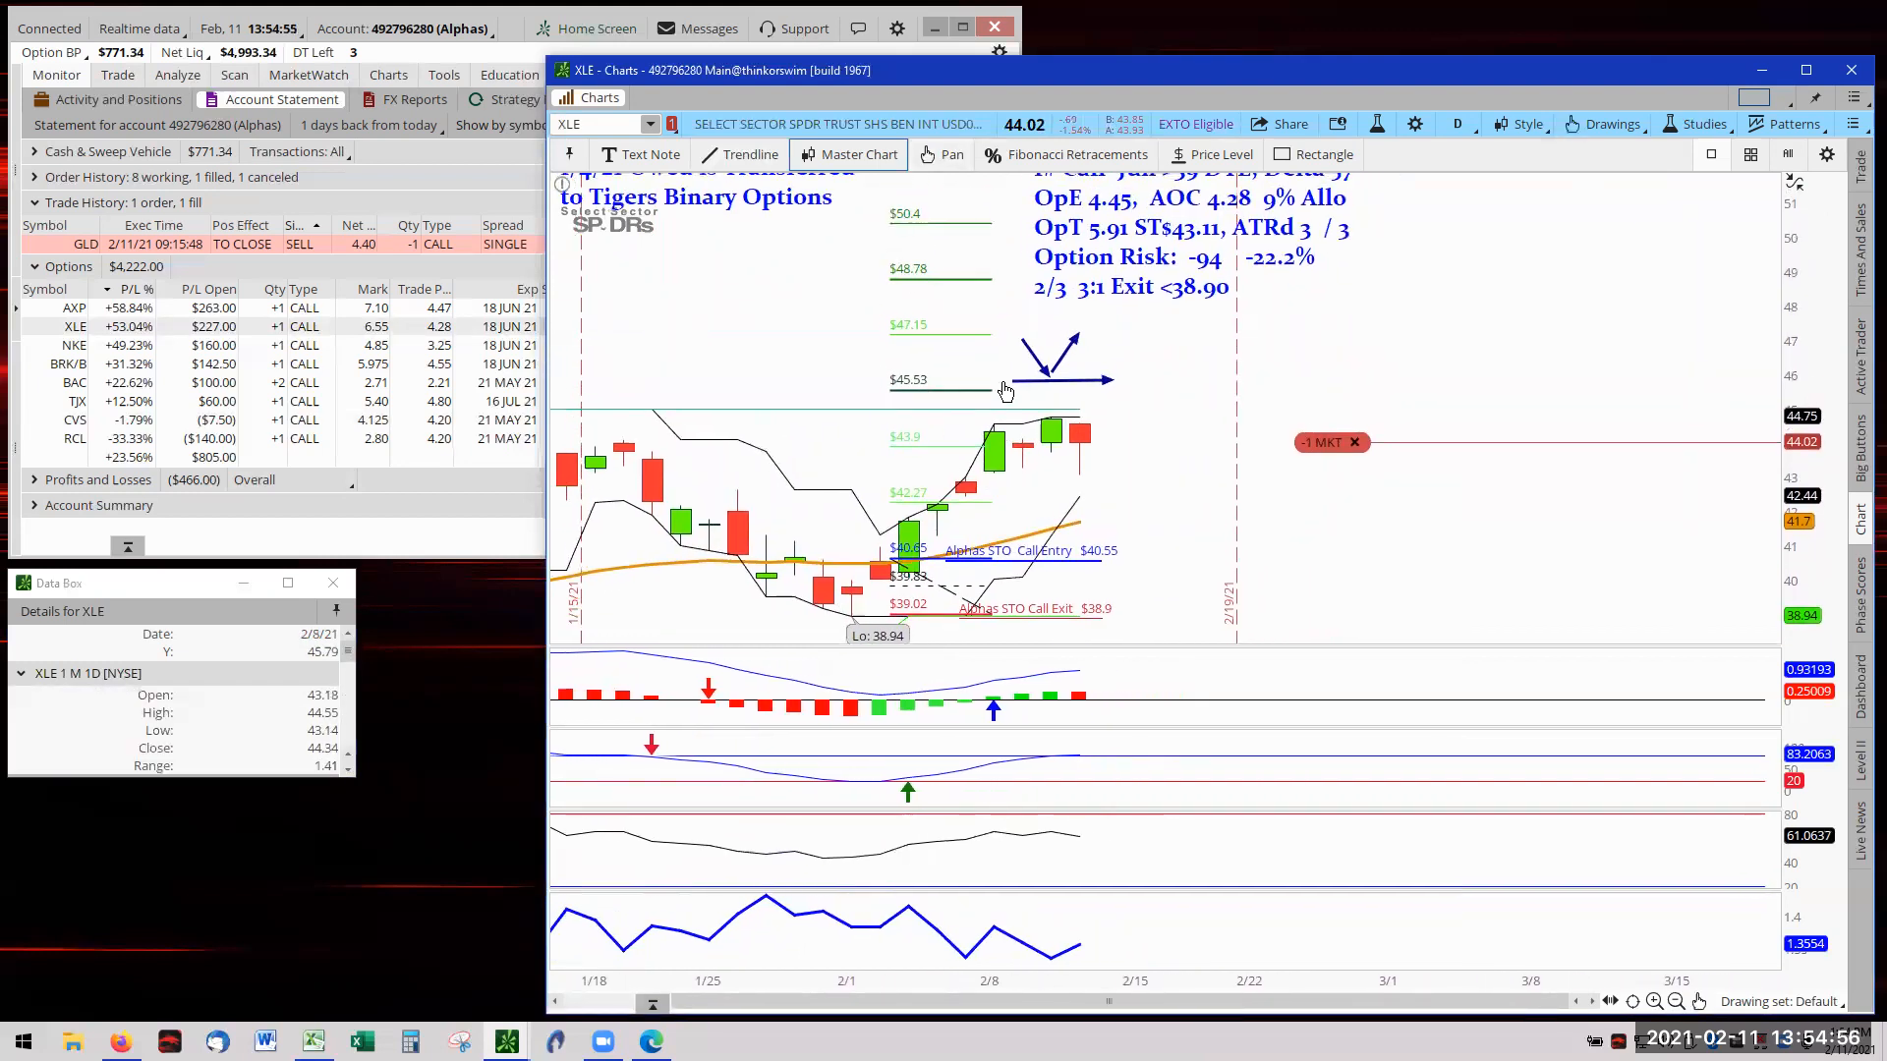
pyautogui.moveTo(897, 386)
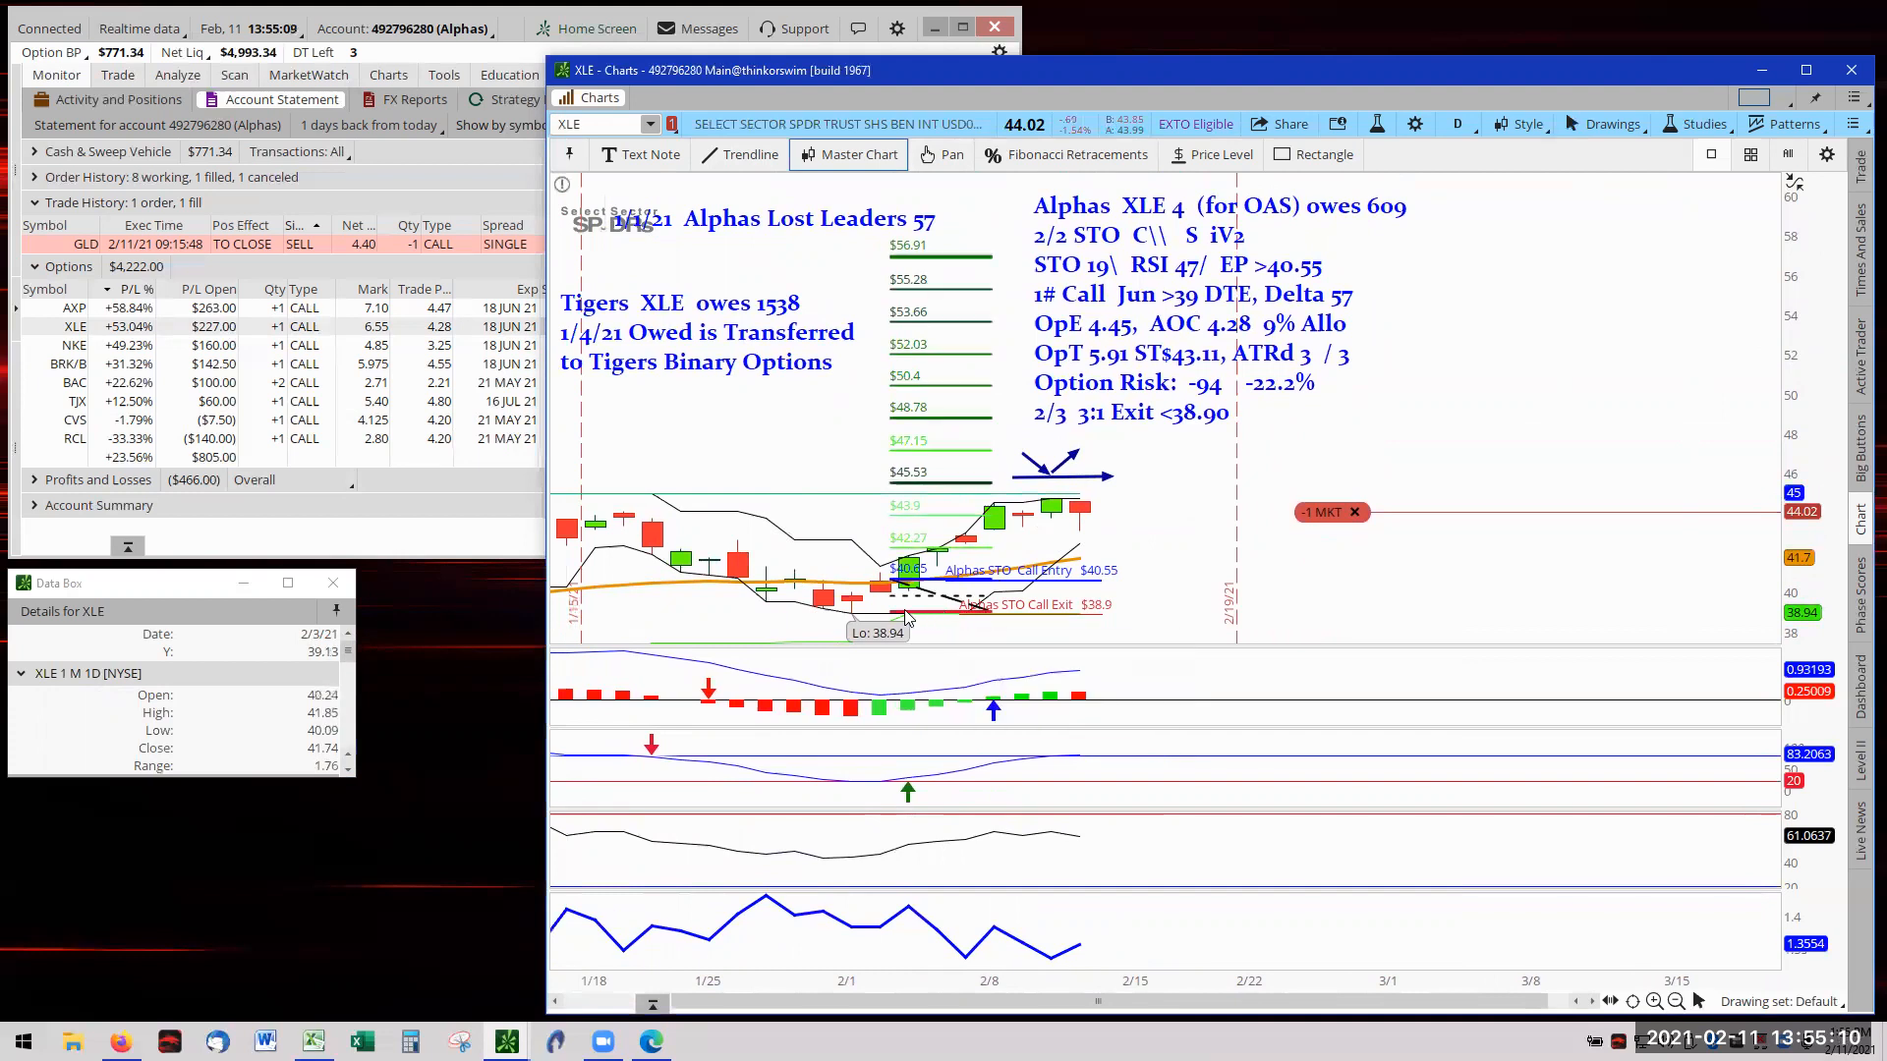
pyautogui.moveTo(940, 617)
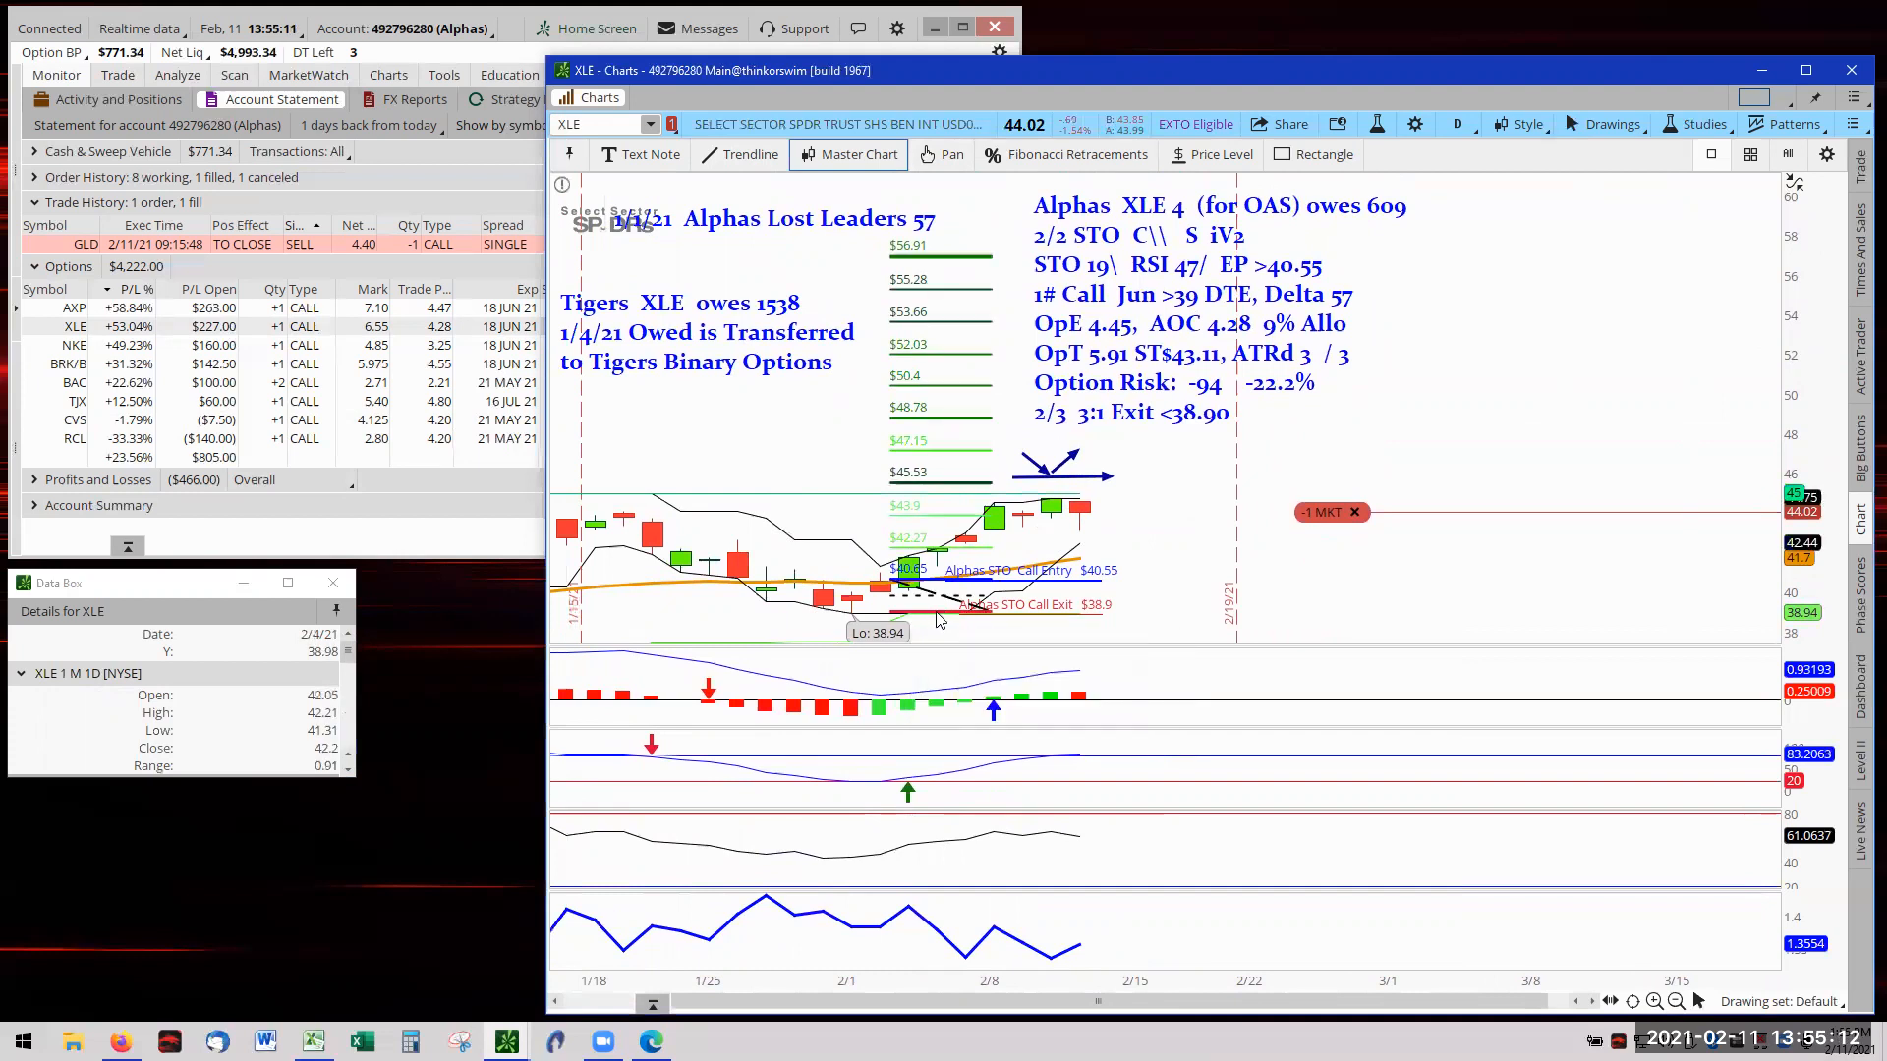
pyautogui.moveTo(944, 613)
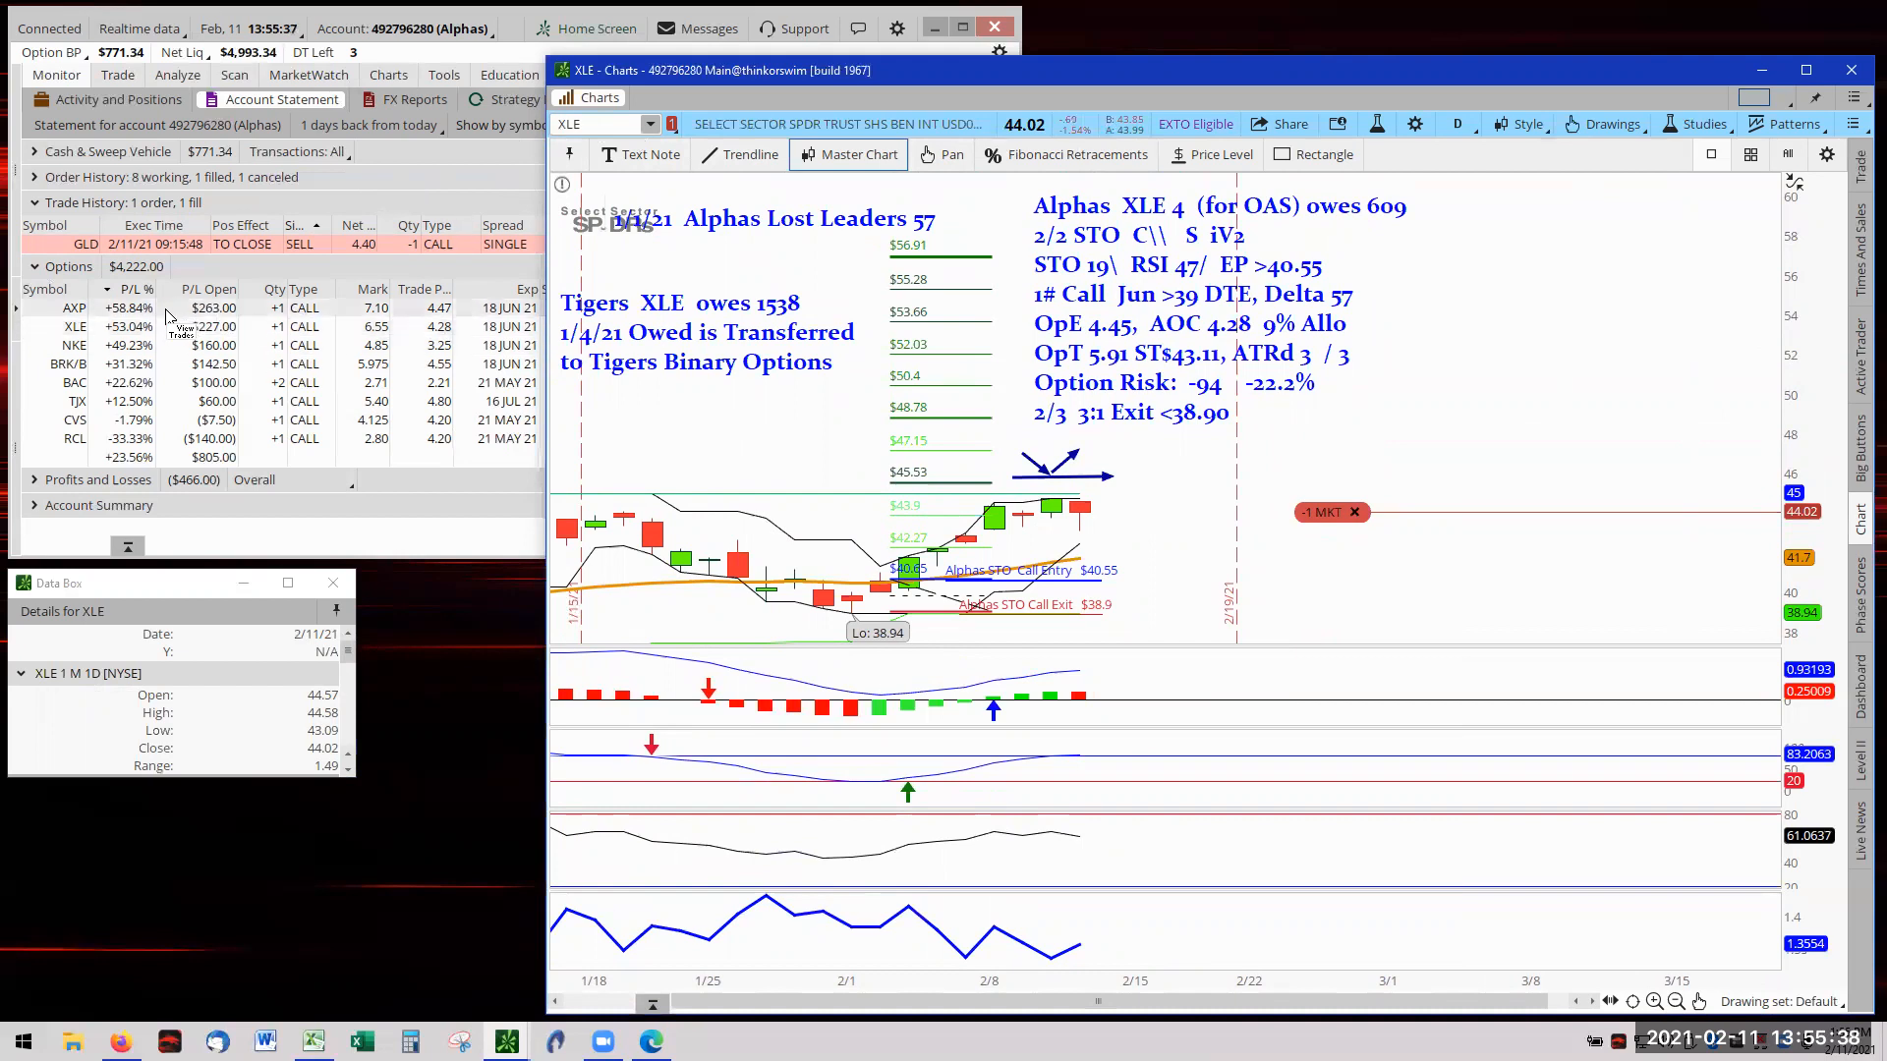
pyautogui.moveTo(141, 414)
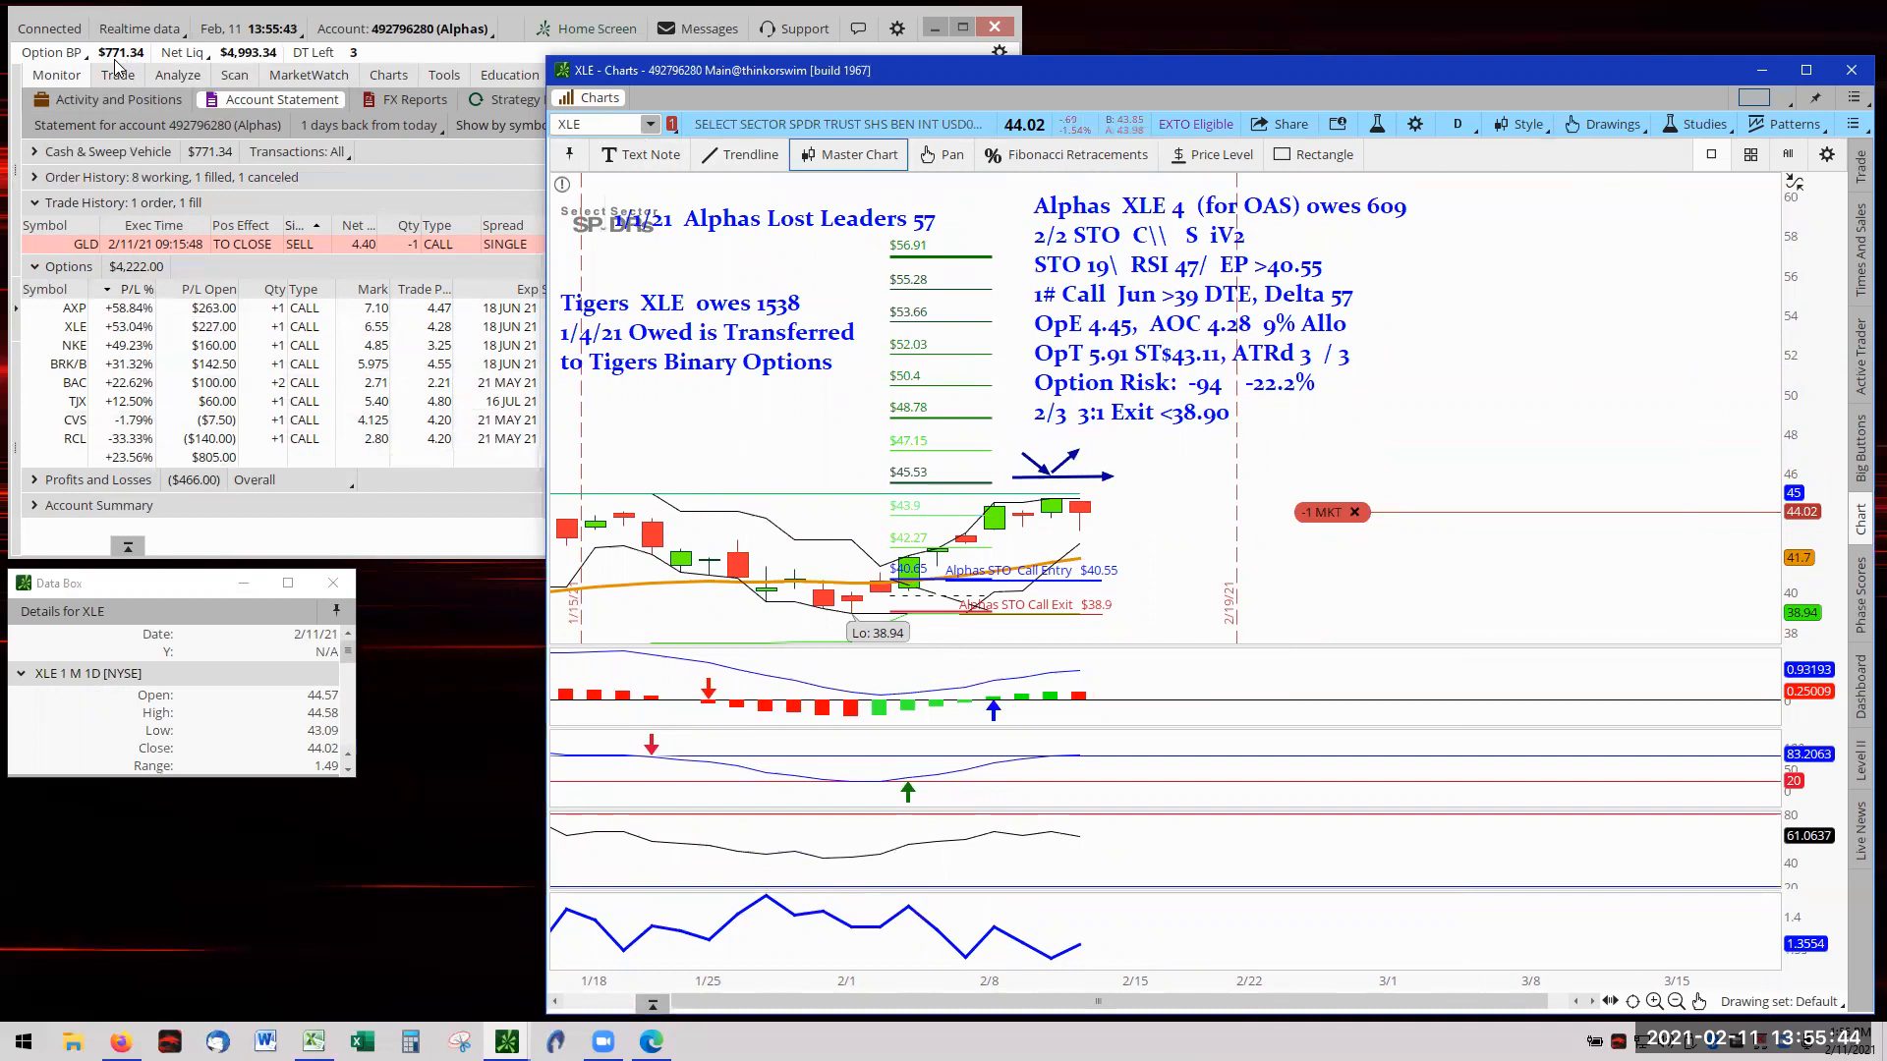
pyautogui.moveTo(111, 65)
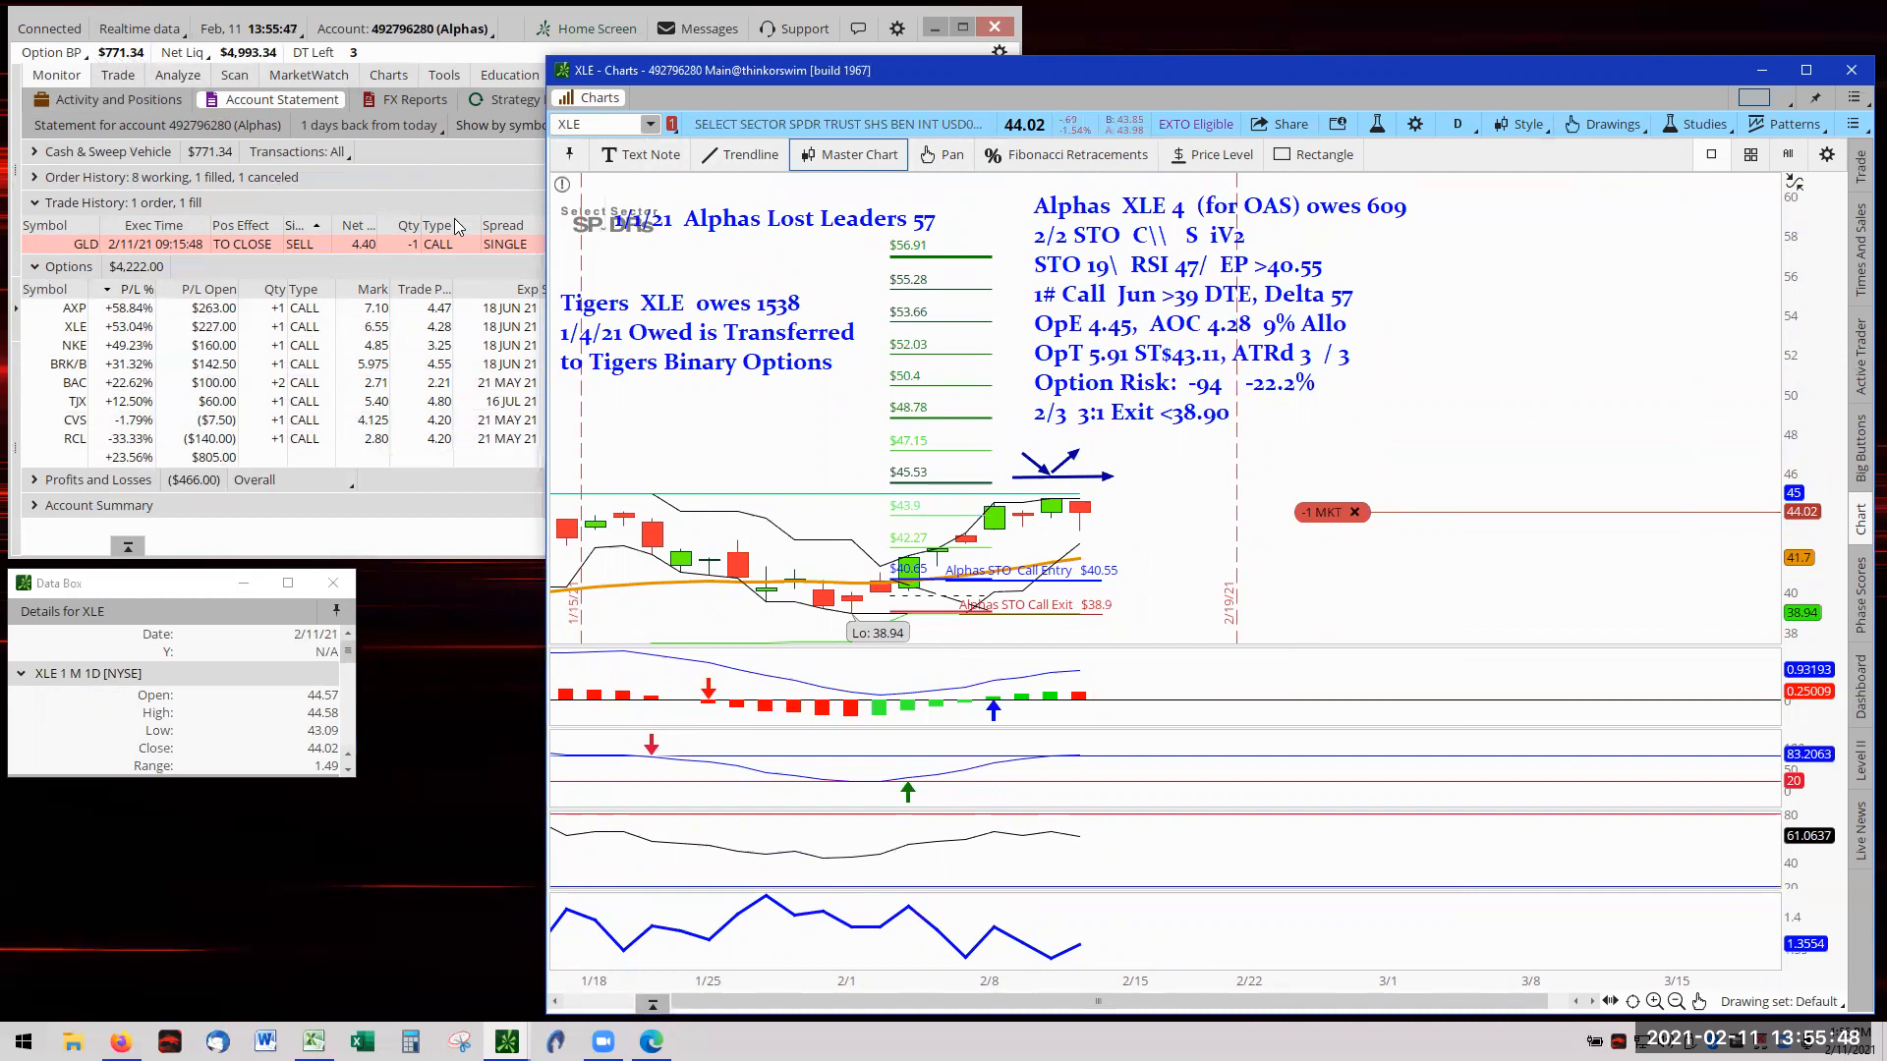
pyautogui.moveTo(130, 63)
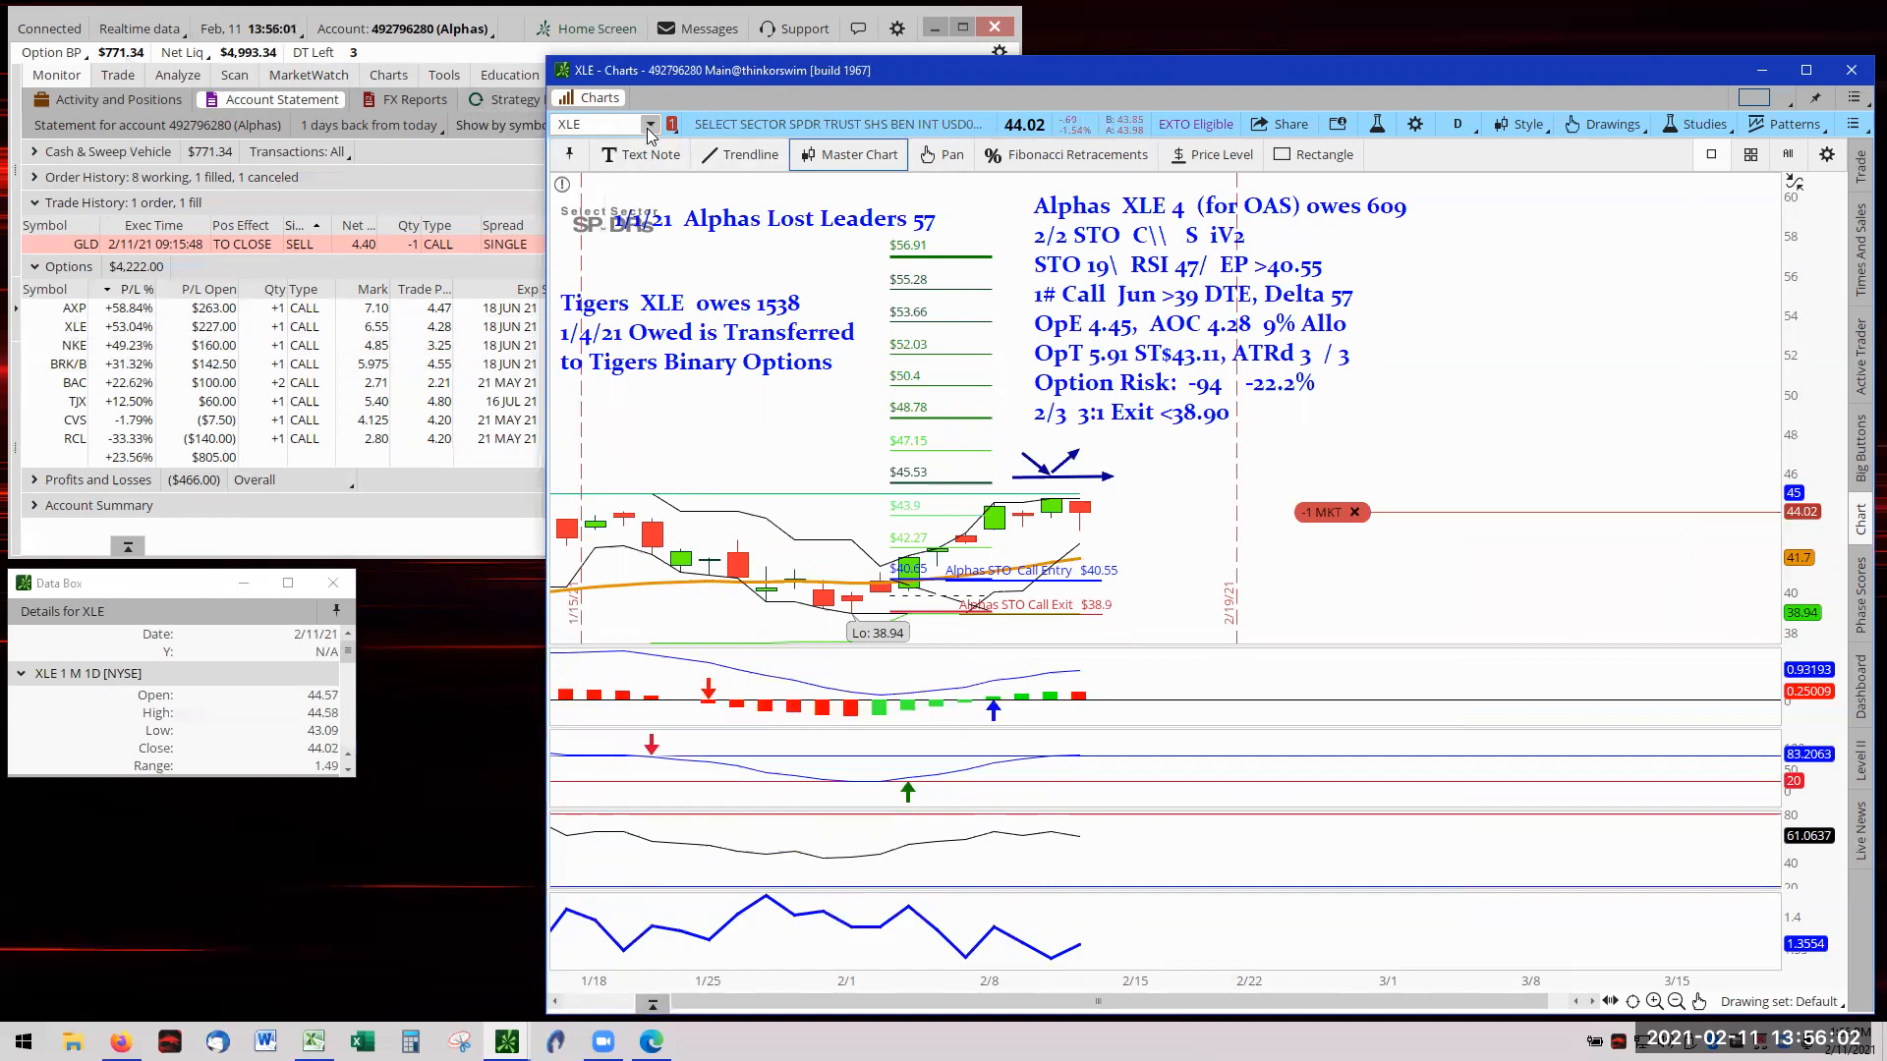
# Open the Positions symbol list to switch to the NKE chart
pyautogui.click(645, 124)
pyautogui.write('NKE')
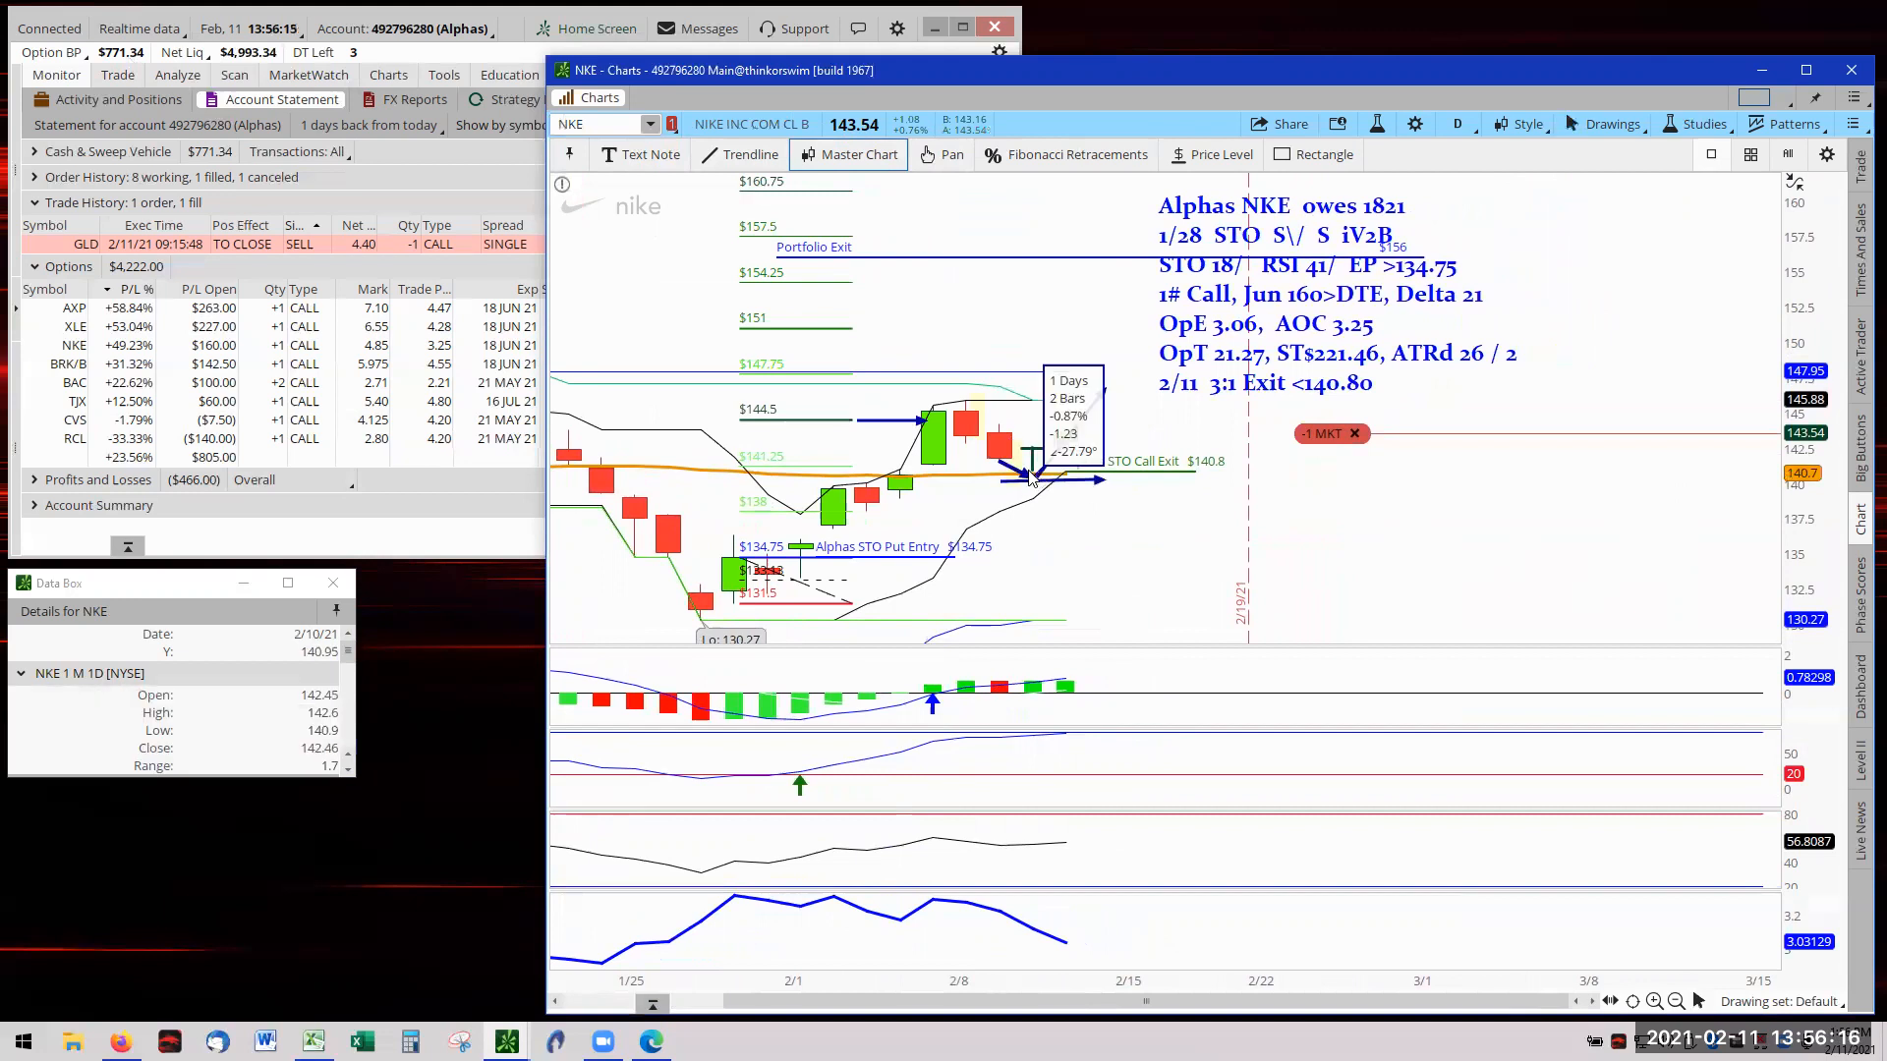
pyautogui.moveTo(1029, 475)
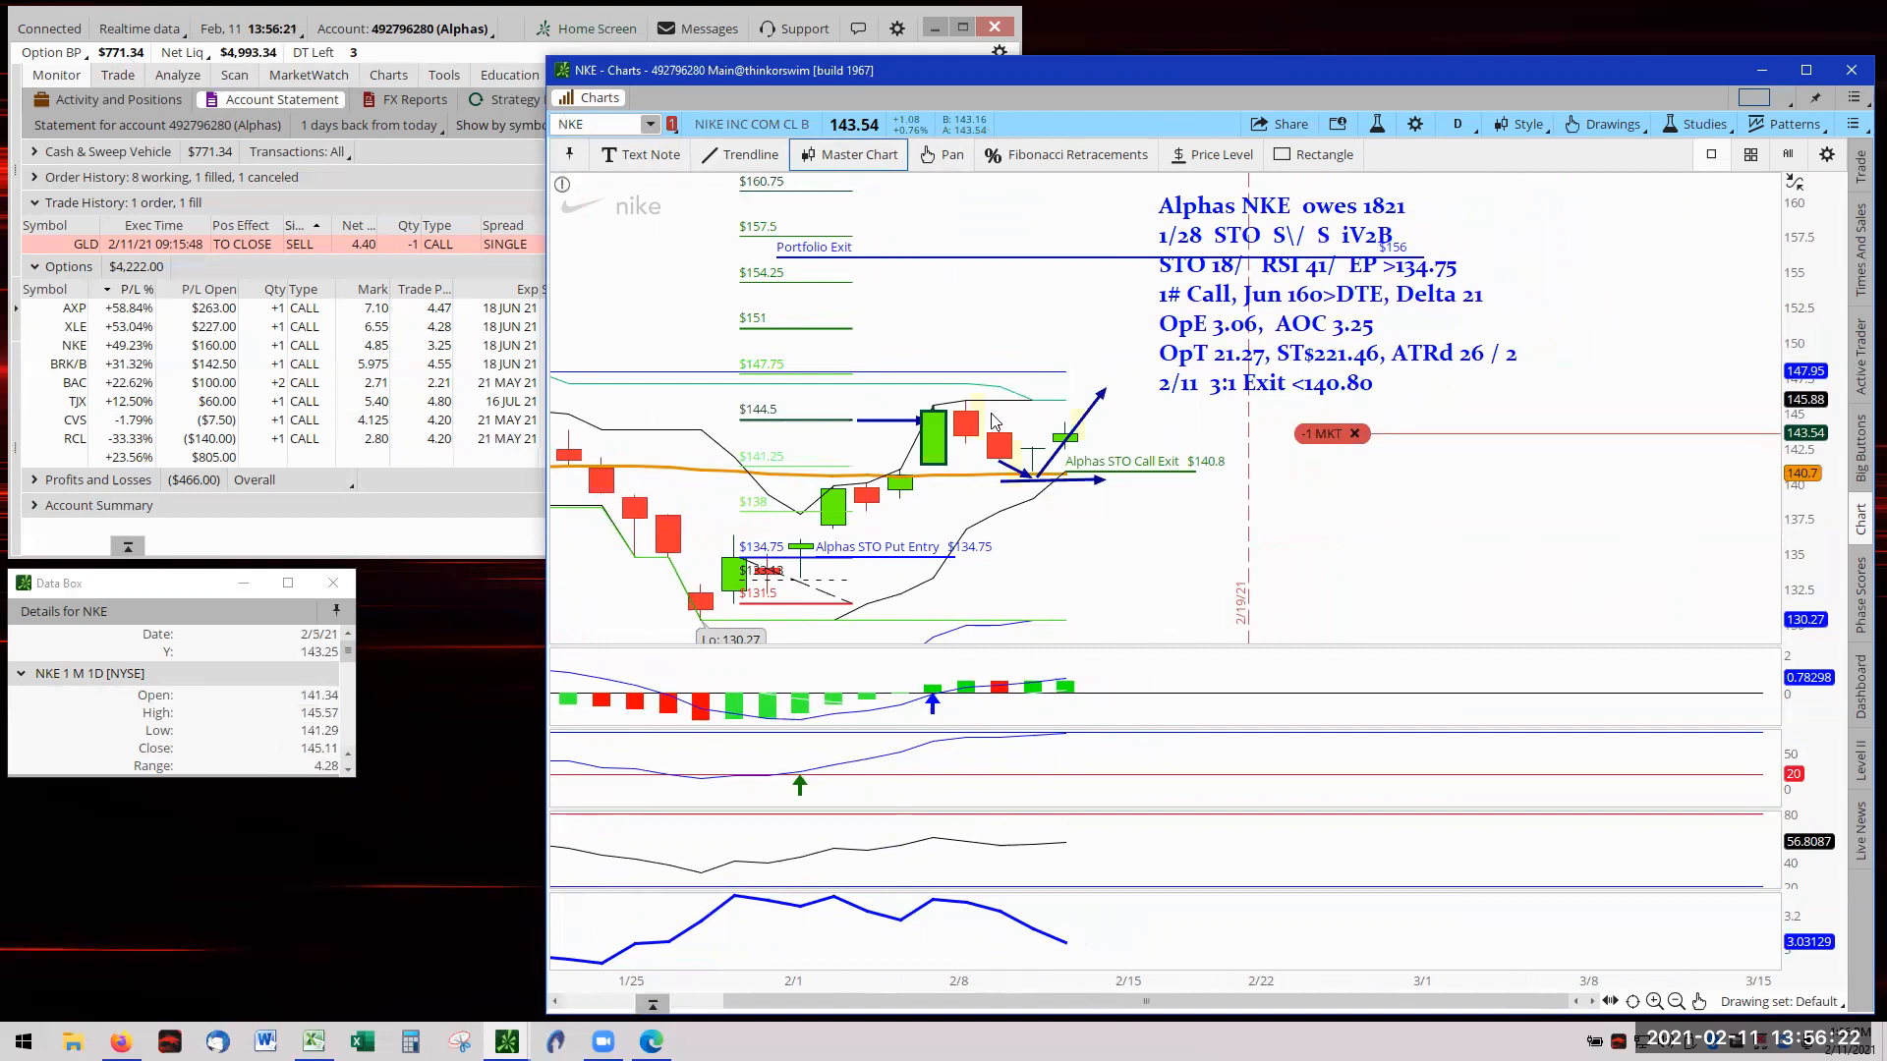
pyautogui.moveTo(1033, 475)
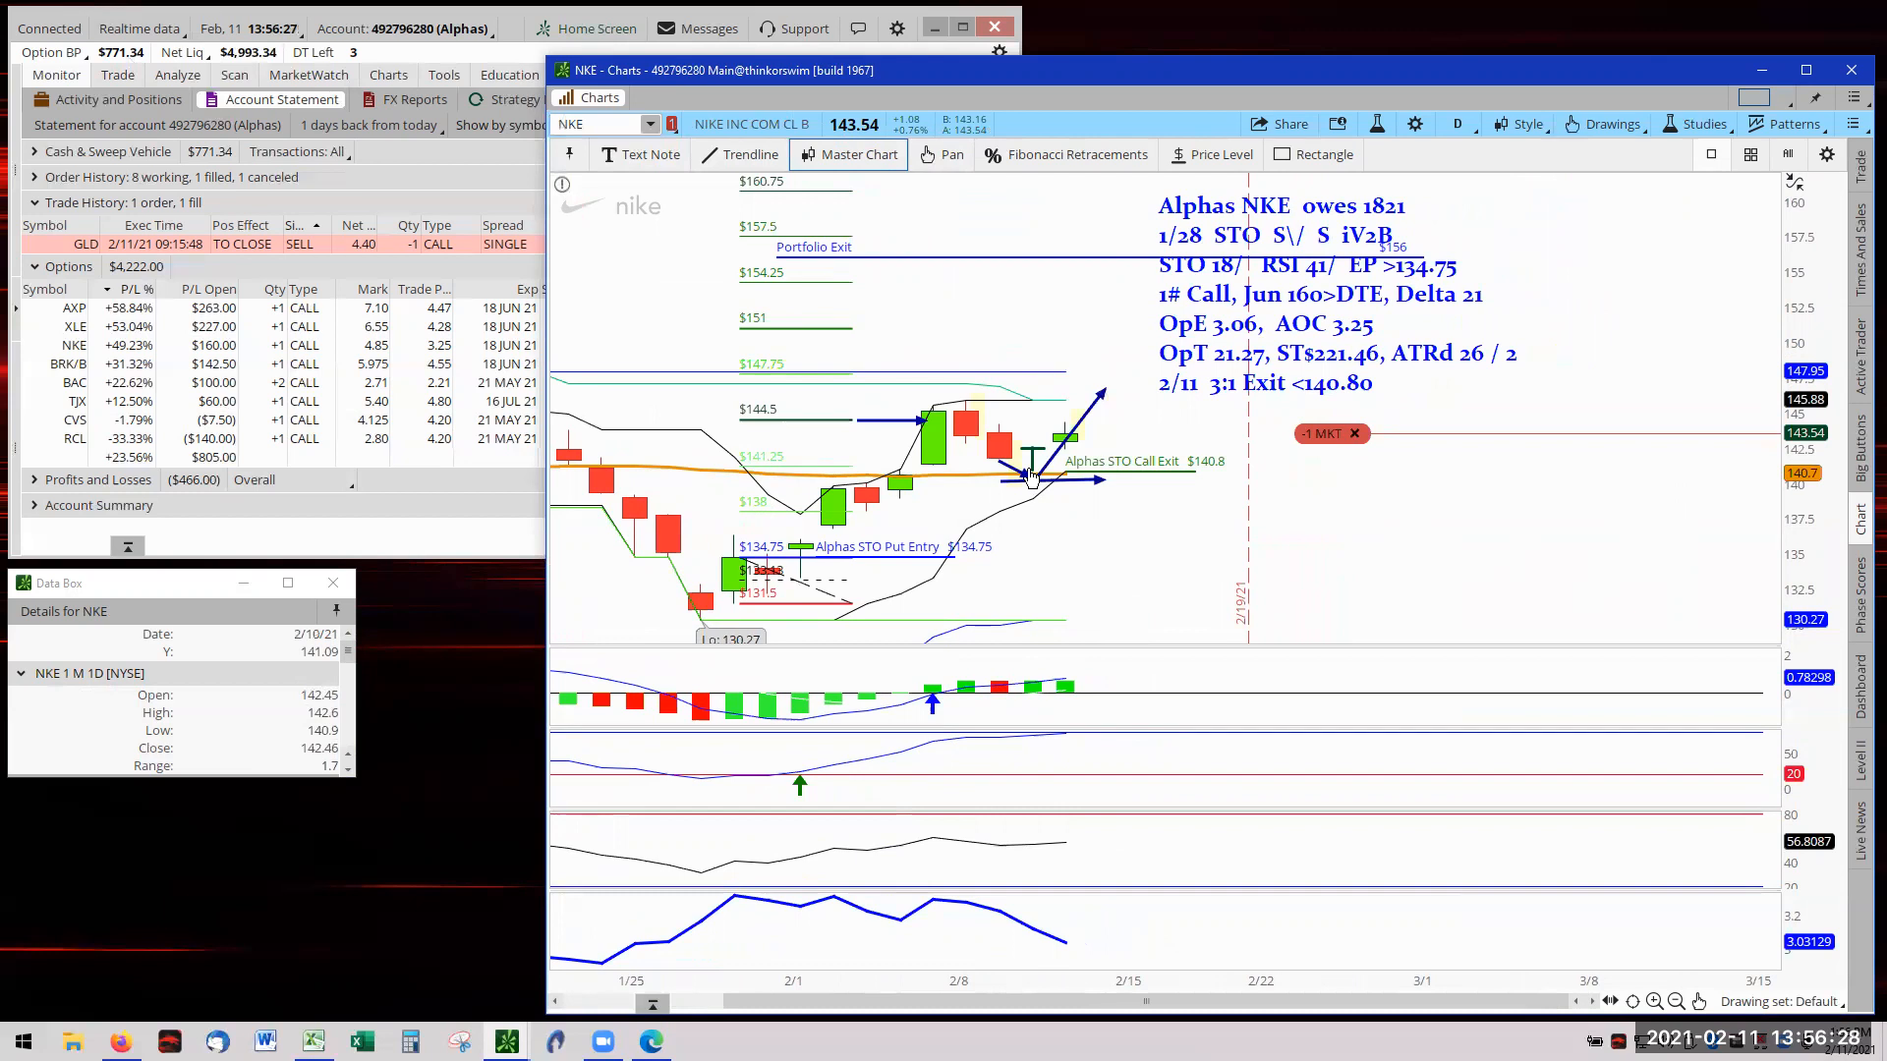
pyautogui.moveTo(1051, 473)
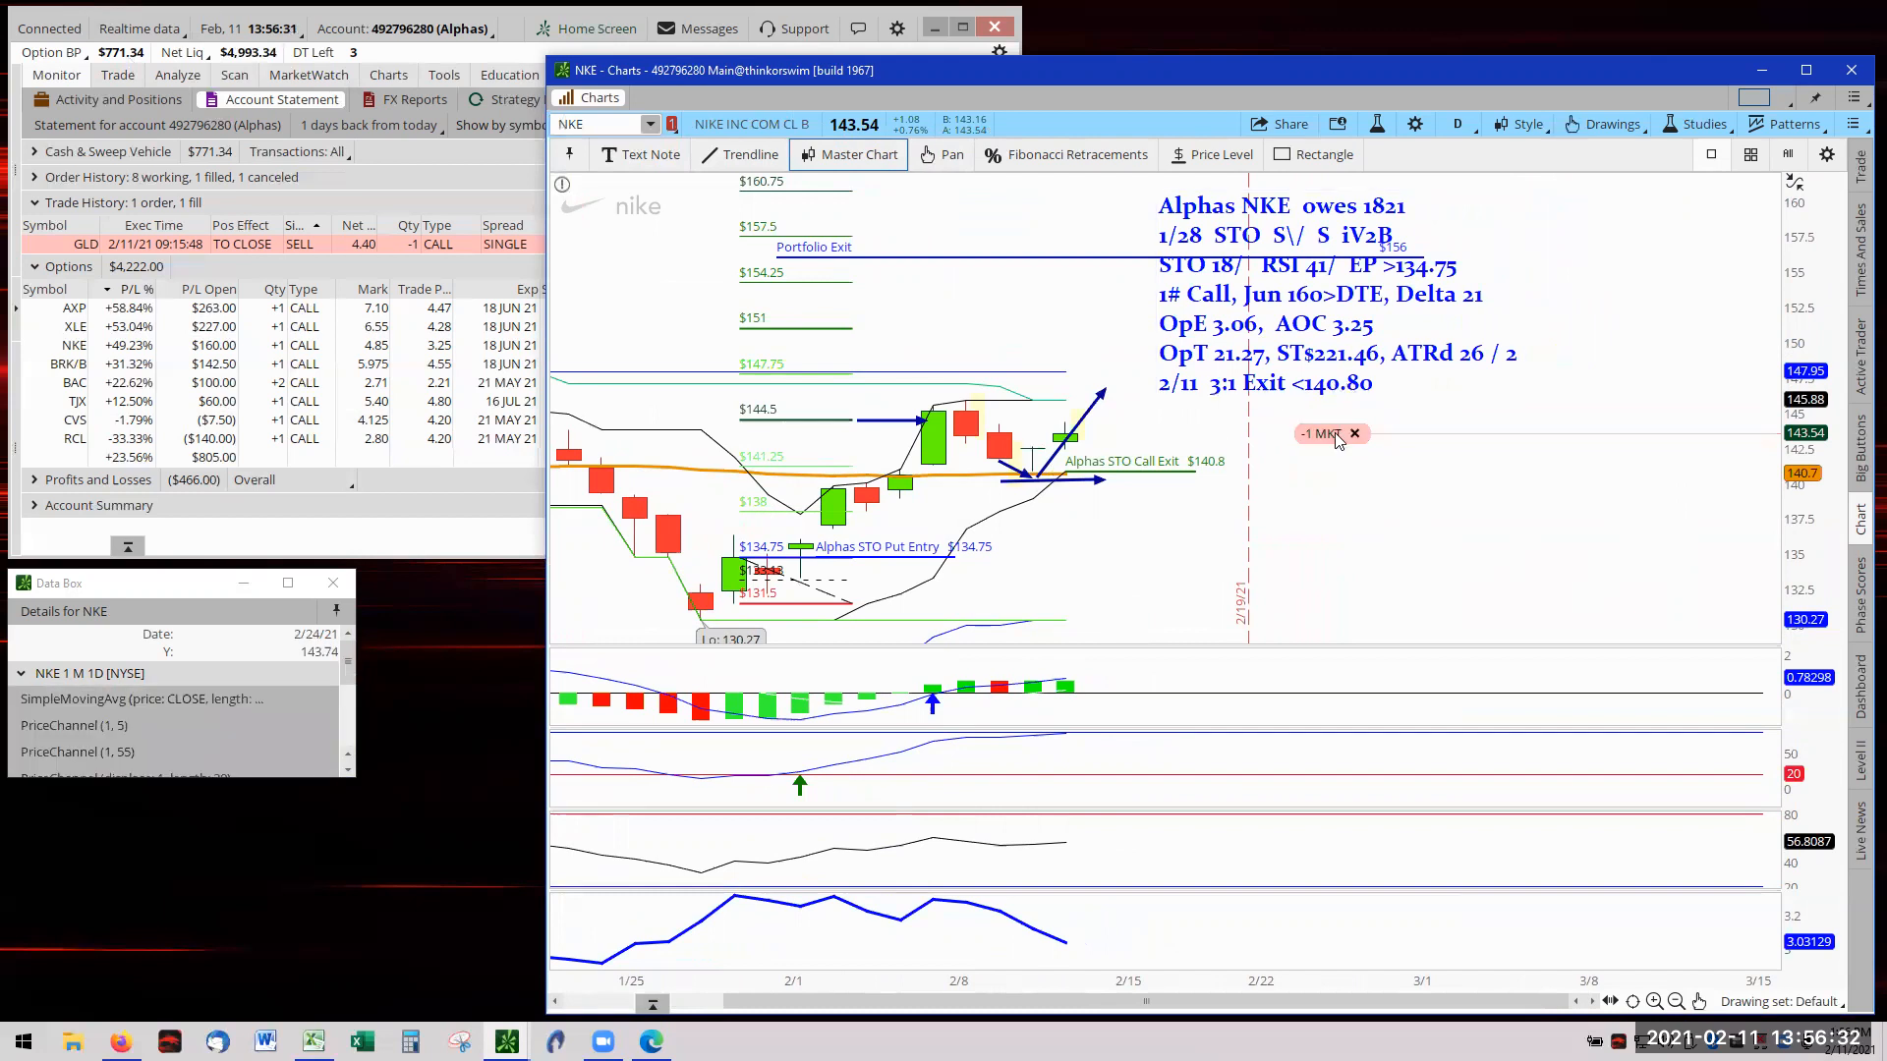
pyautogui.moveTo(1323, 434)
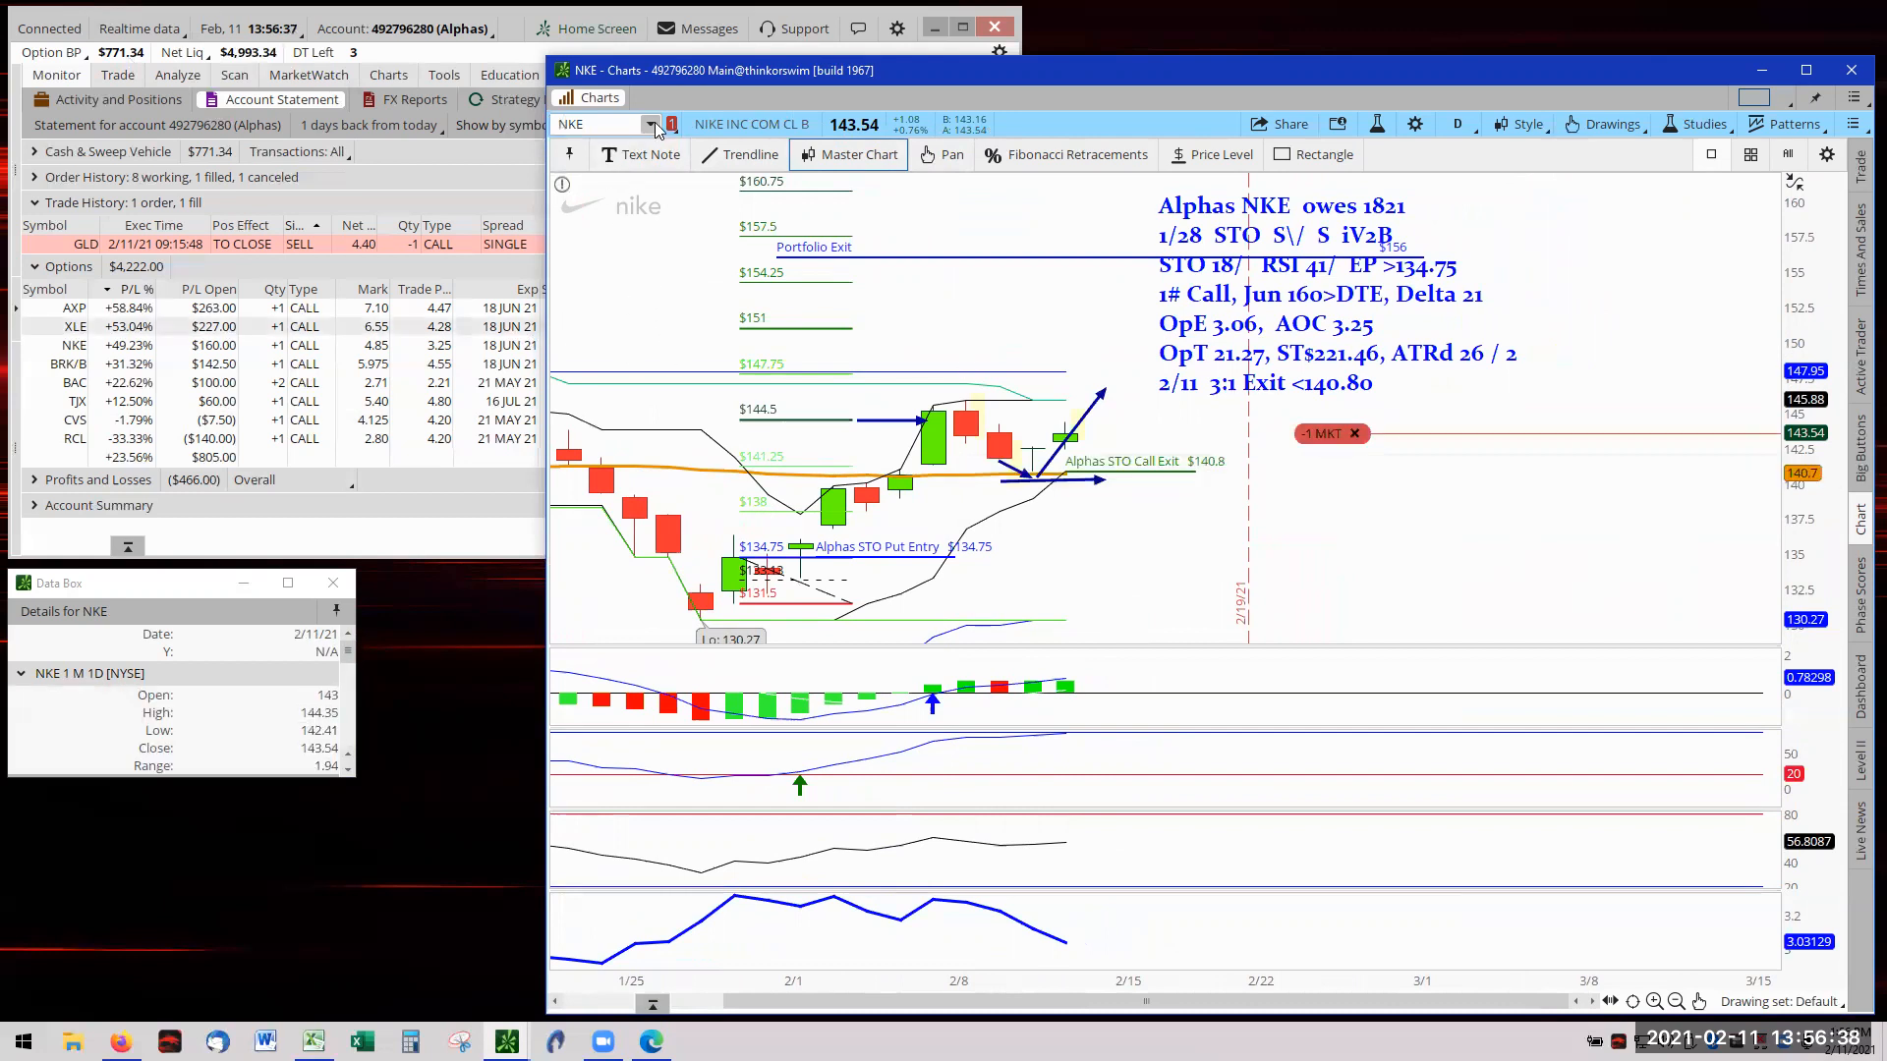
# Open the Positions symbol list to load the BRK/B chart
pyautogui.click(647, 124)
pyautogui.write('BRK/B')
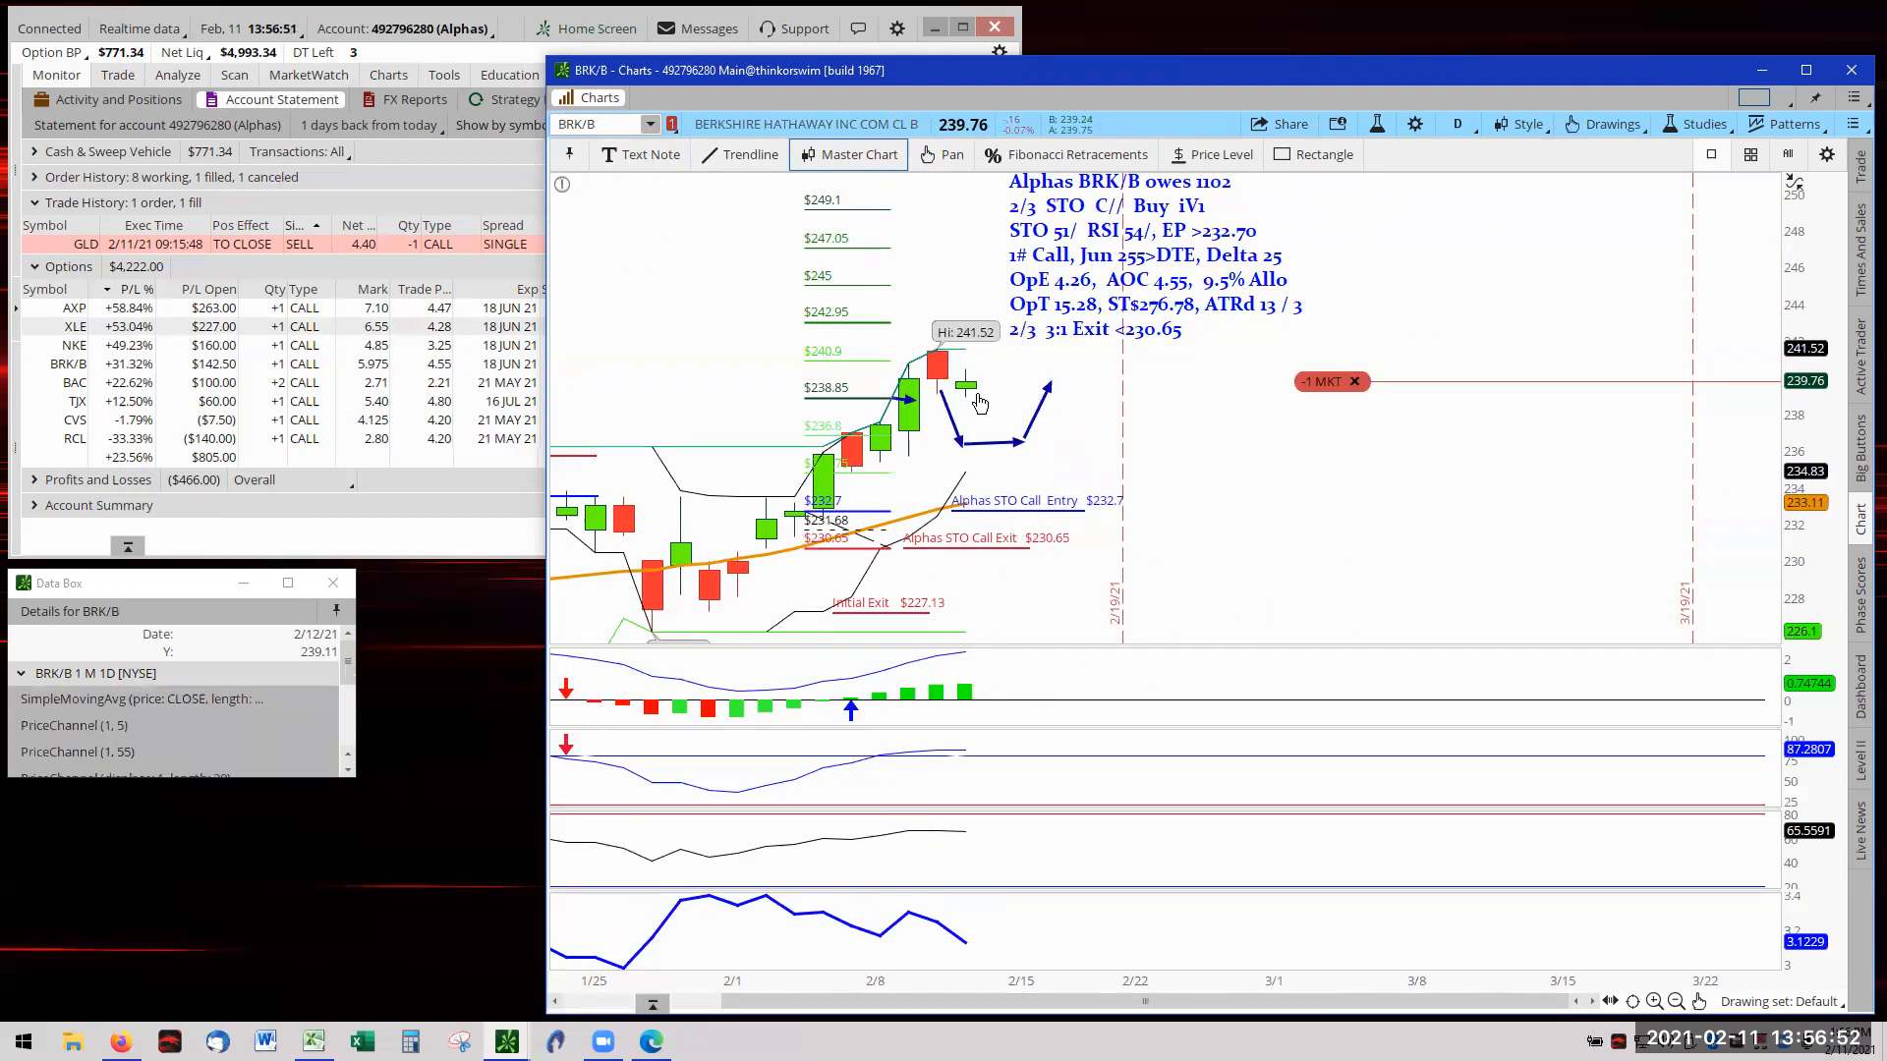
pyautogui.moveTo(987, 397)
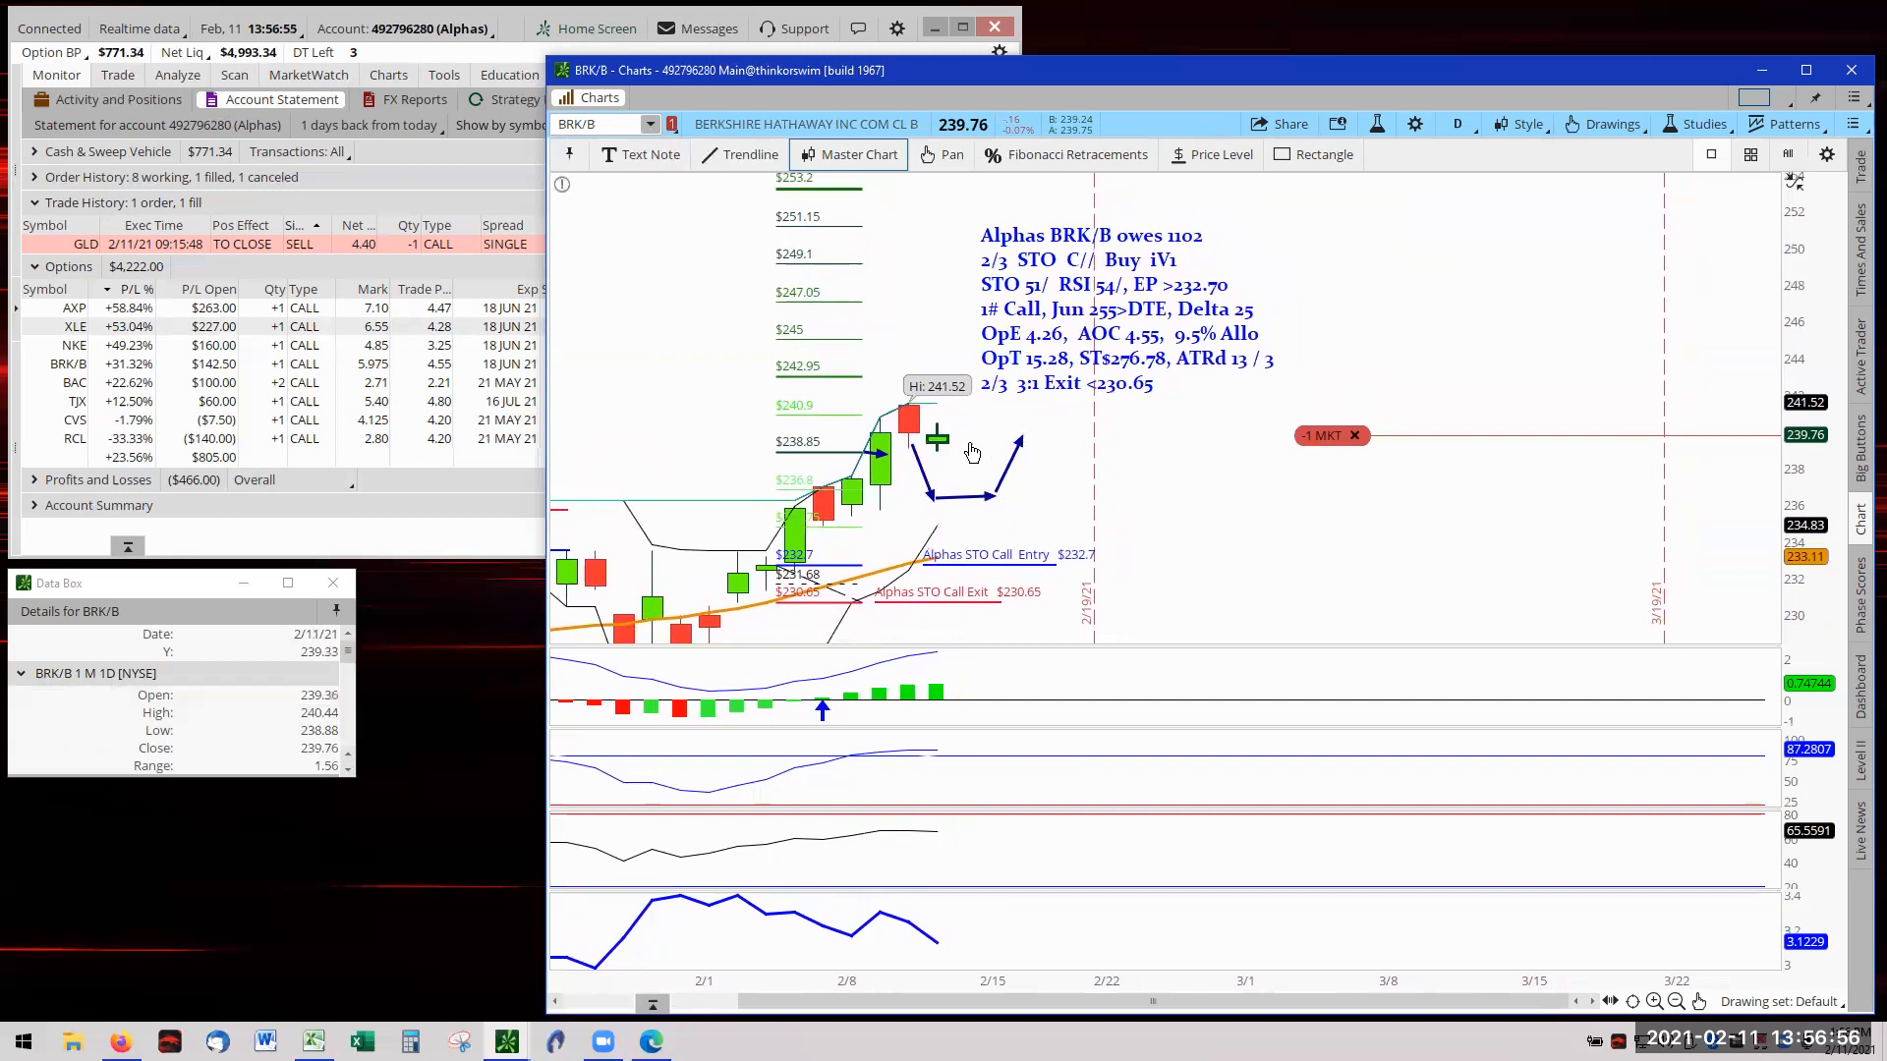
pyautogui.moveTo(936, 460)
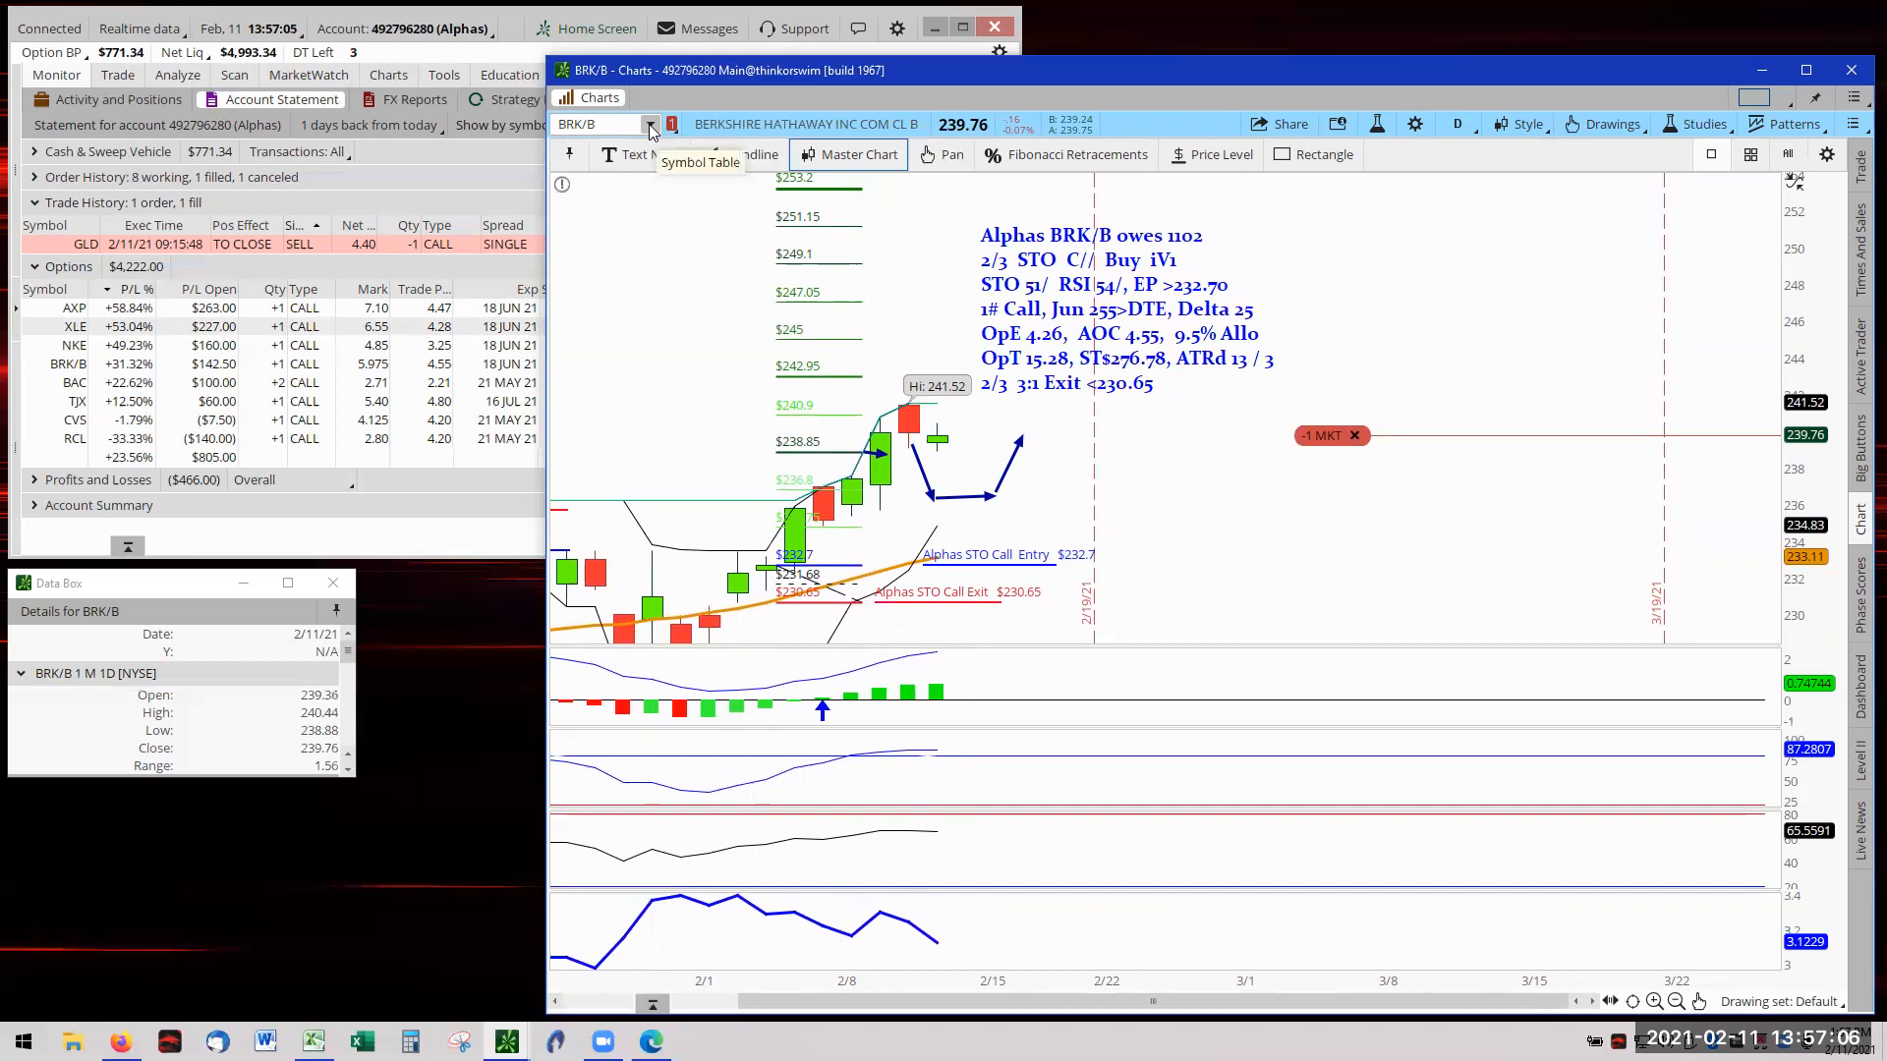
# Select BAC from the Positions list and autozoom its chart to fit prices
pyautogui.click(649, 124)
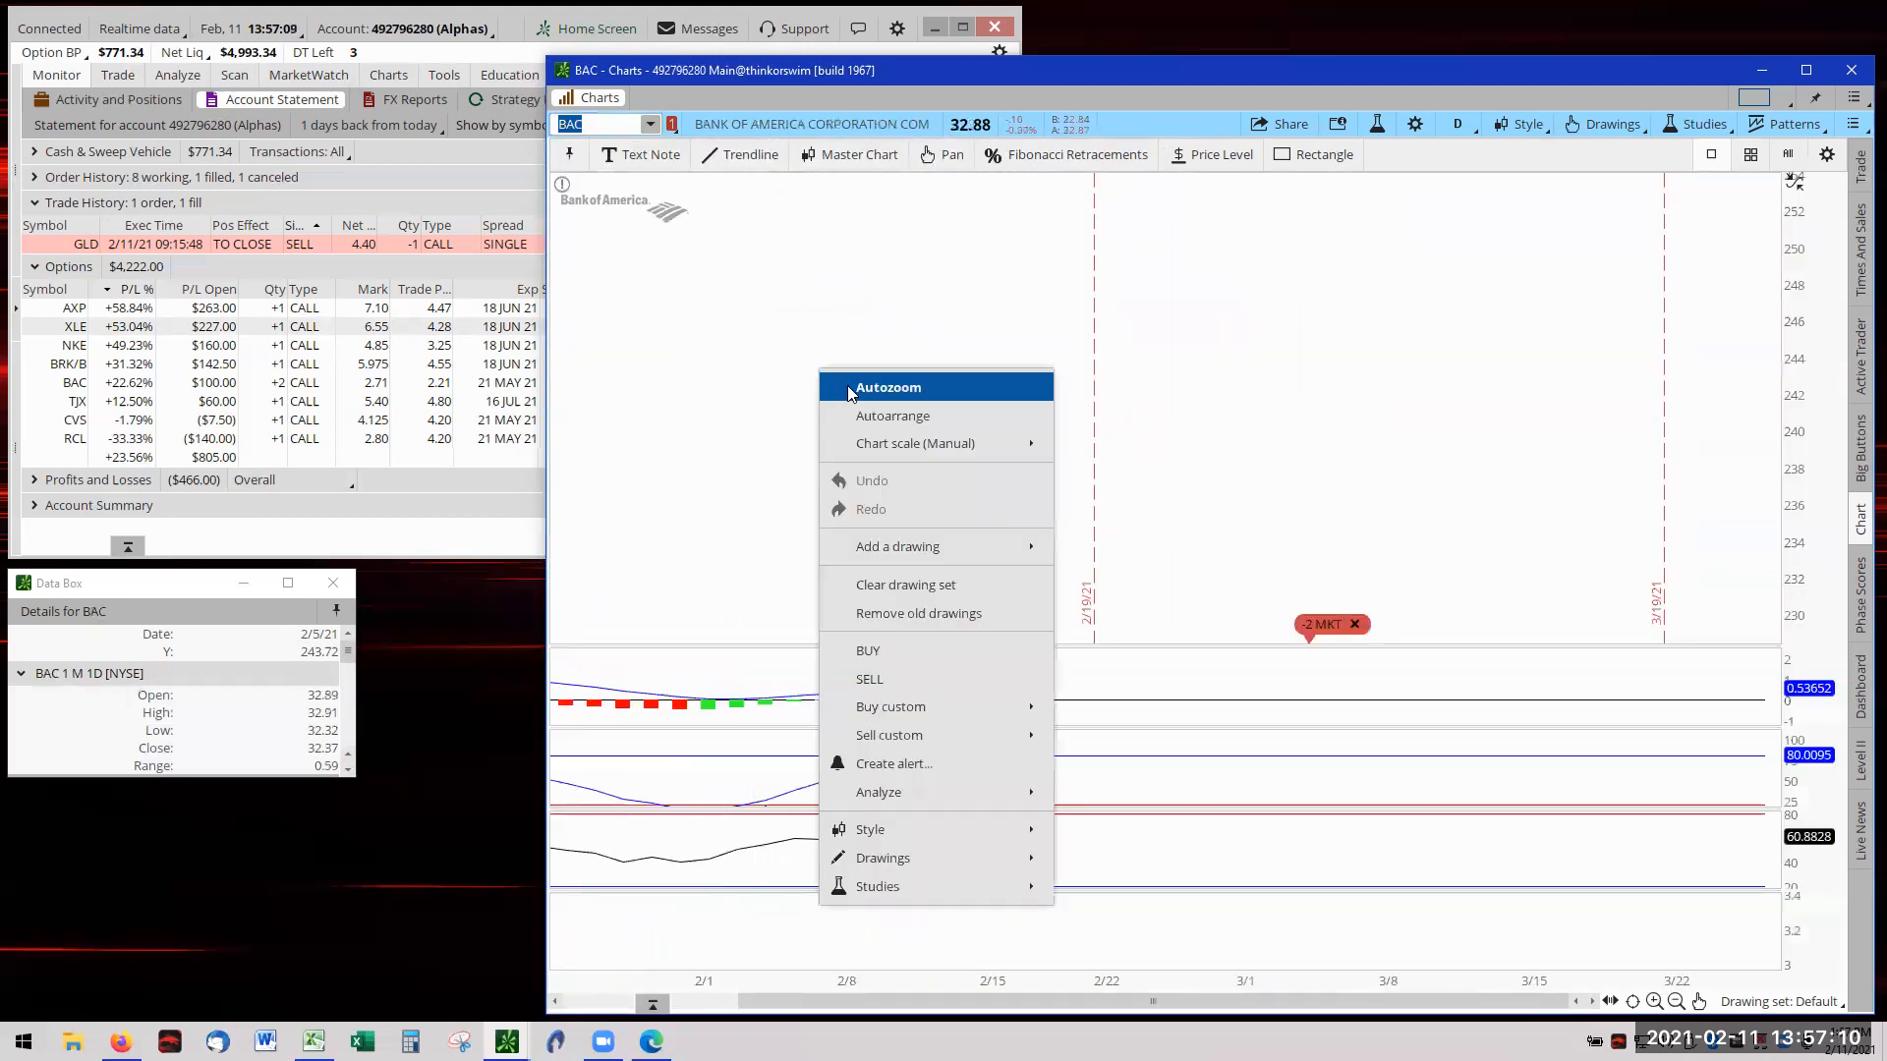
pyautogui.click(888, 386)
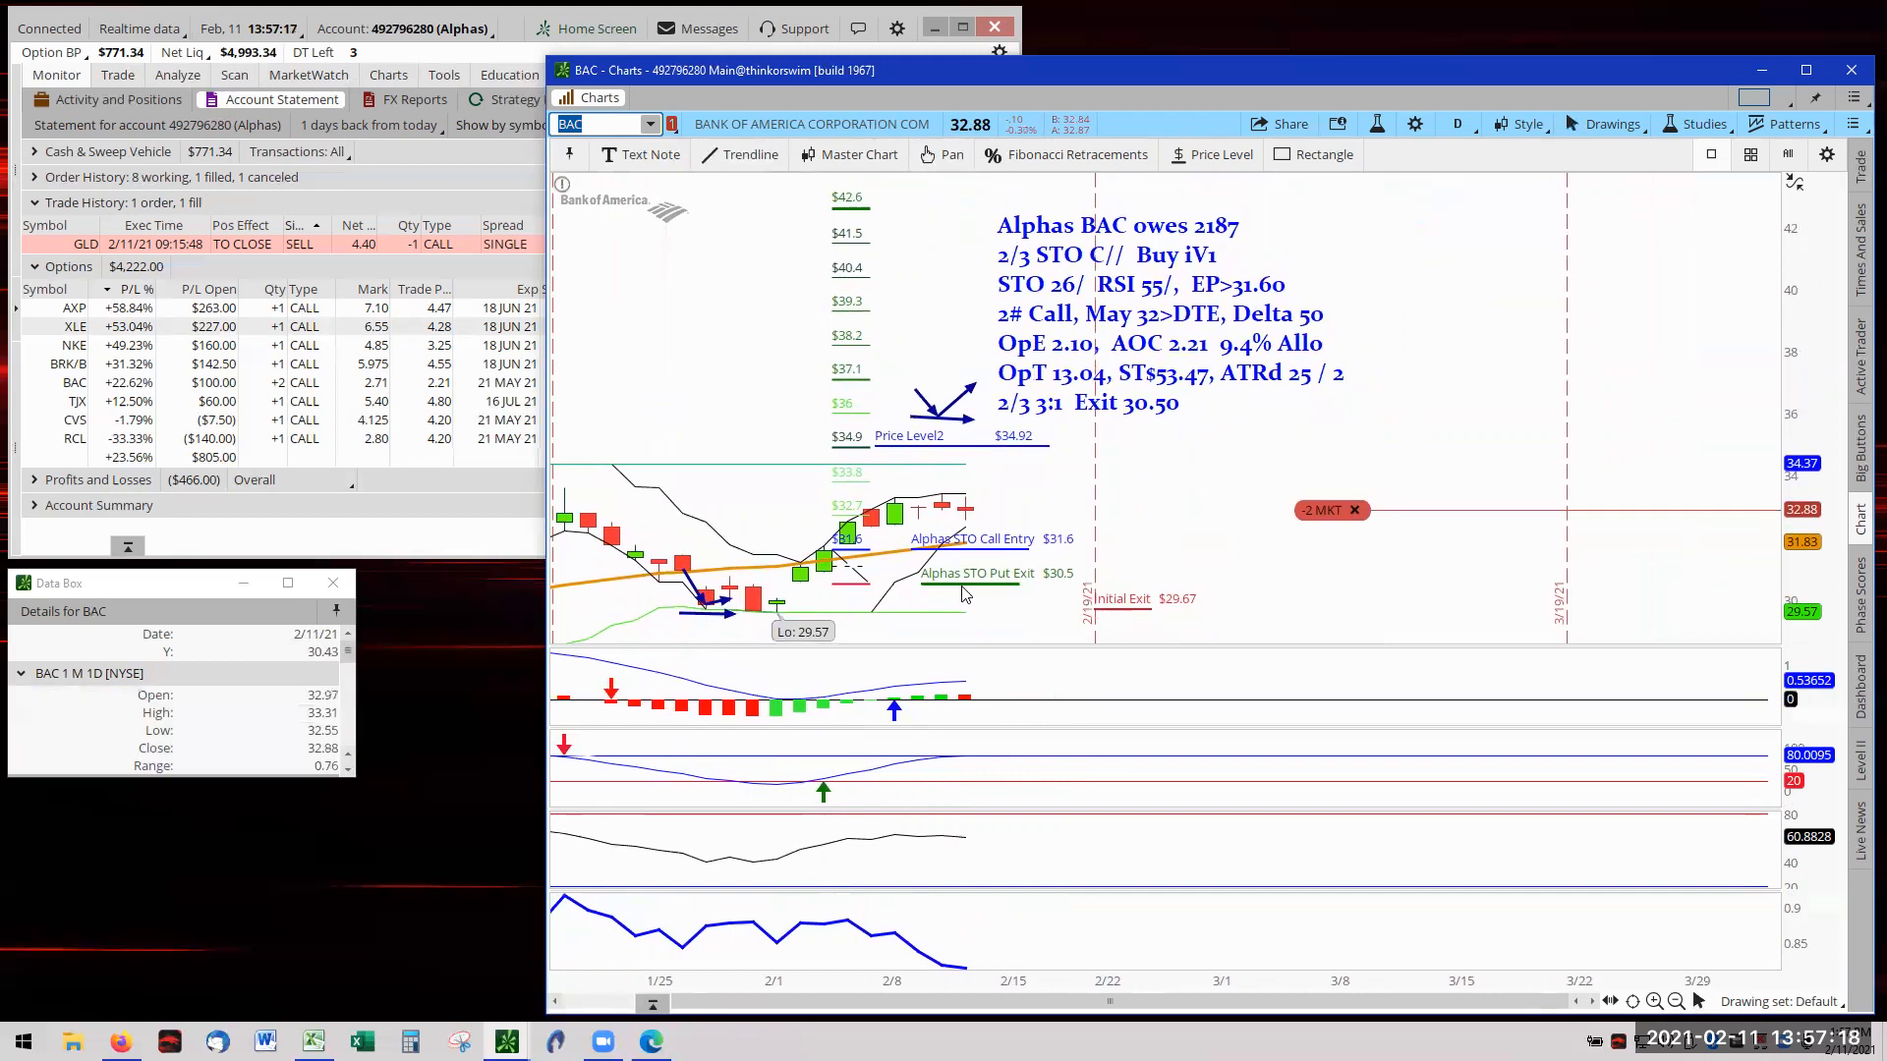
pyautogui.moveTo(963, 590)
pyautogui.write('TJX')
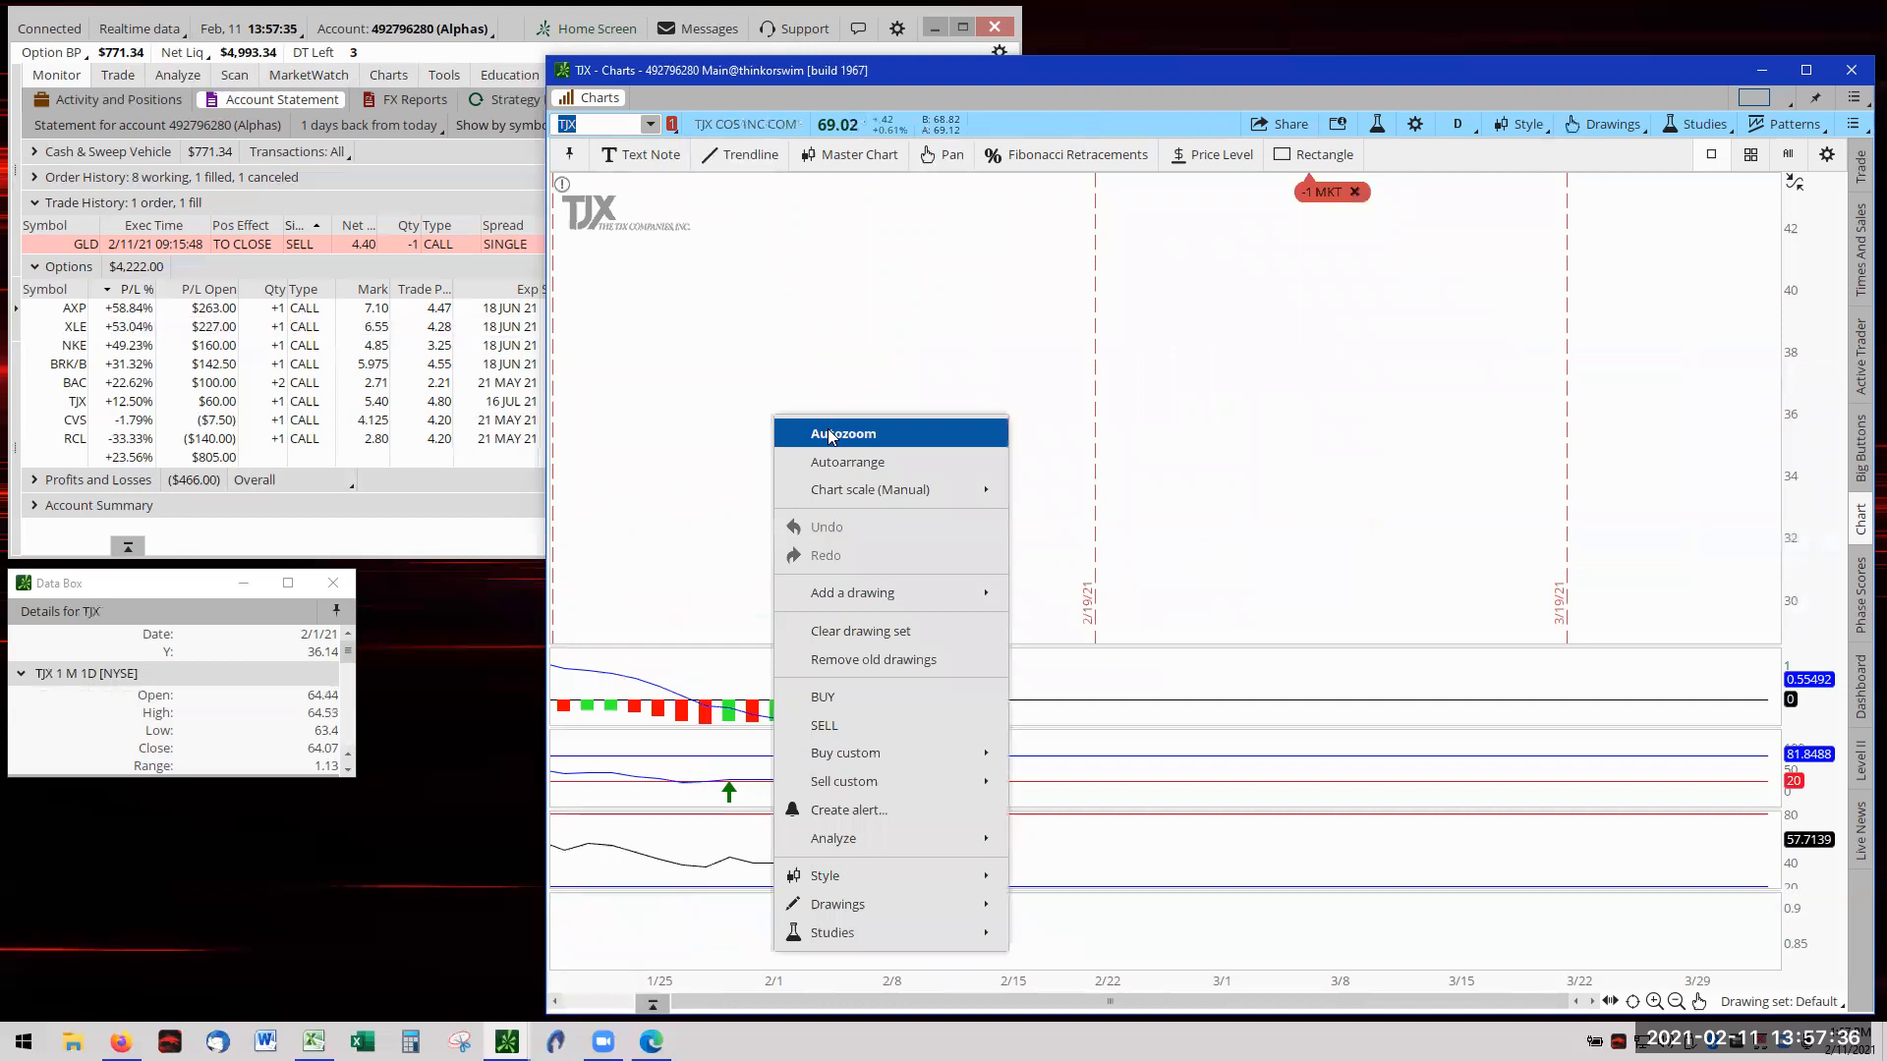
# Apply Autozoom to the TJX chart so candles, Fibonacci levels and notes fit
pyautogui.click(842, 434)
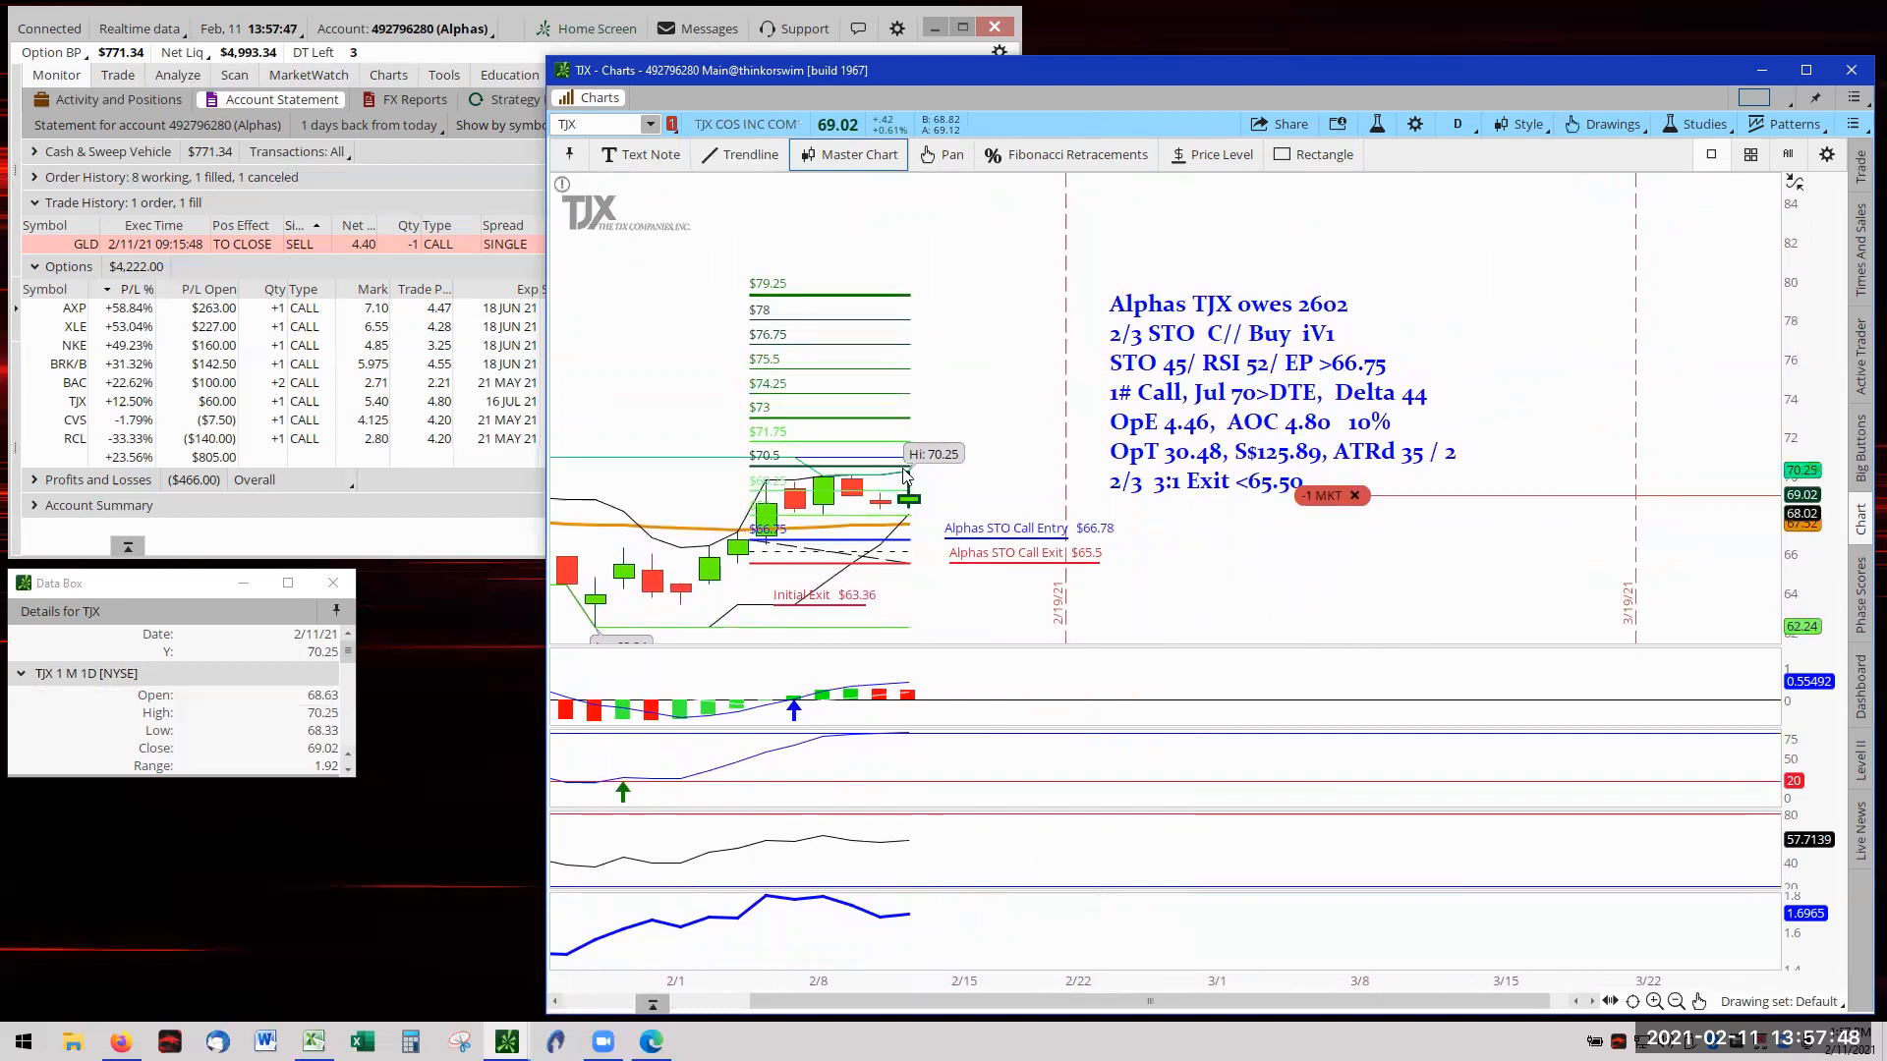
pyautogui.moveTo(984, 448)
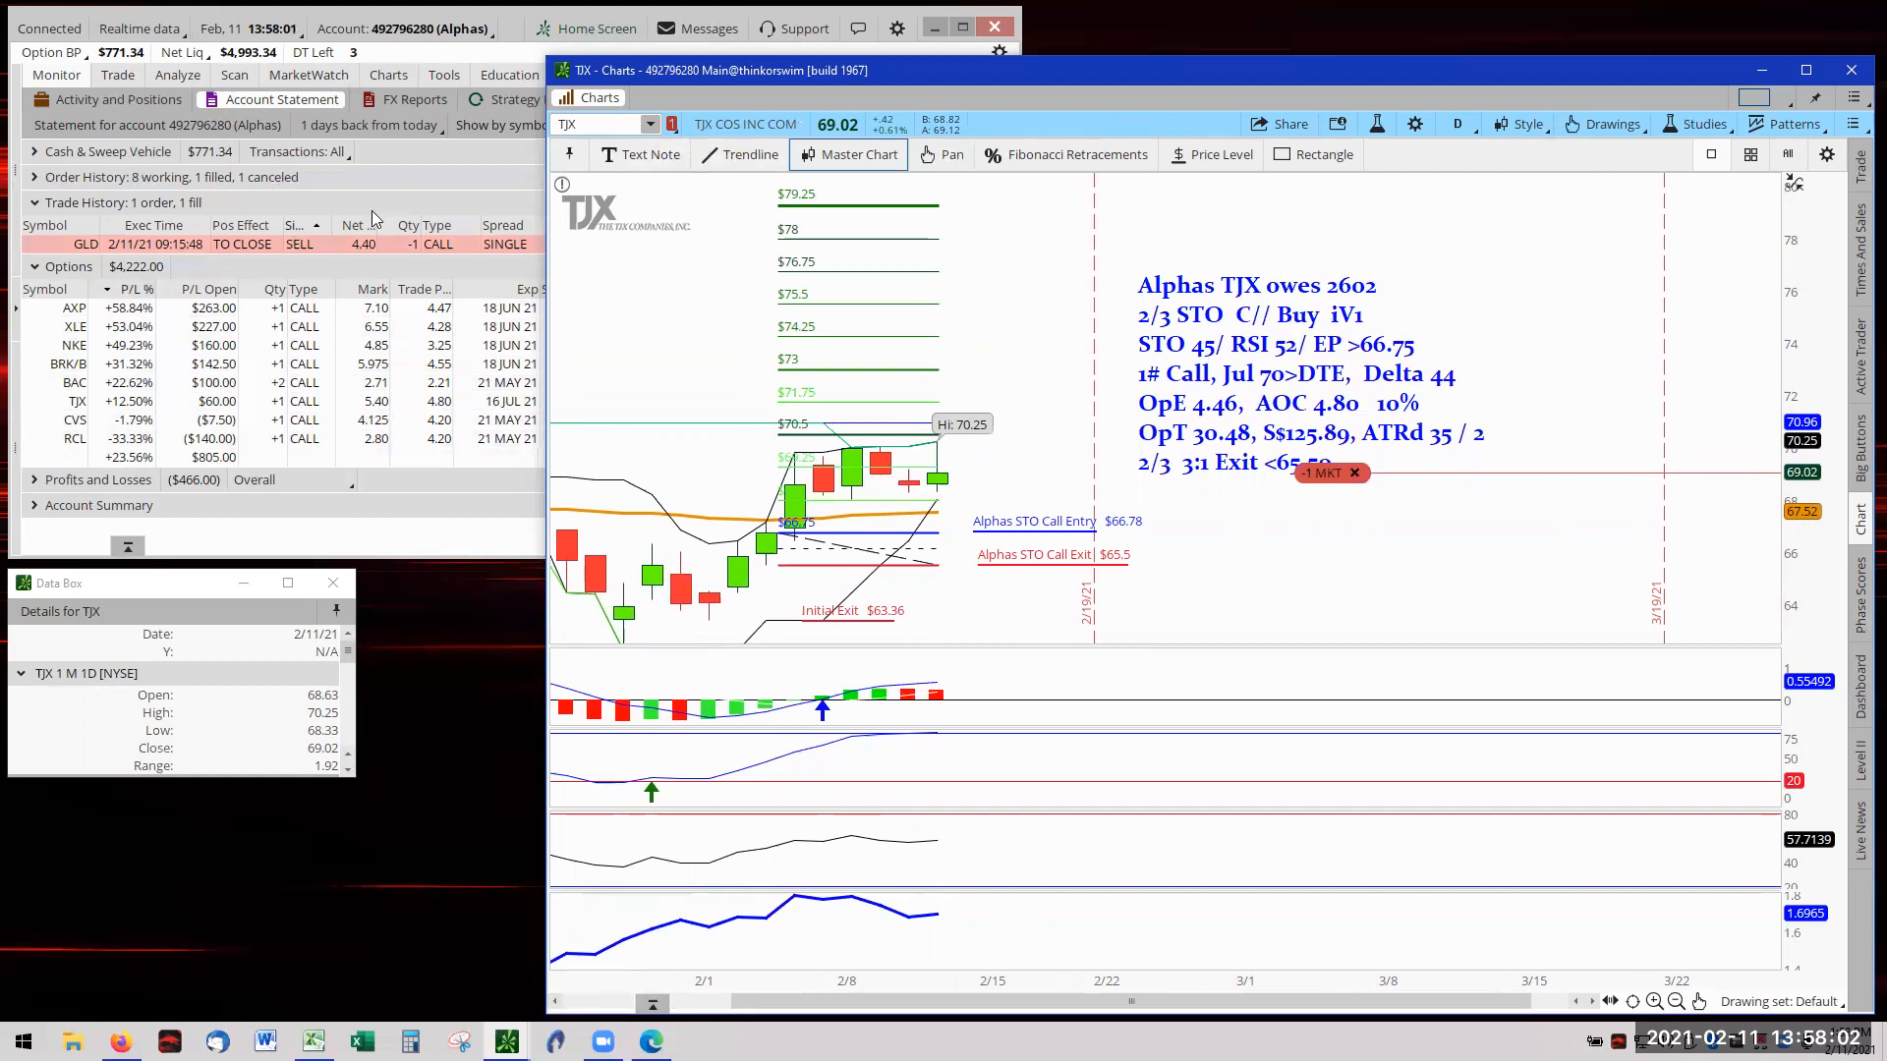
pyautogui.moveTo(626, 160)
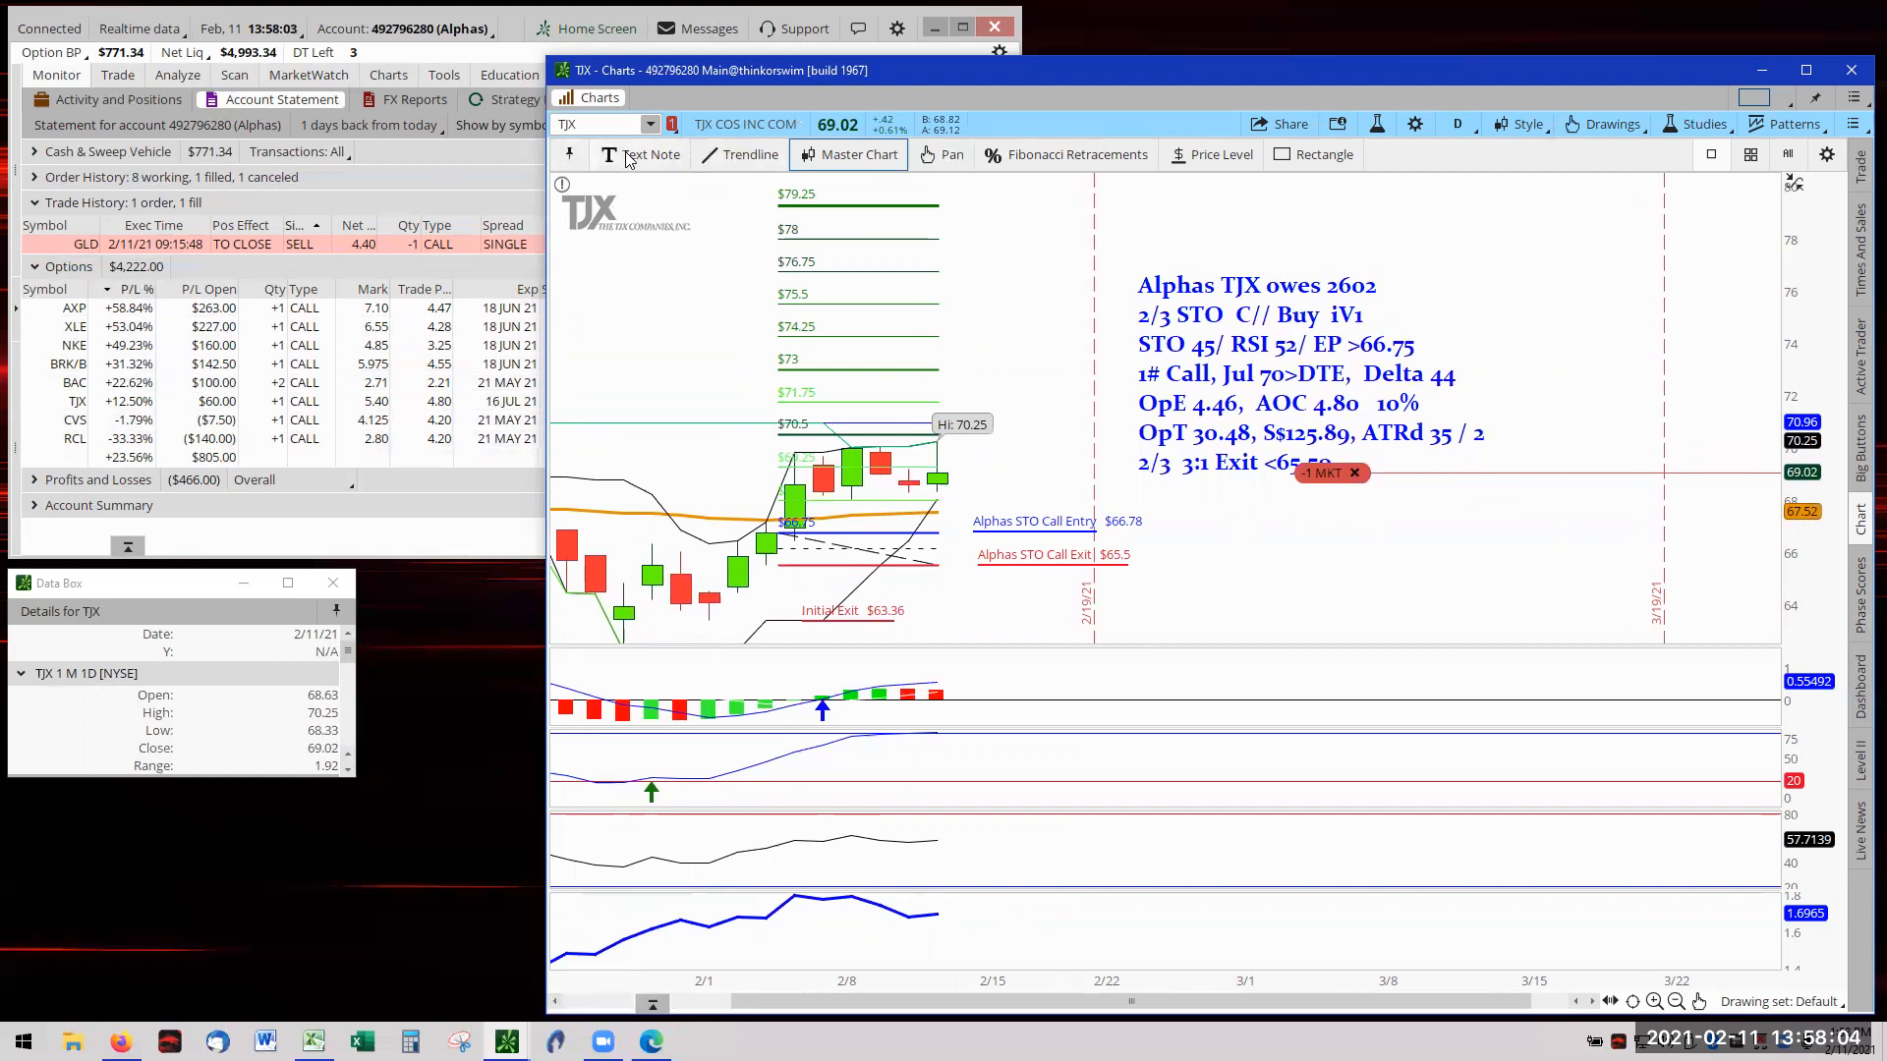
pyautogui.click(651, 123)
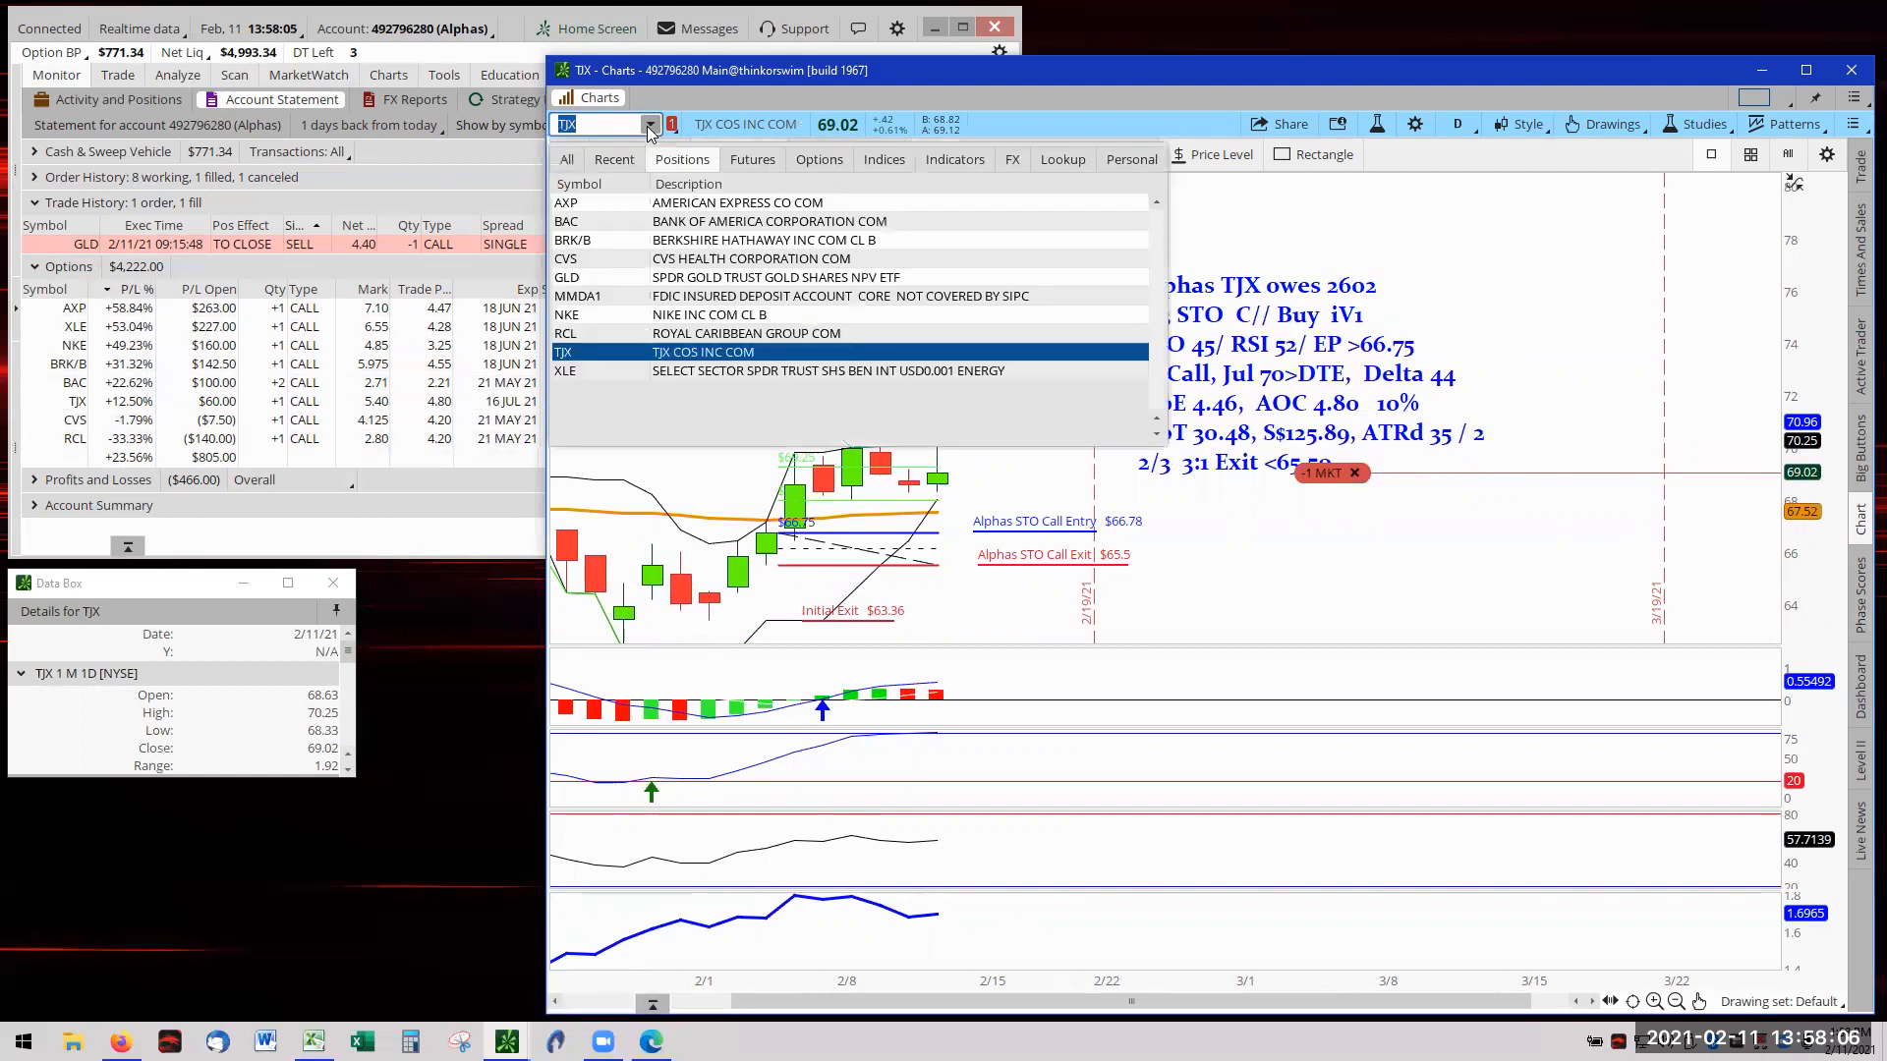
pyautogui.click(566, 277)
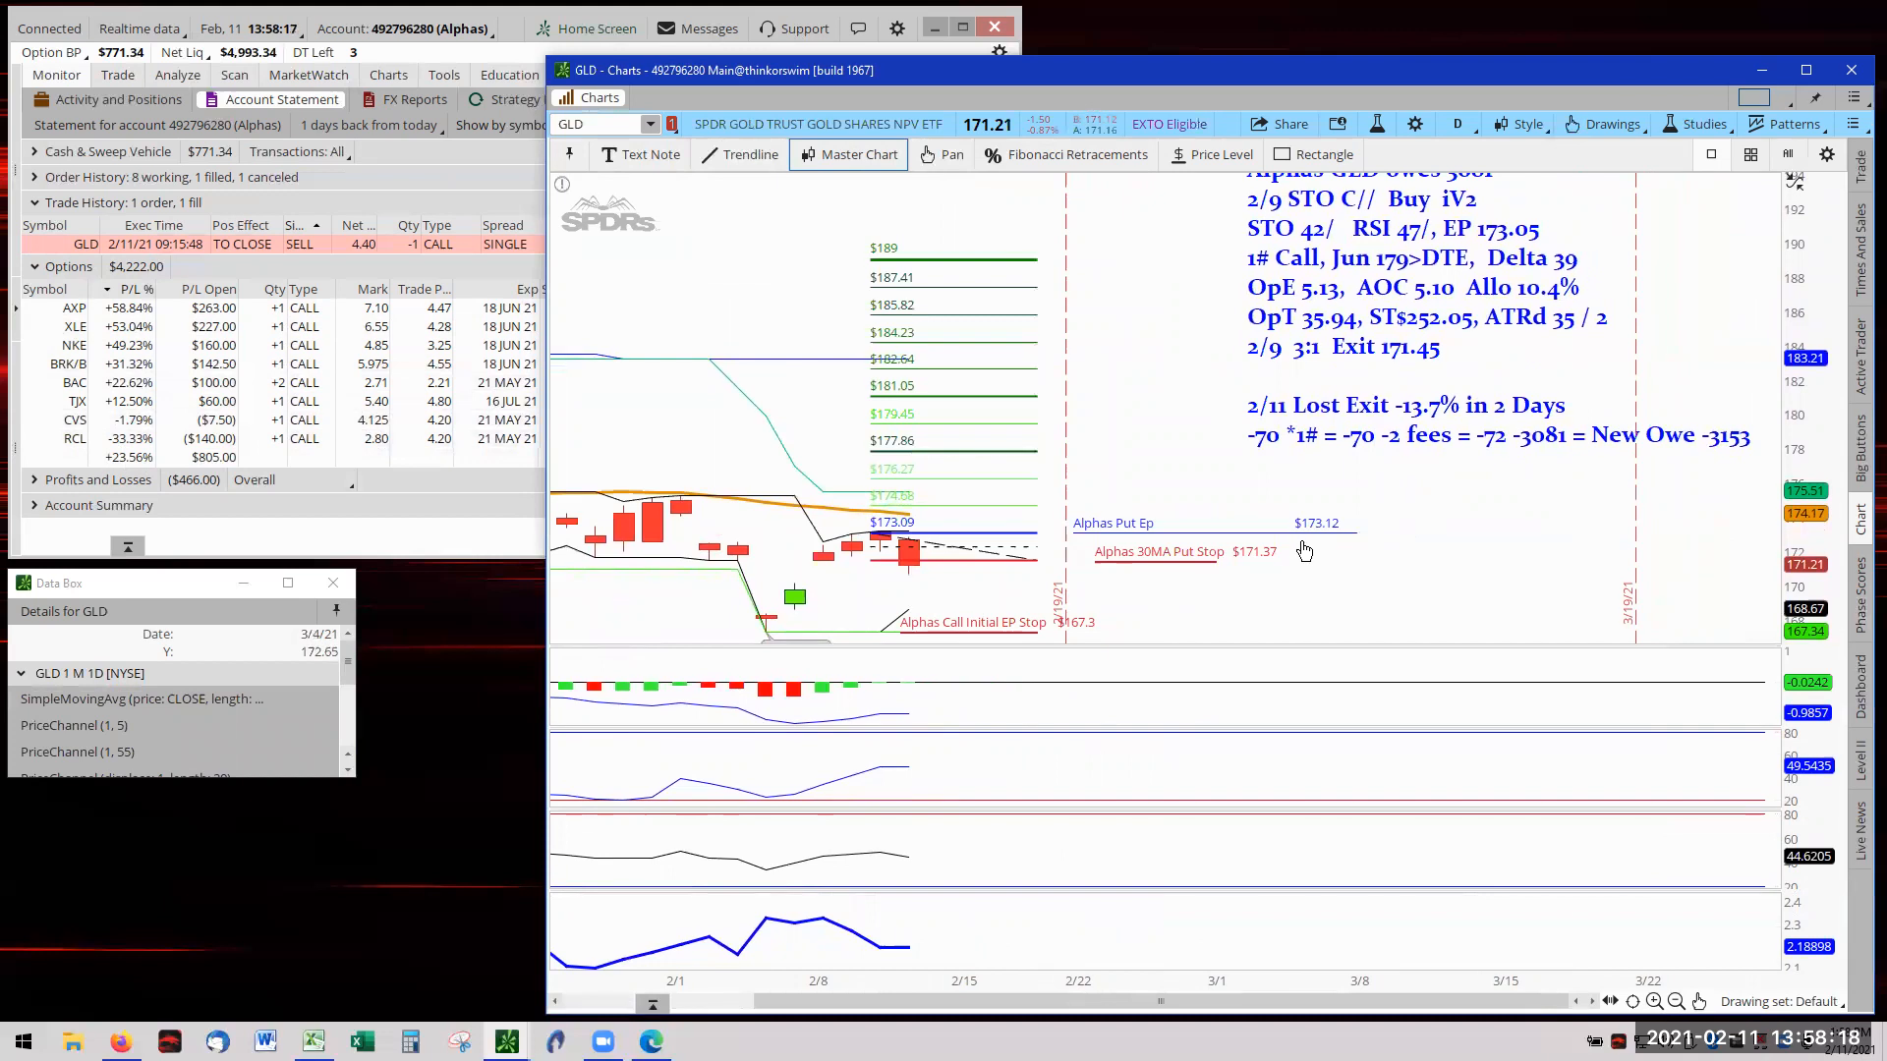
pyautogui.moveTo(1318, 535)
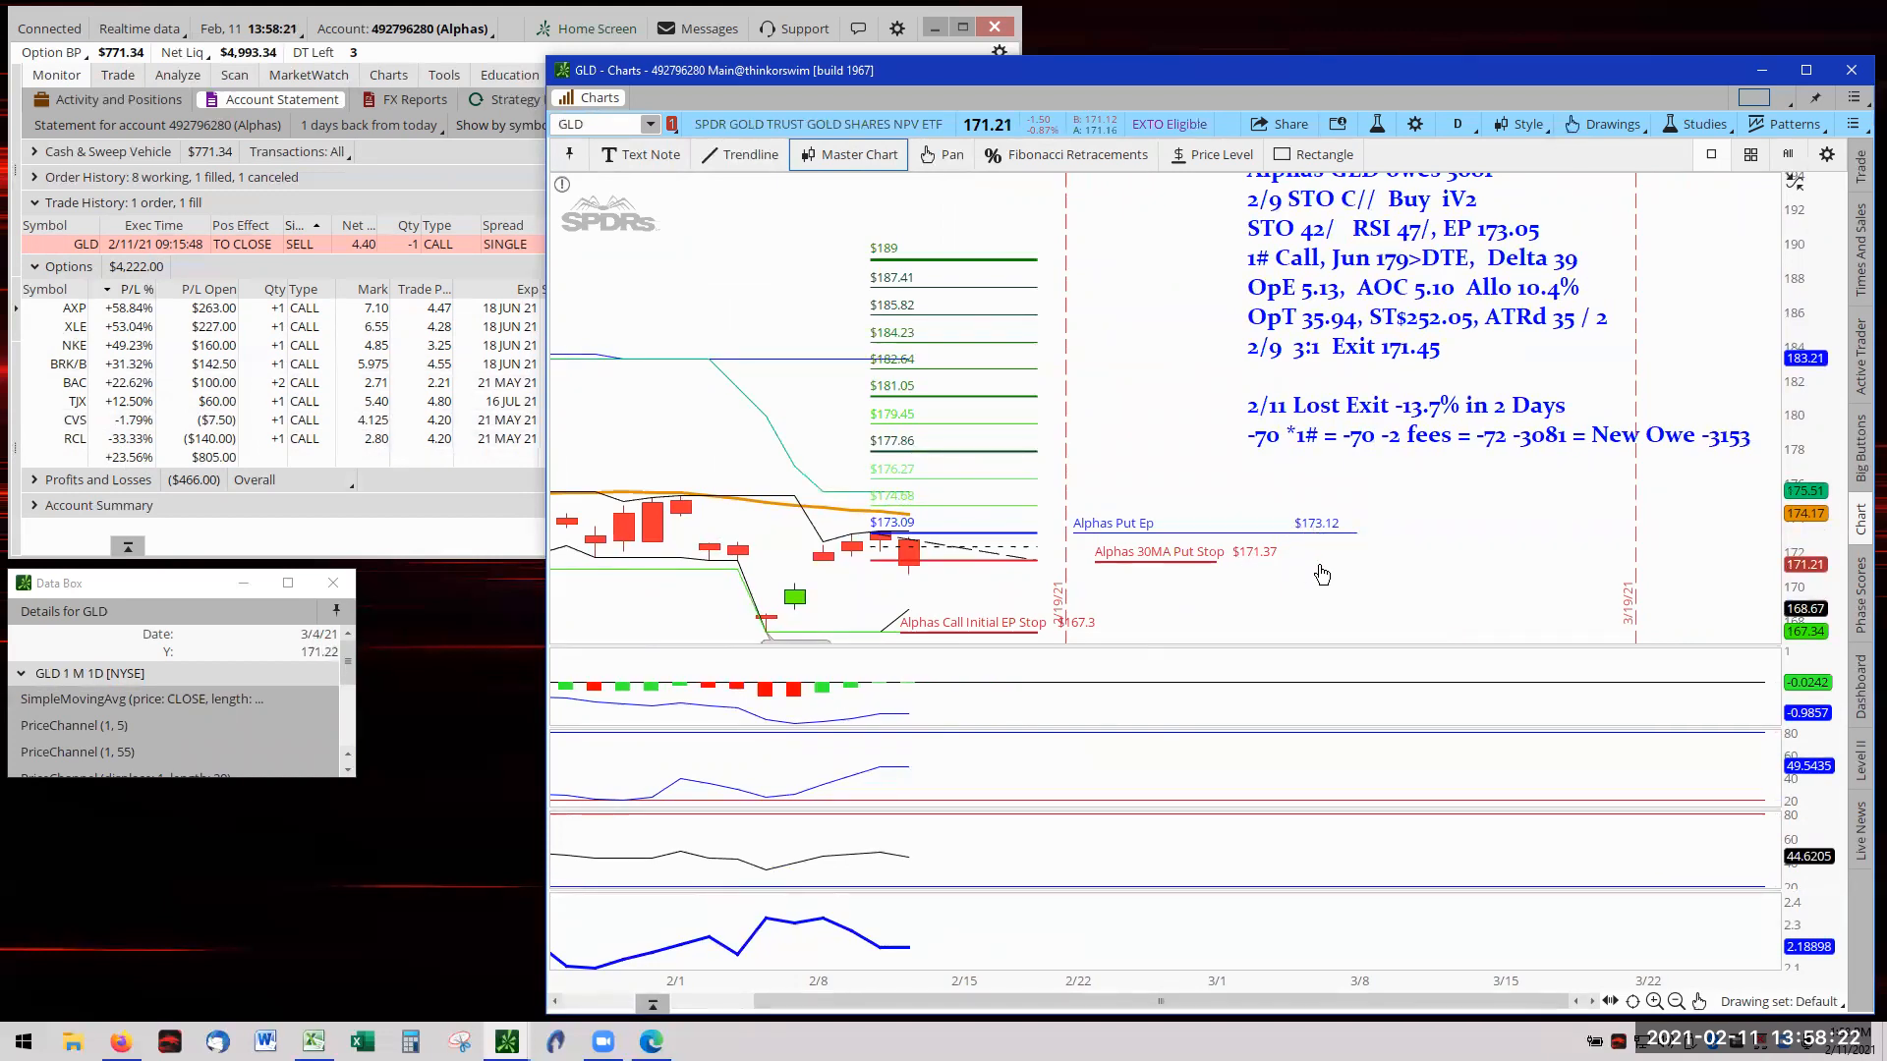
pyautogui.moveTo(1288, 548)
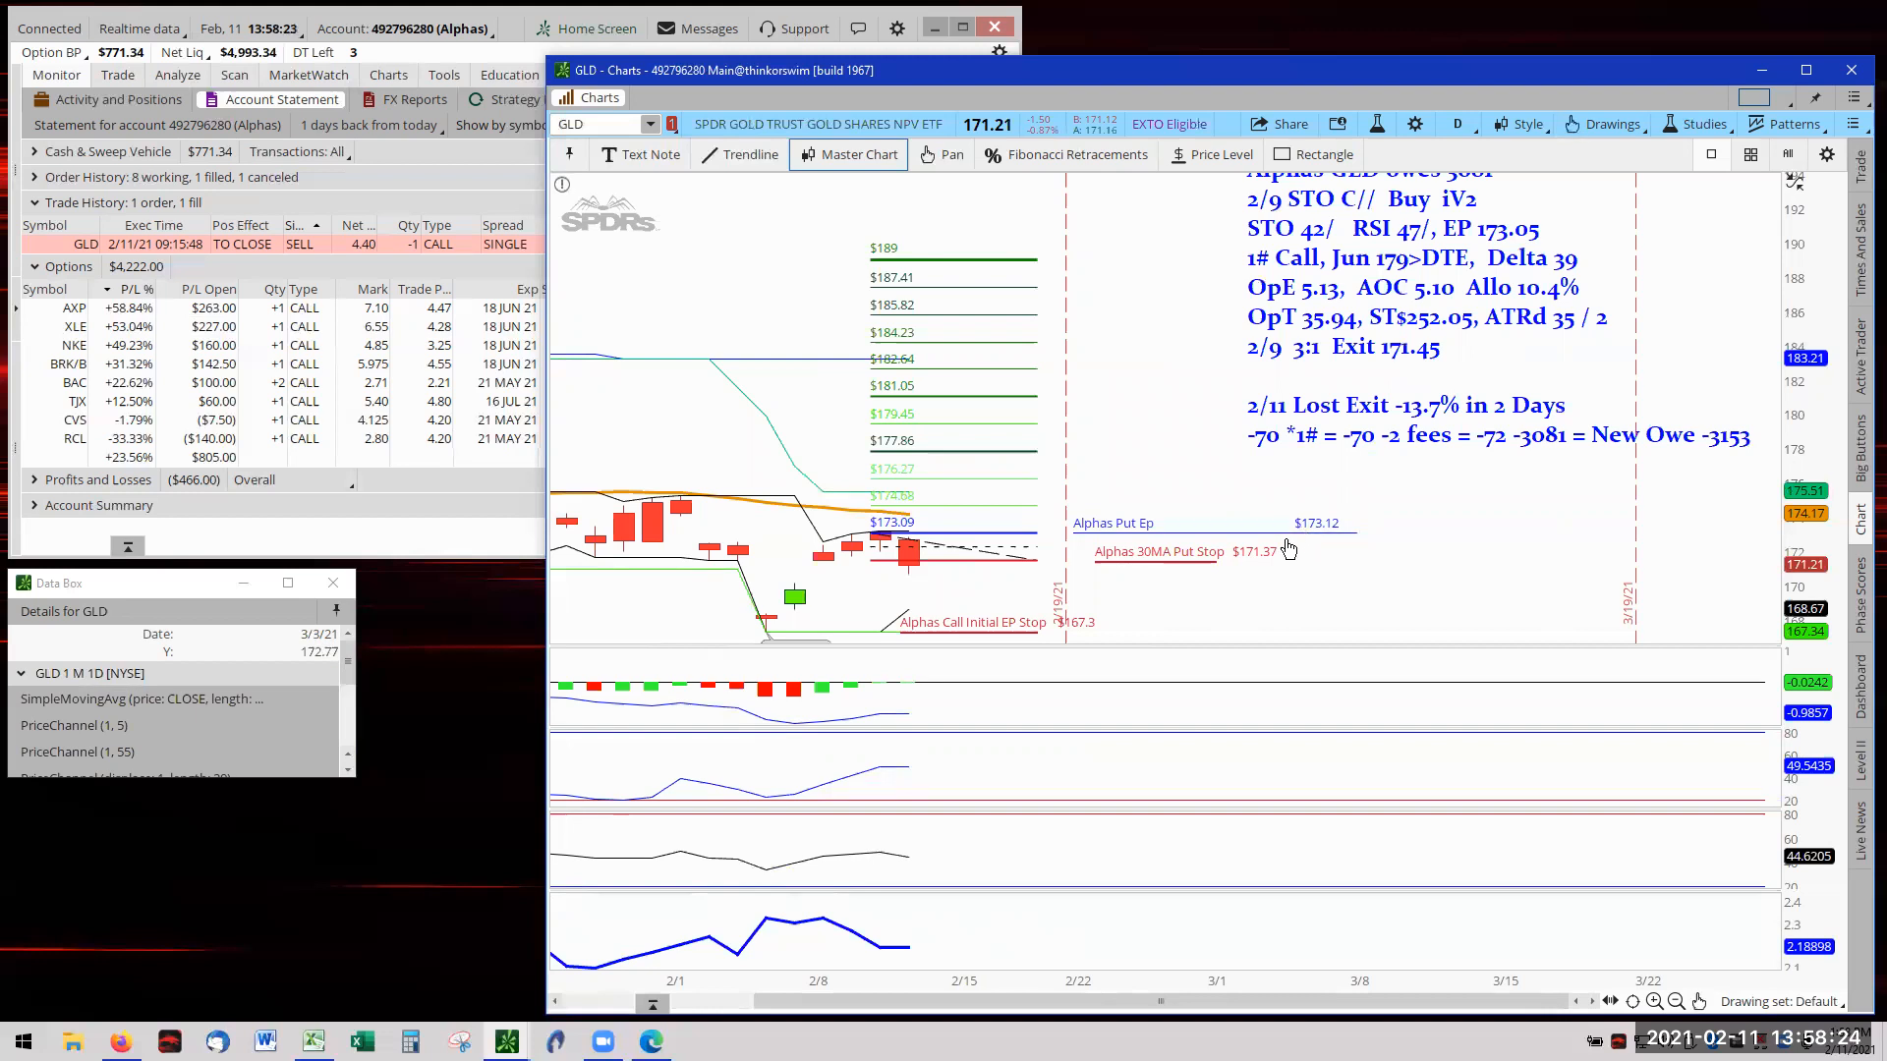
pyautogui.moveTo(1291, 554)
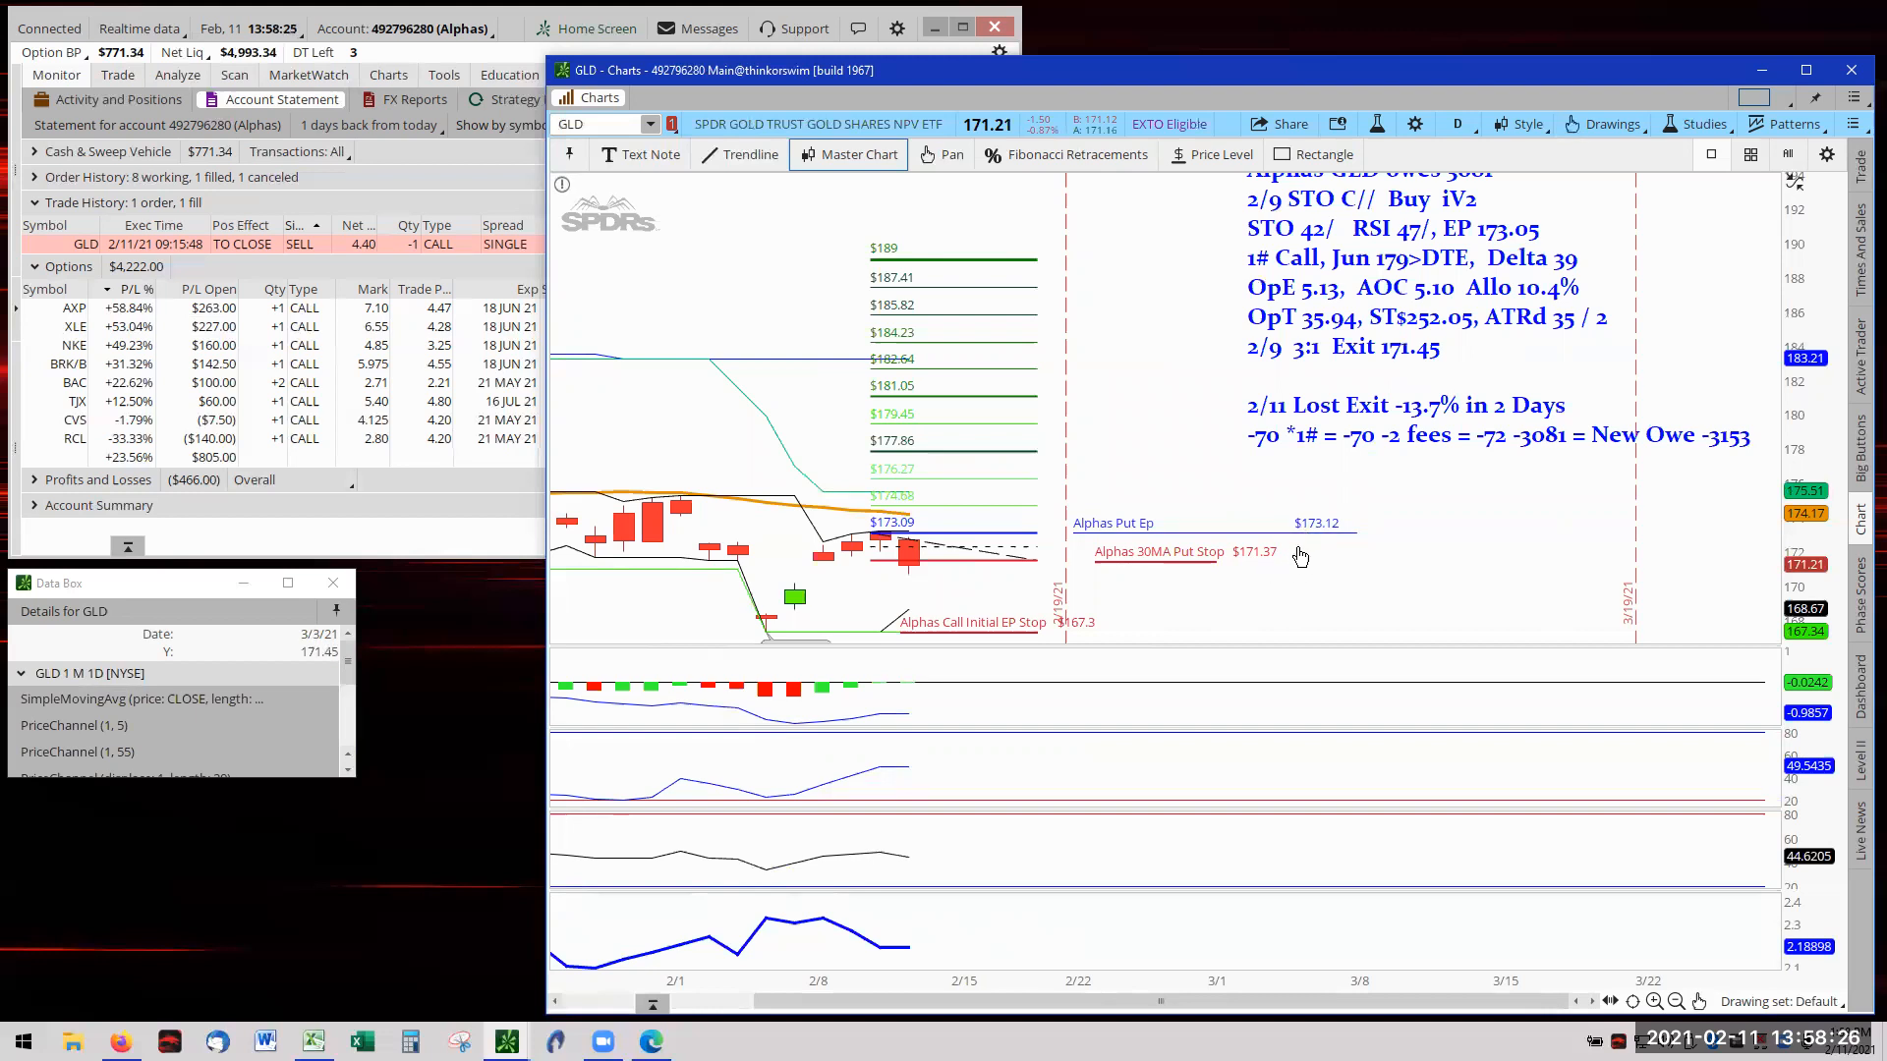
pyautogui.moveTo(816, 572)
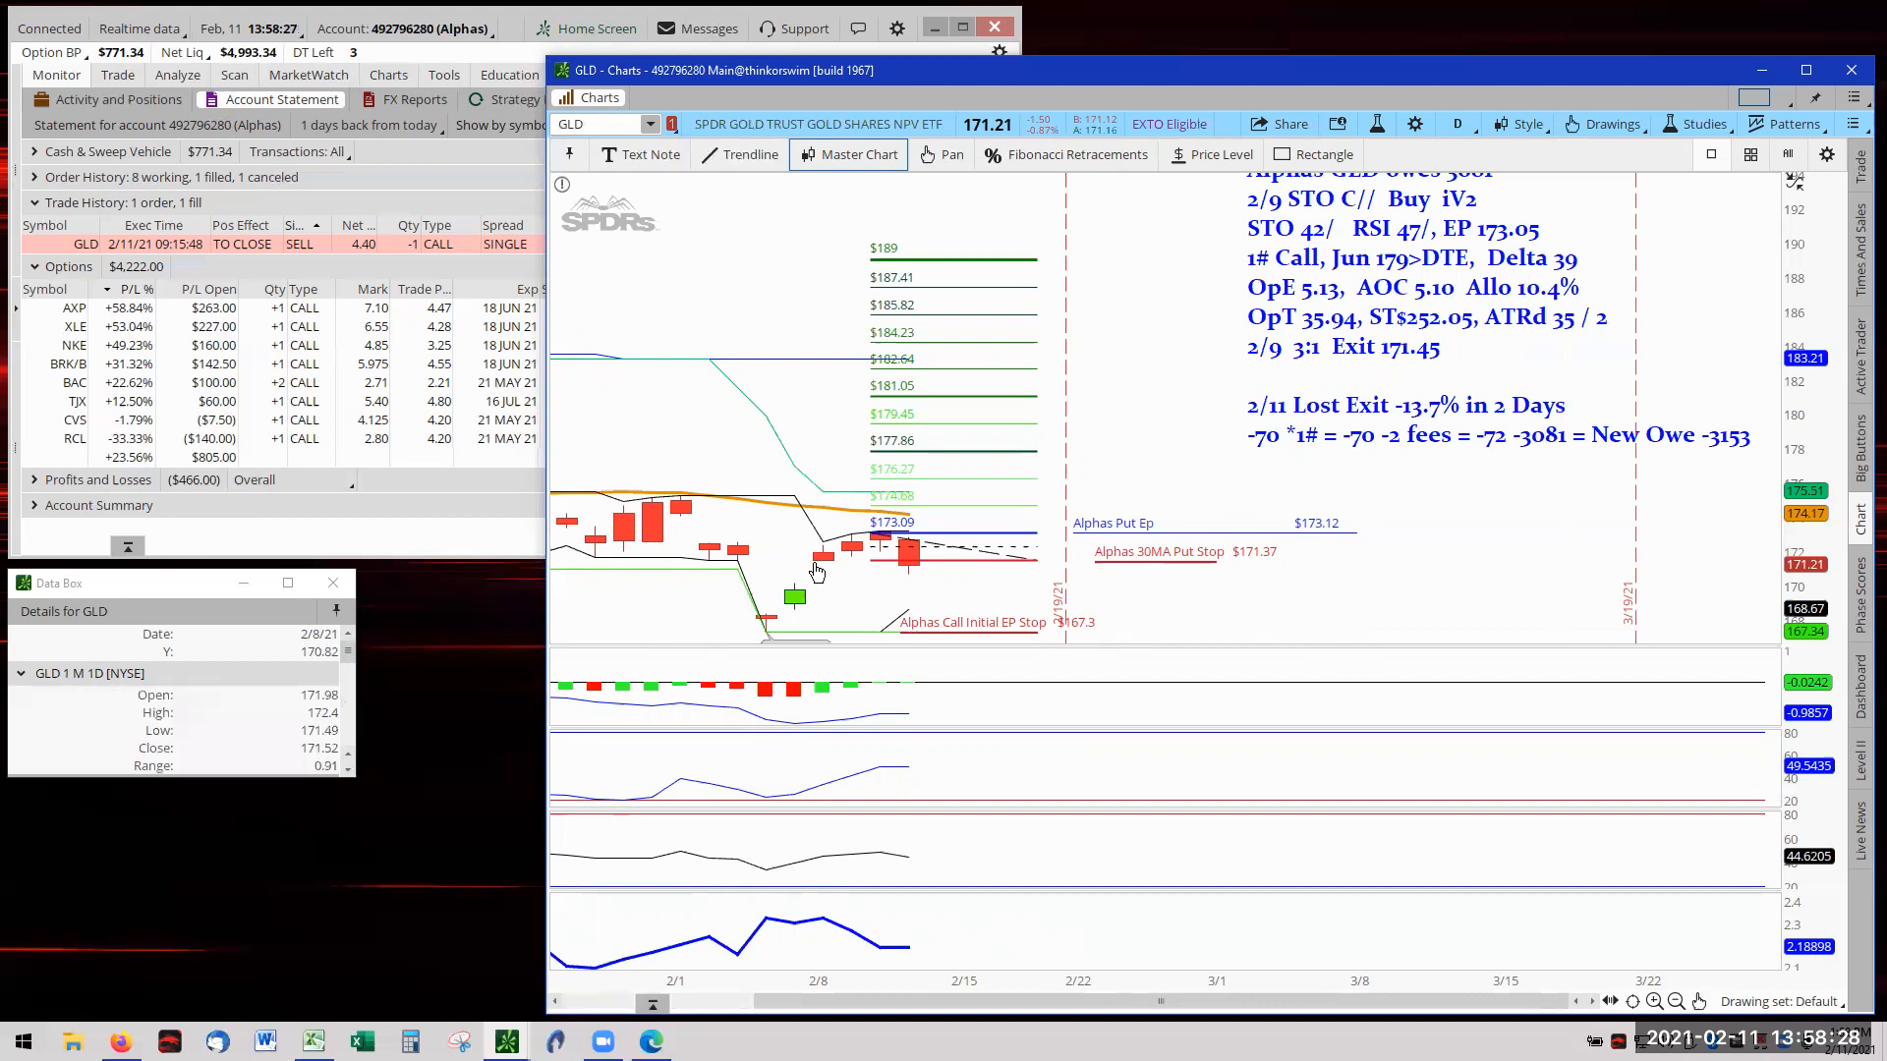
pyautogui.moveTo(772, 621)
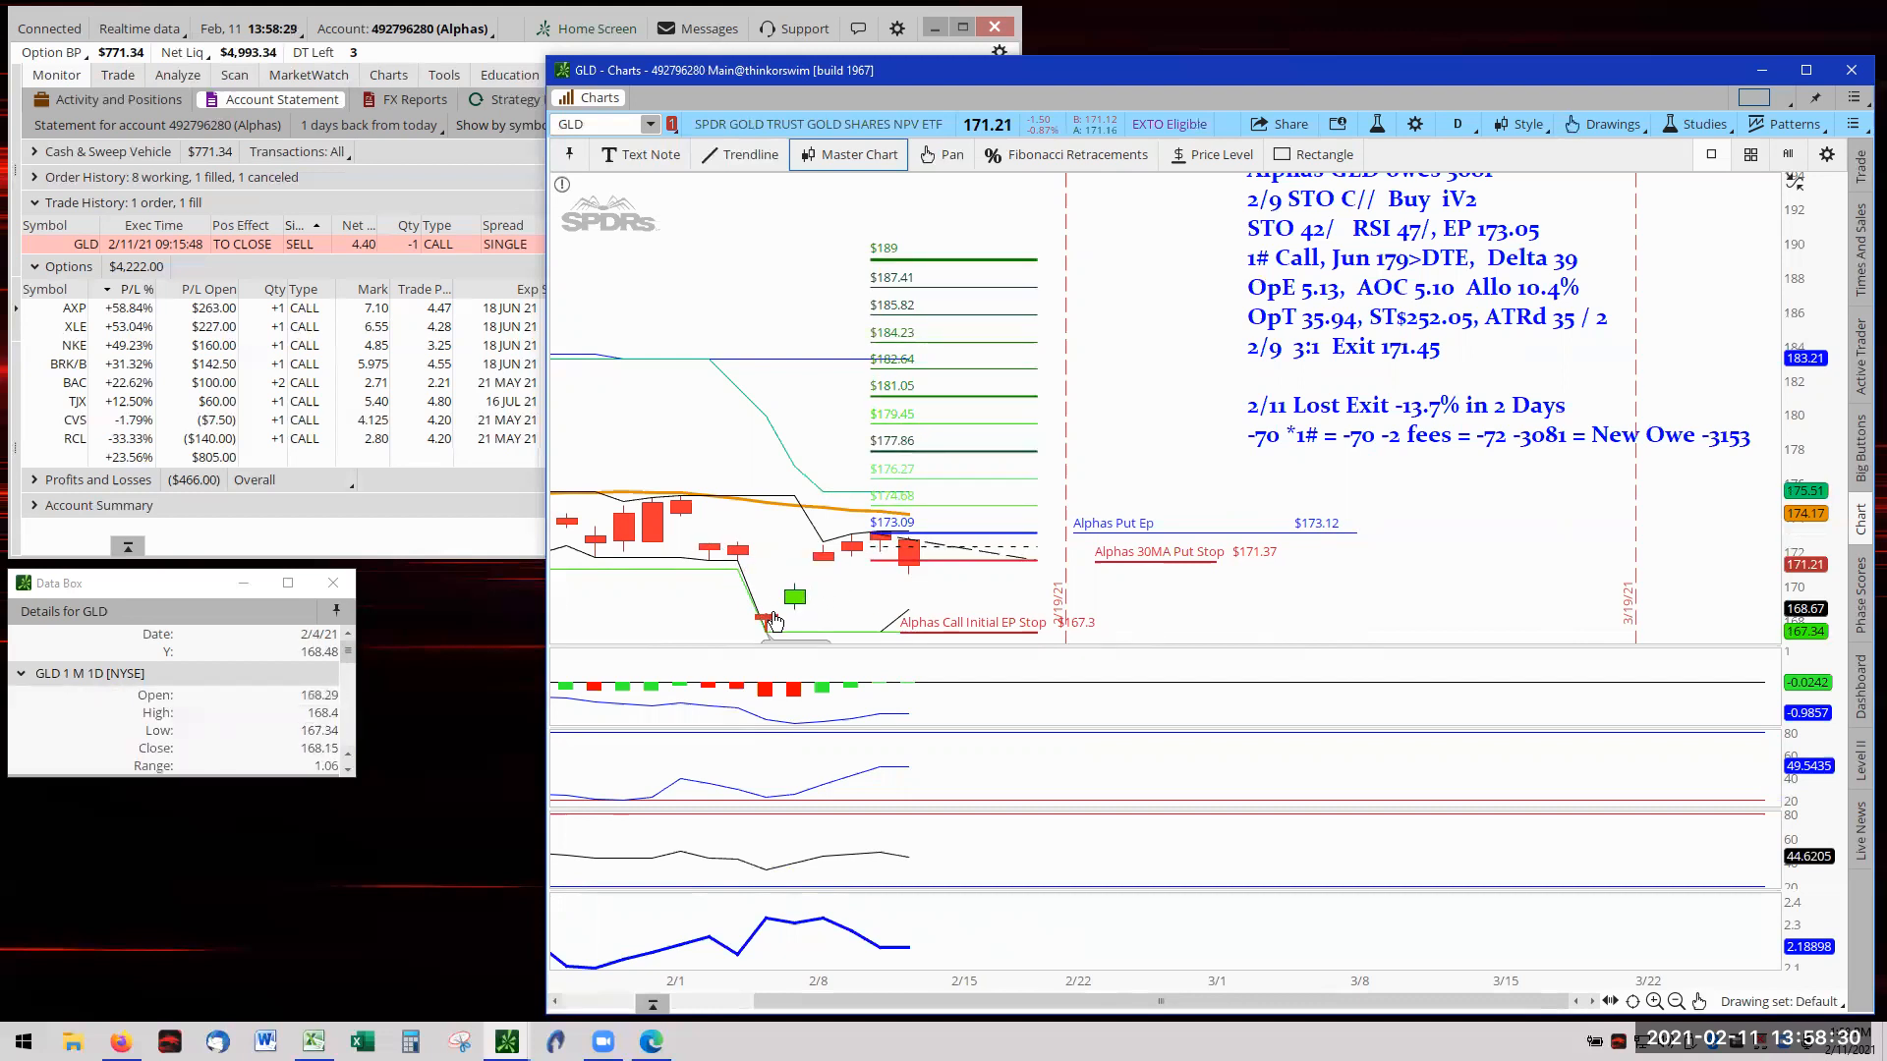
pyautogui.moveTo(849, 599)
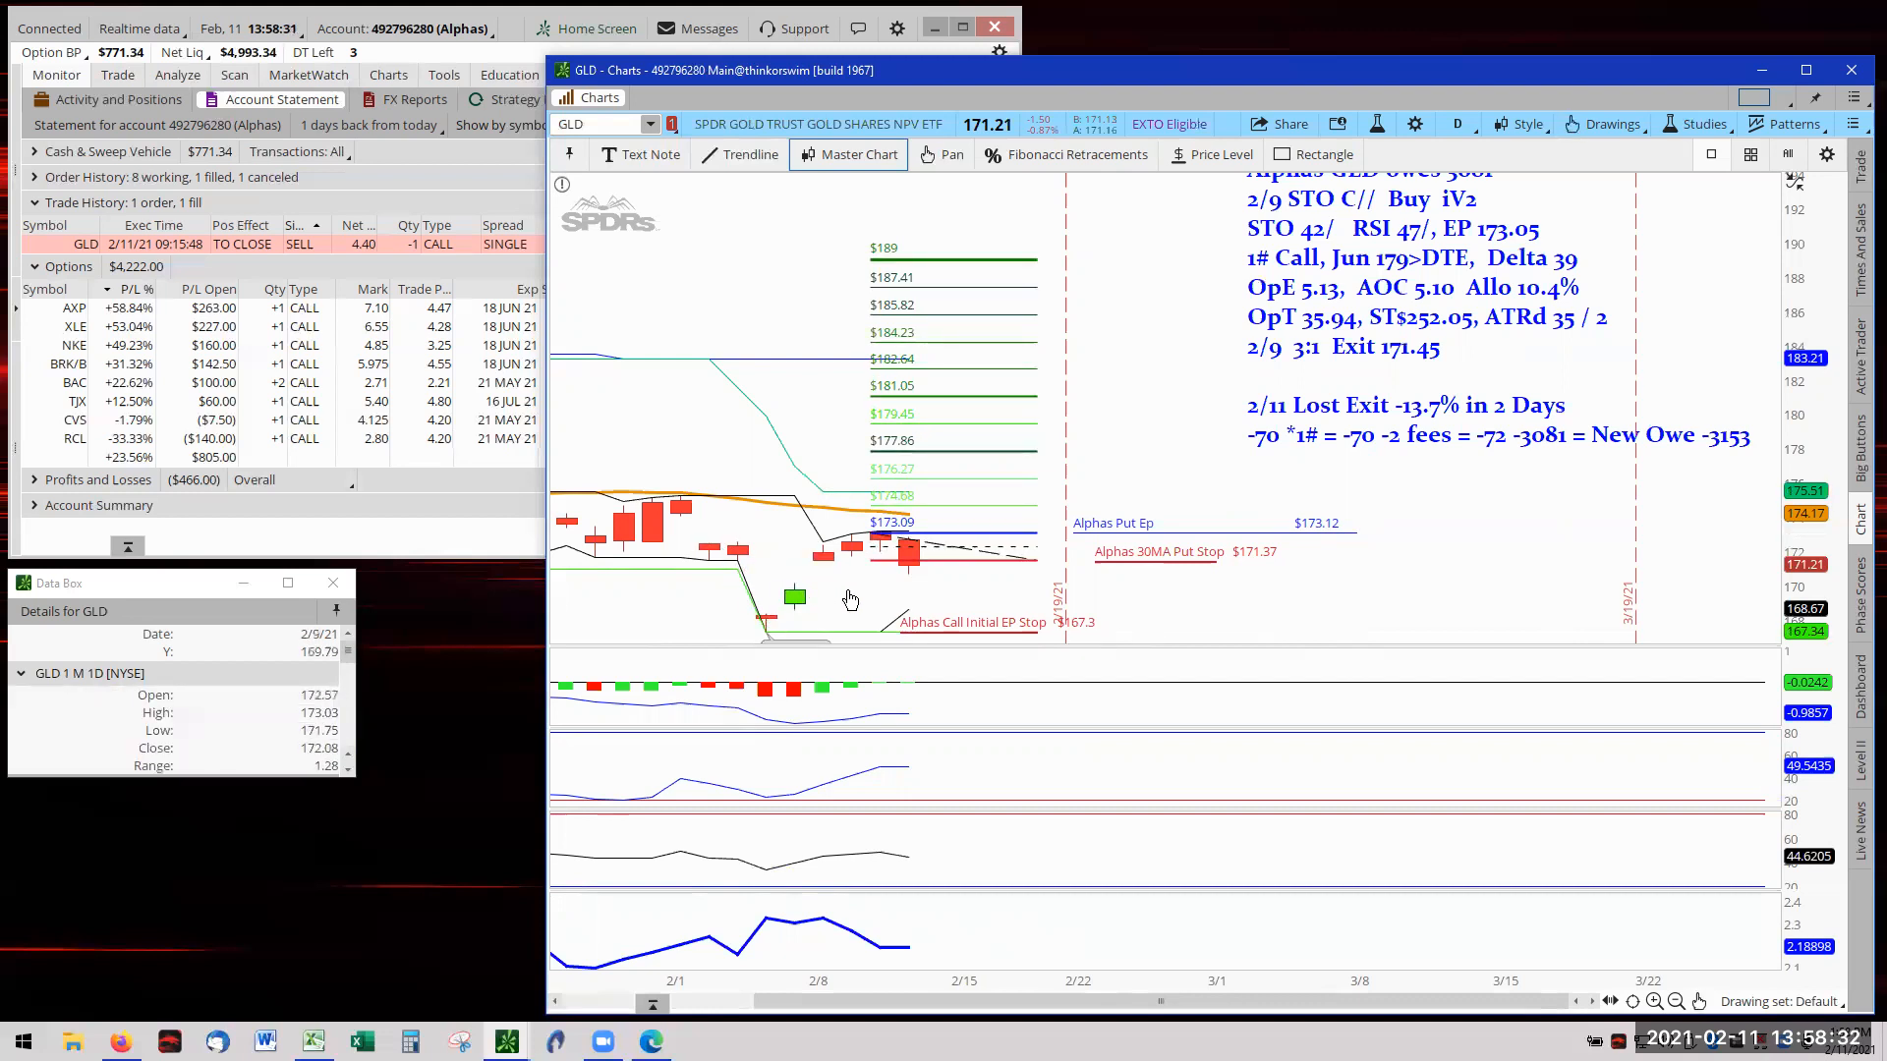
pyautogui.moveTo(872, 536)
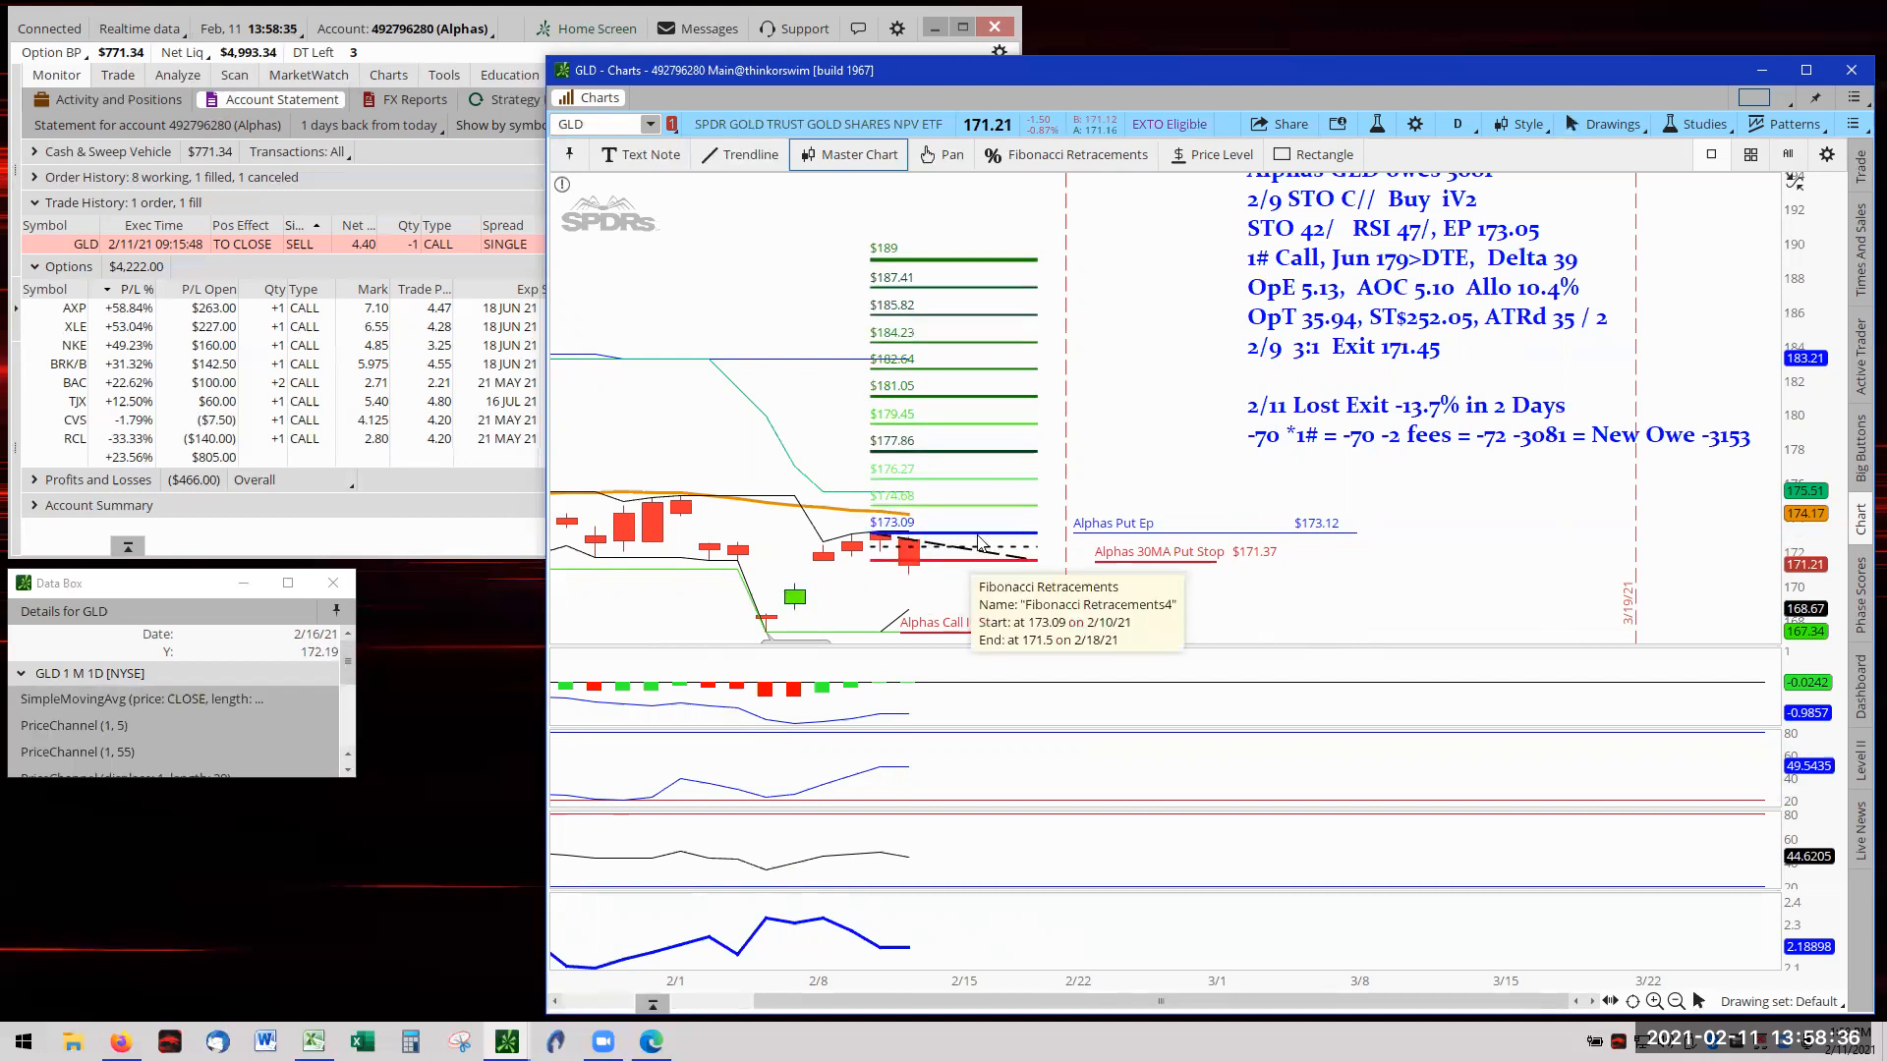
pyautogui.moveTo(1431, 599)
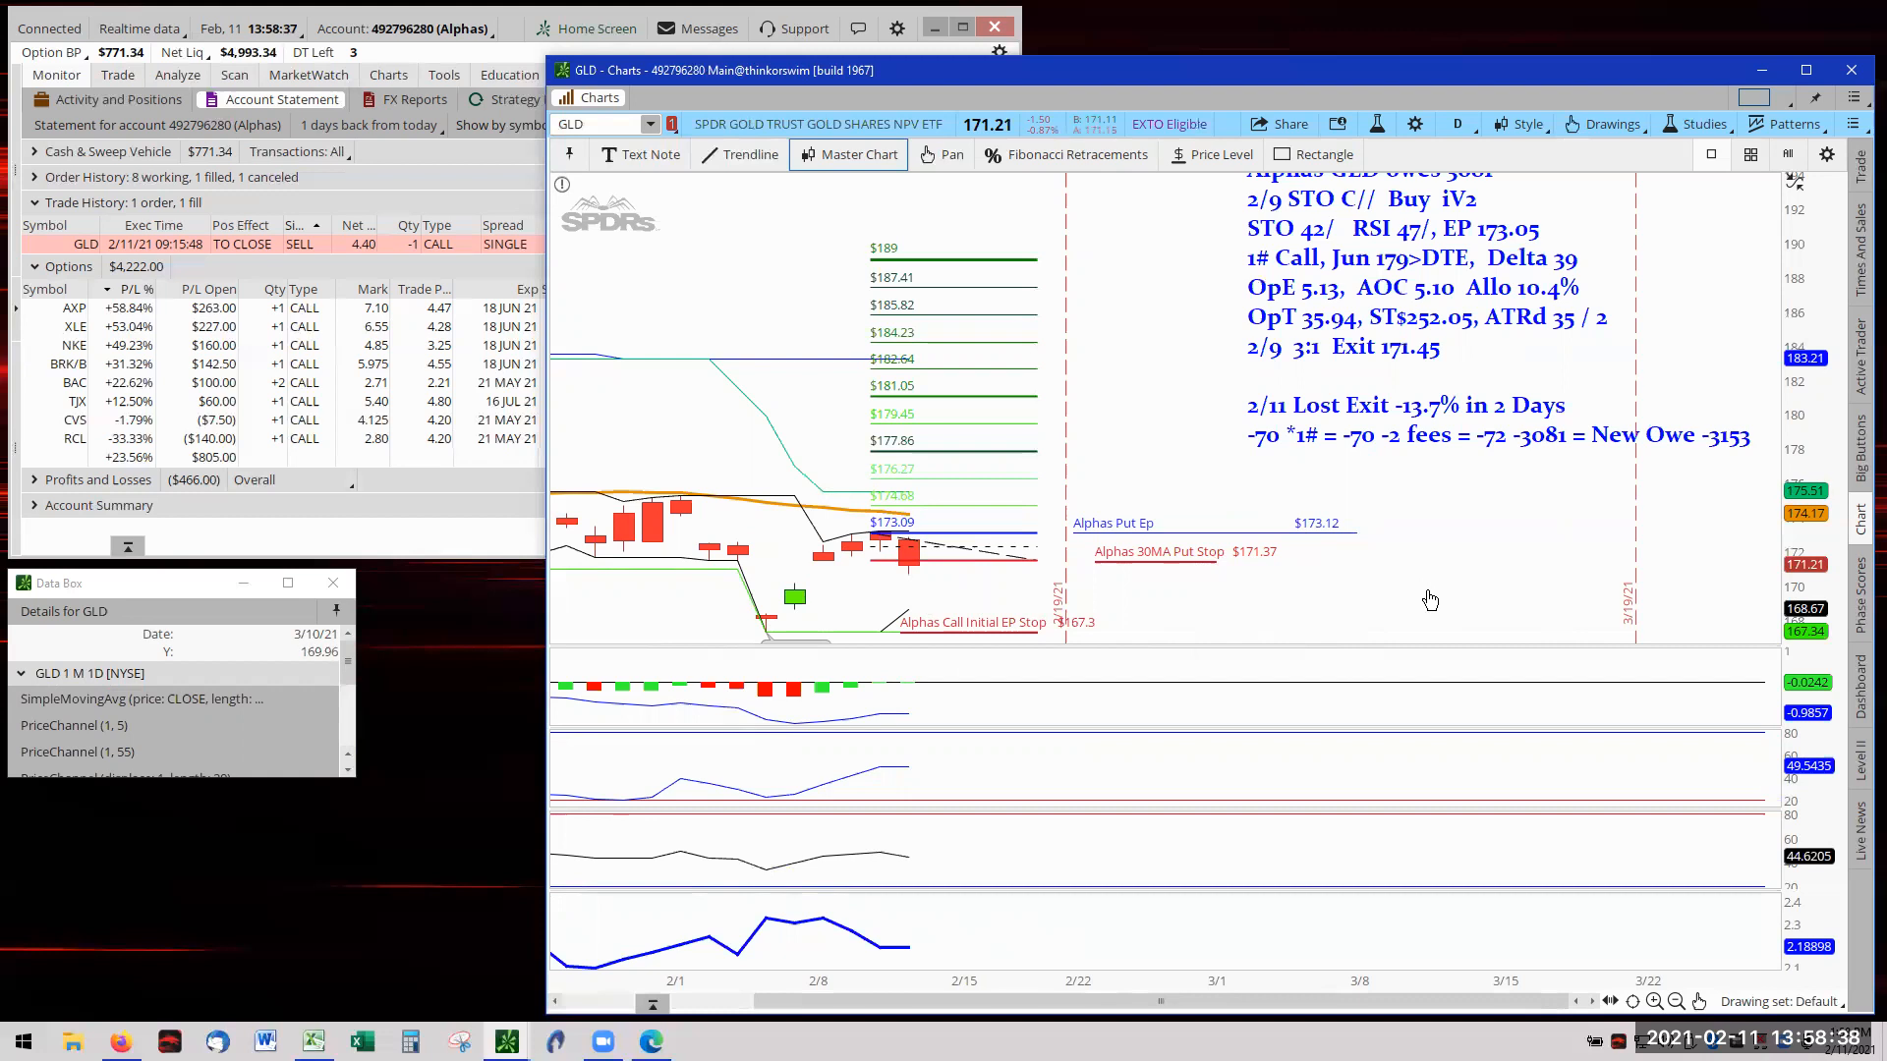
pyautogui.moveTo(1503, 607)
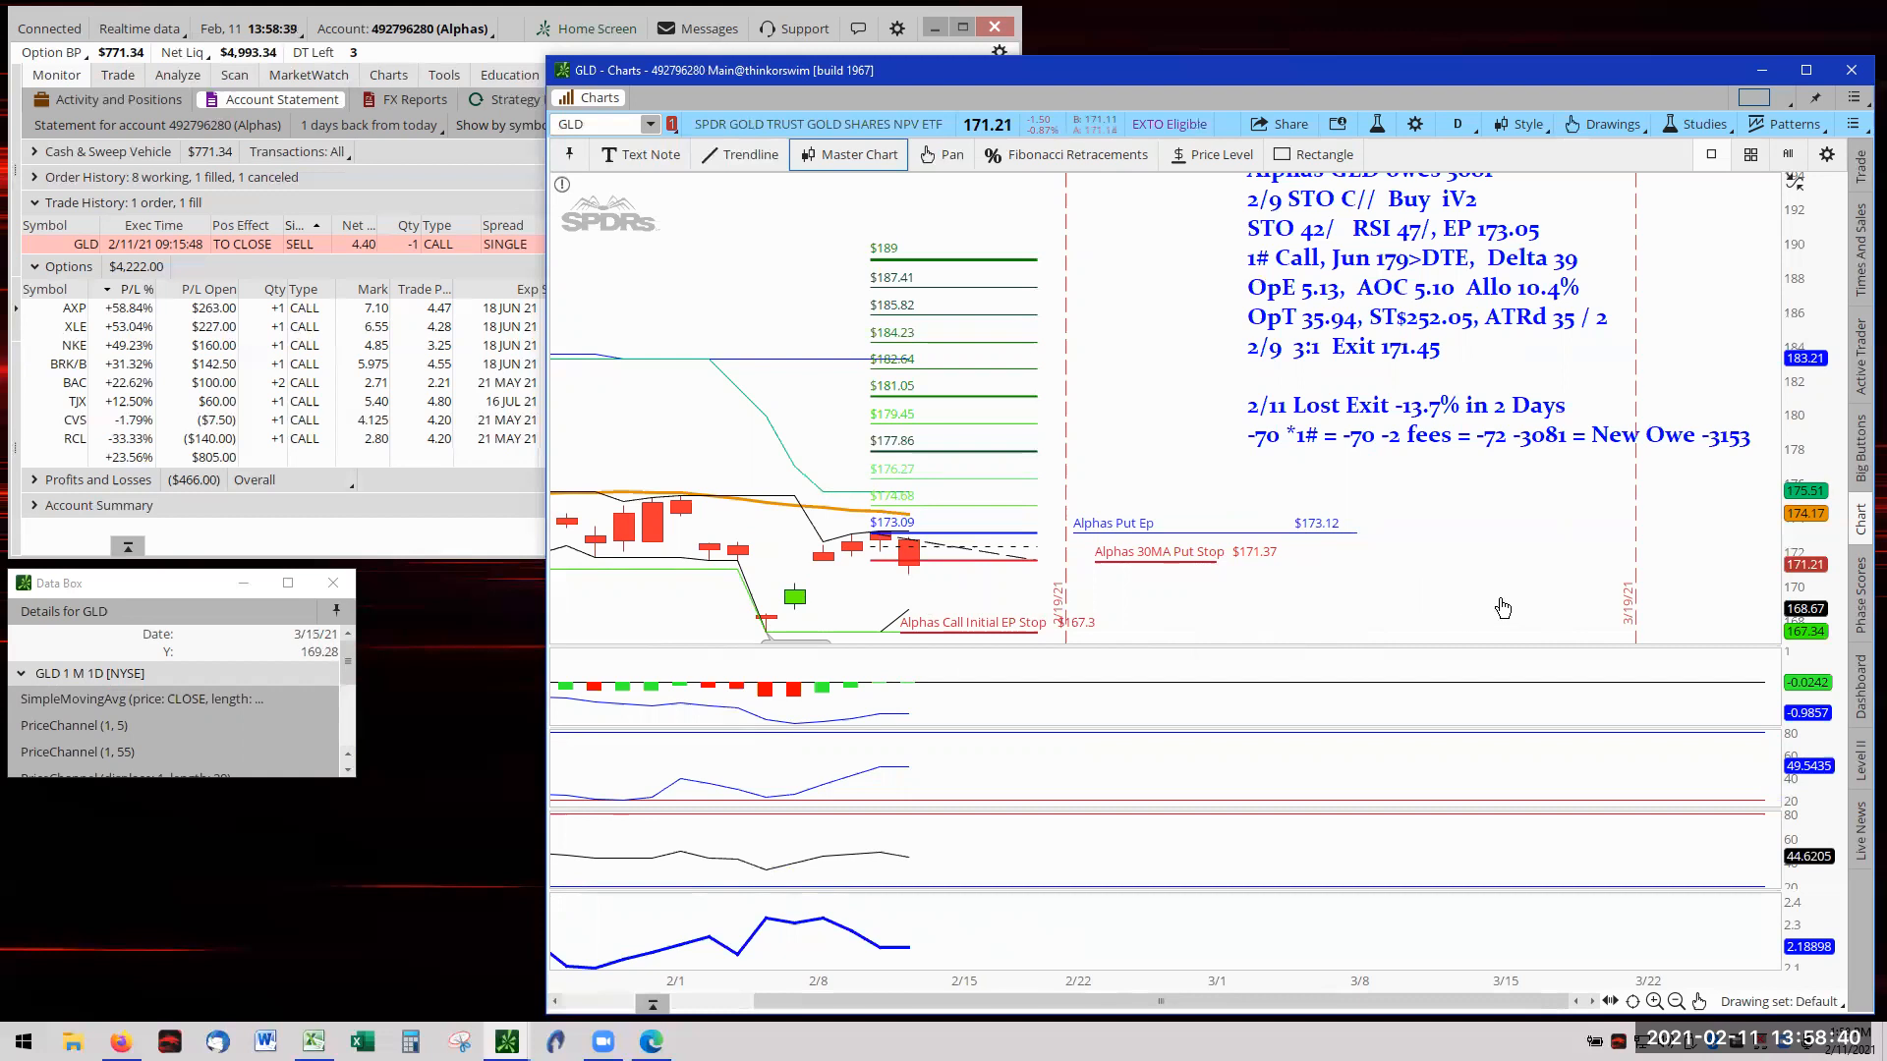
pyautogui.moveTo(1465, 626)
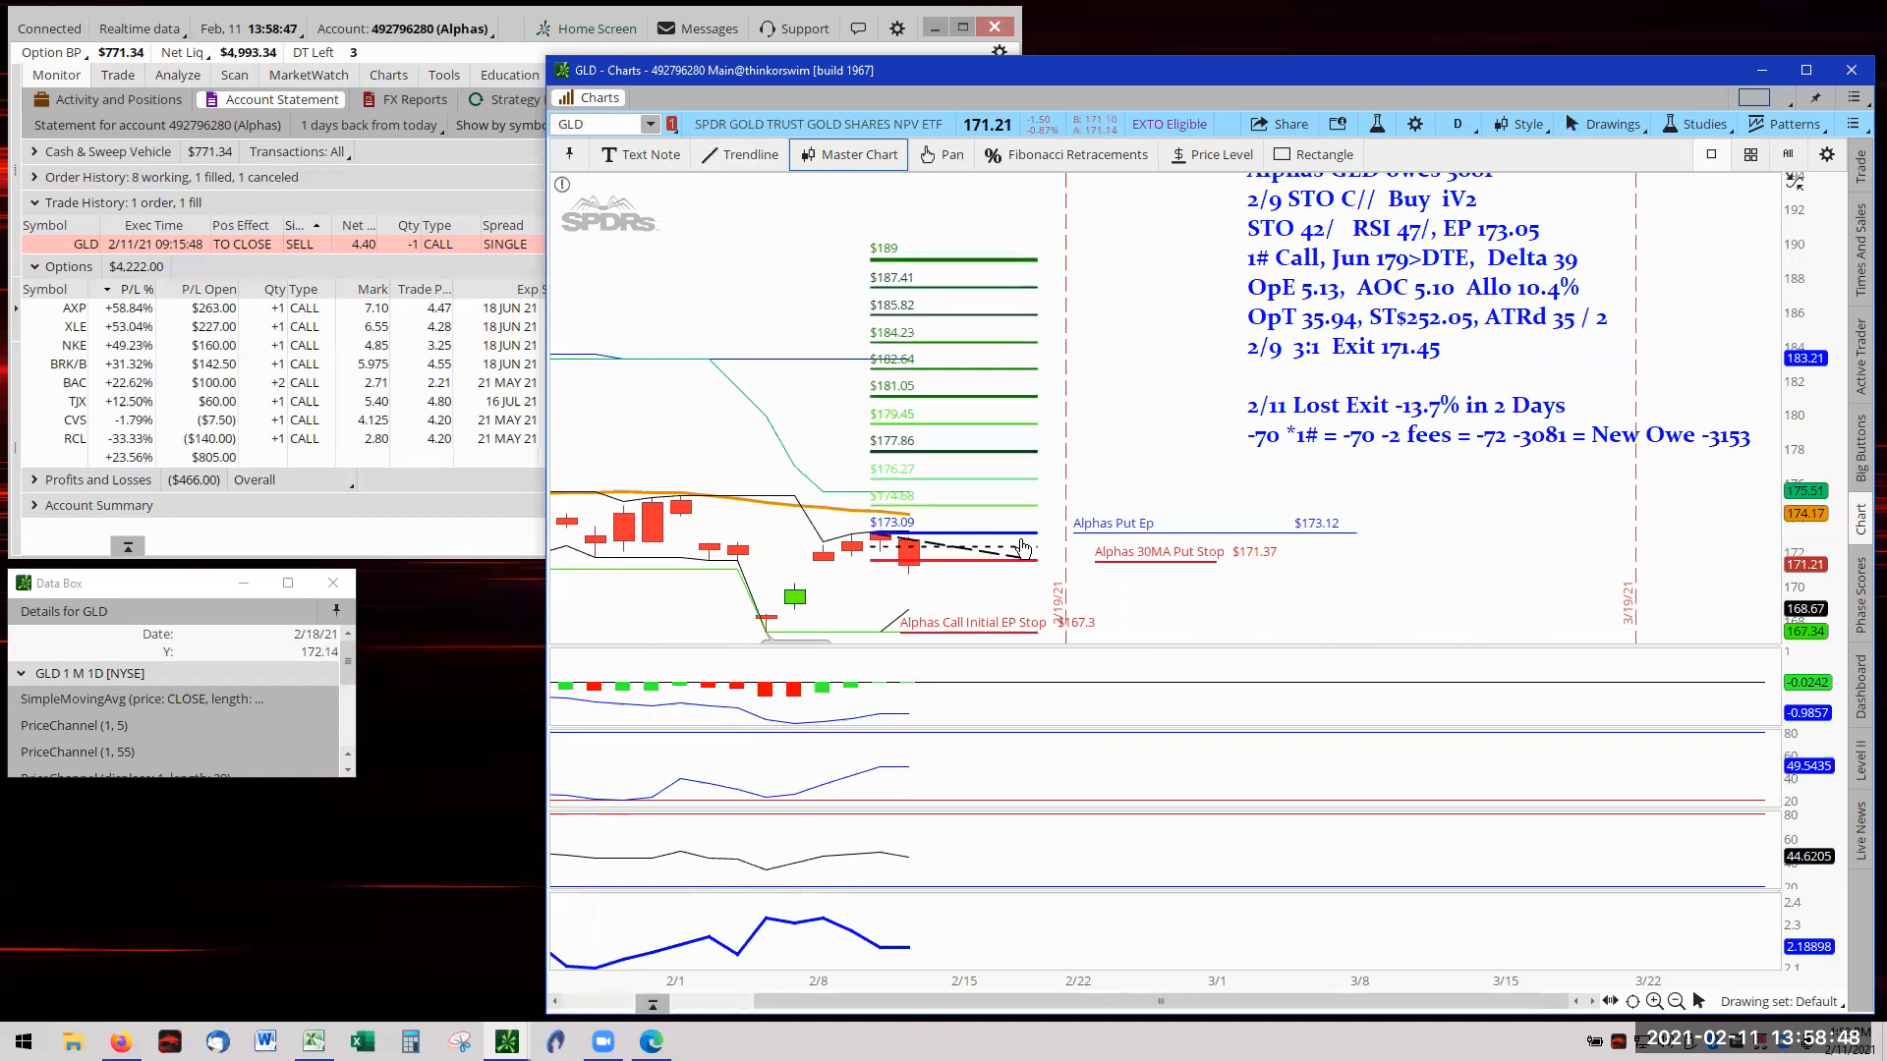
pyautogui.moveTo(1119, 382)
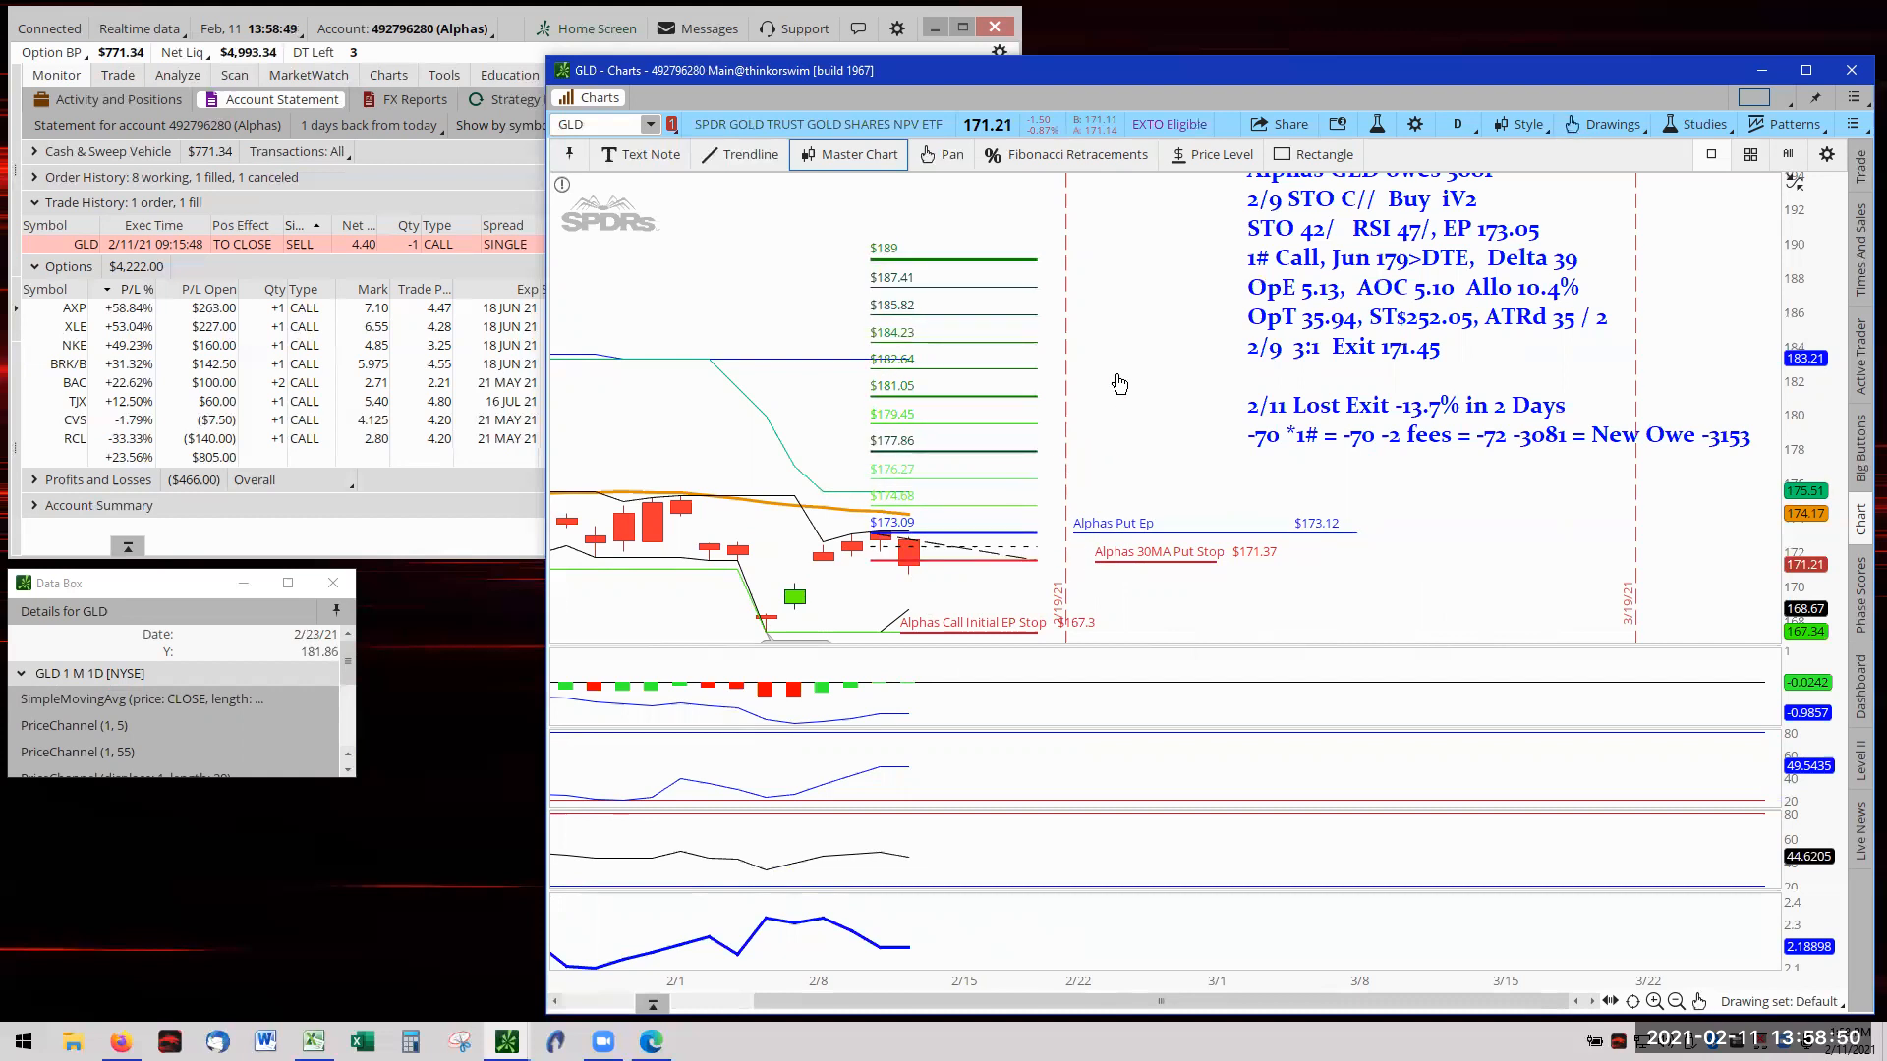
pyautogui.moveTo(1053, 269)
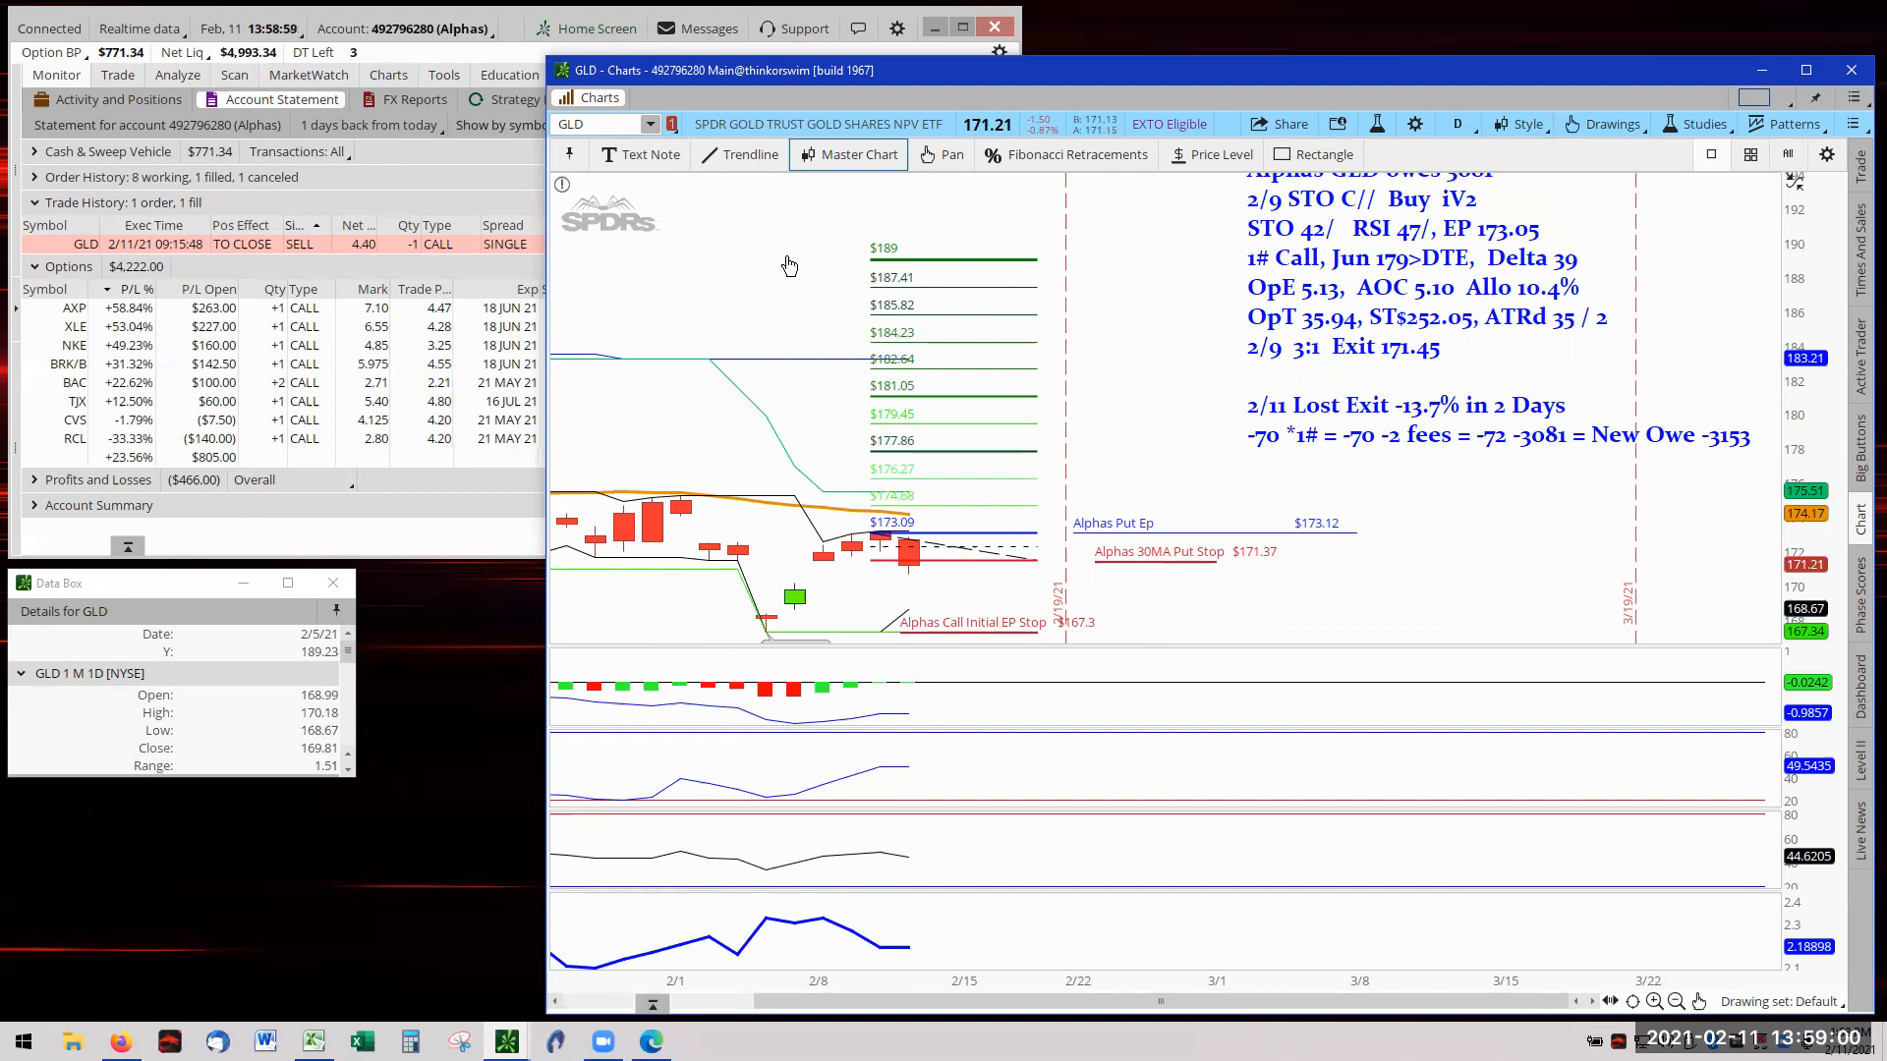
pyautogui.moveTo(771, 264)
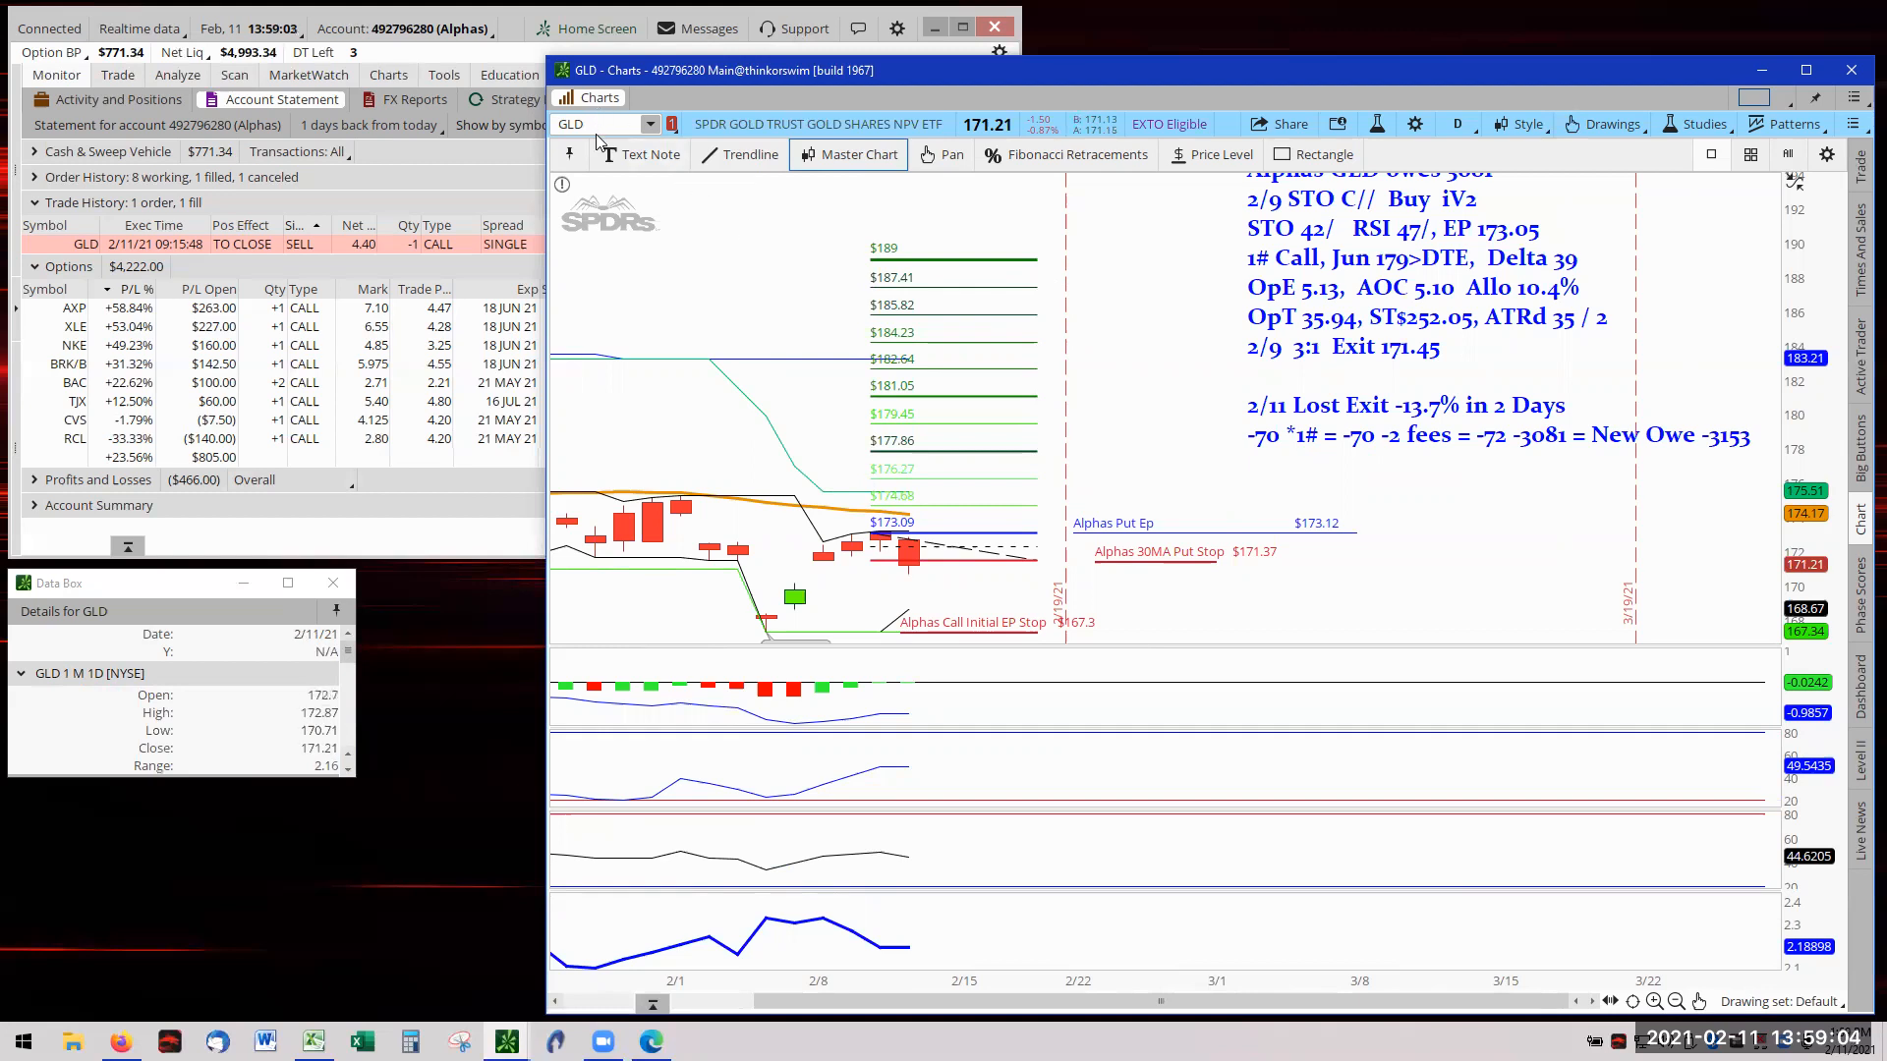
# Enter PGR in the chart's symbol field to load Progressive Corp
pyautogui.click(590, 124)
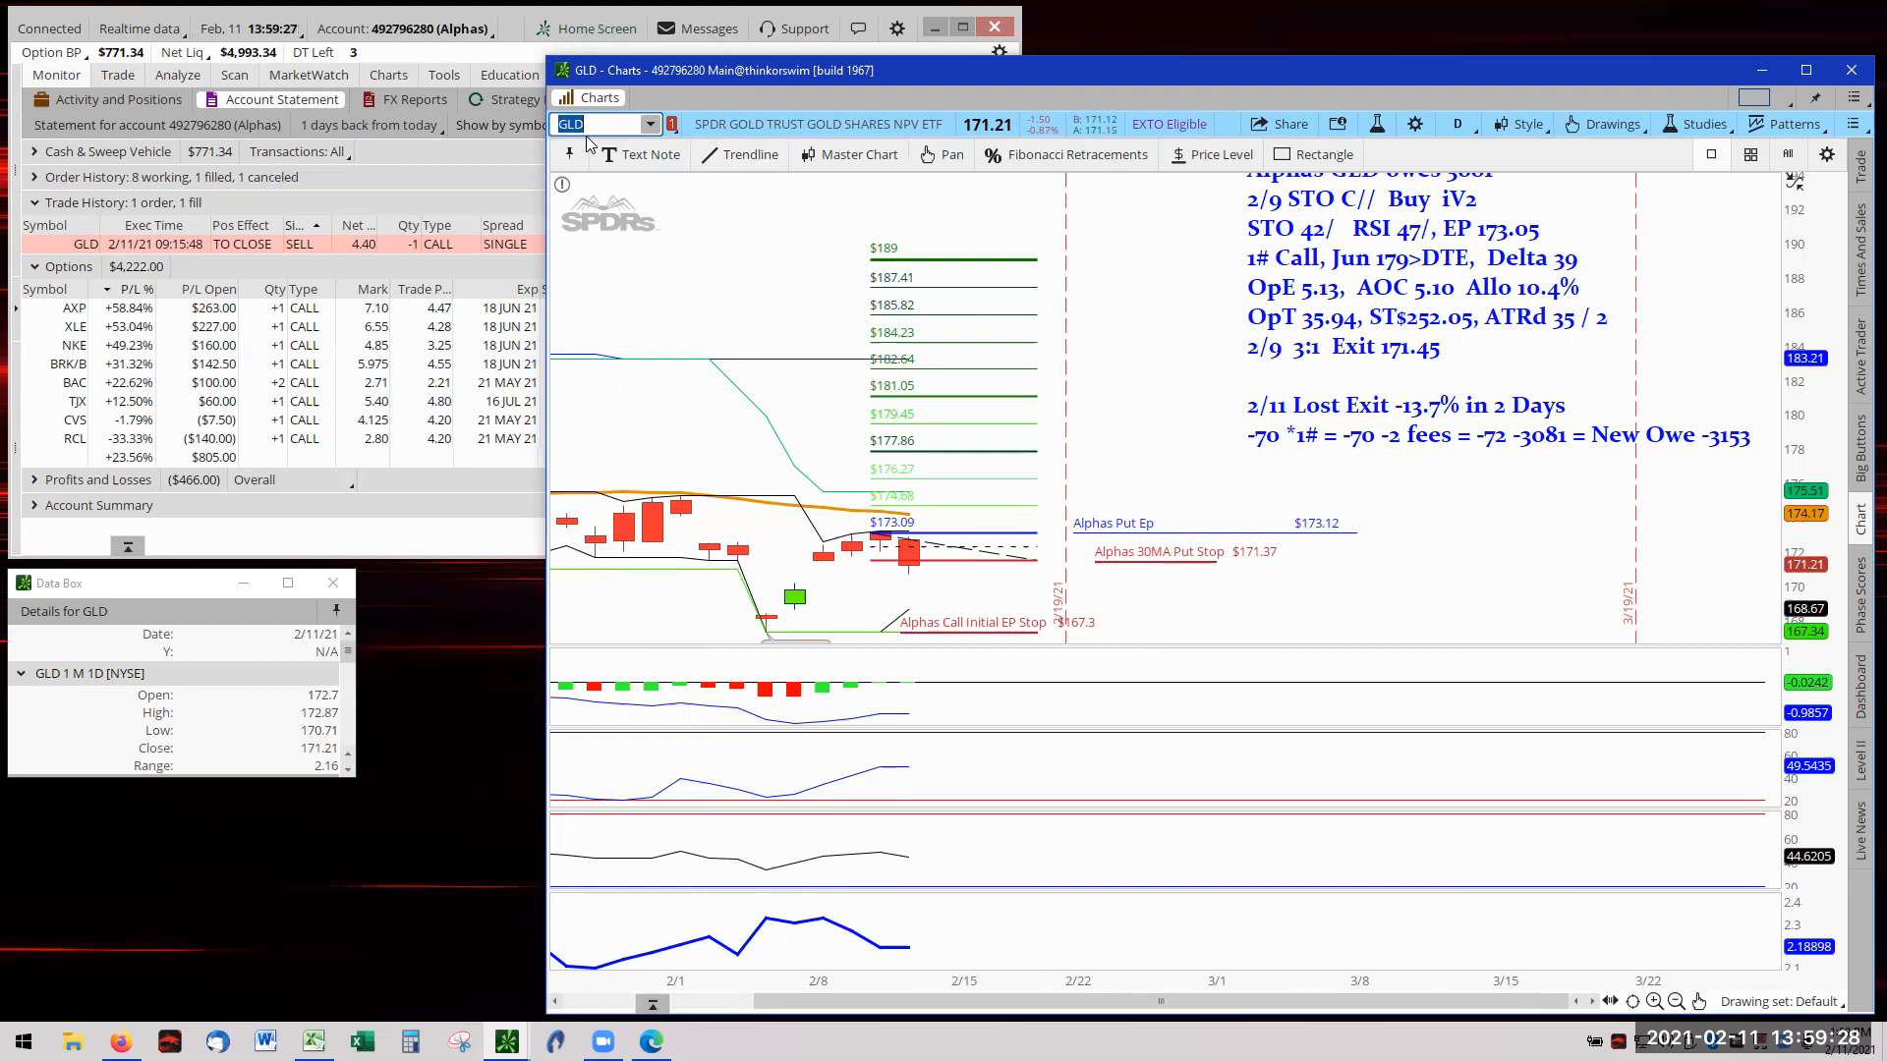
pyautogui.write('PGR')
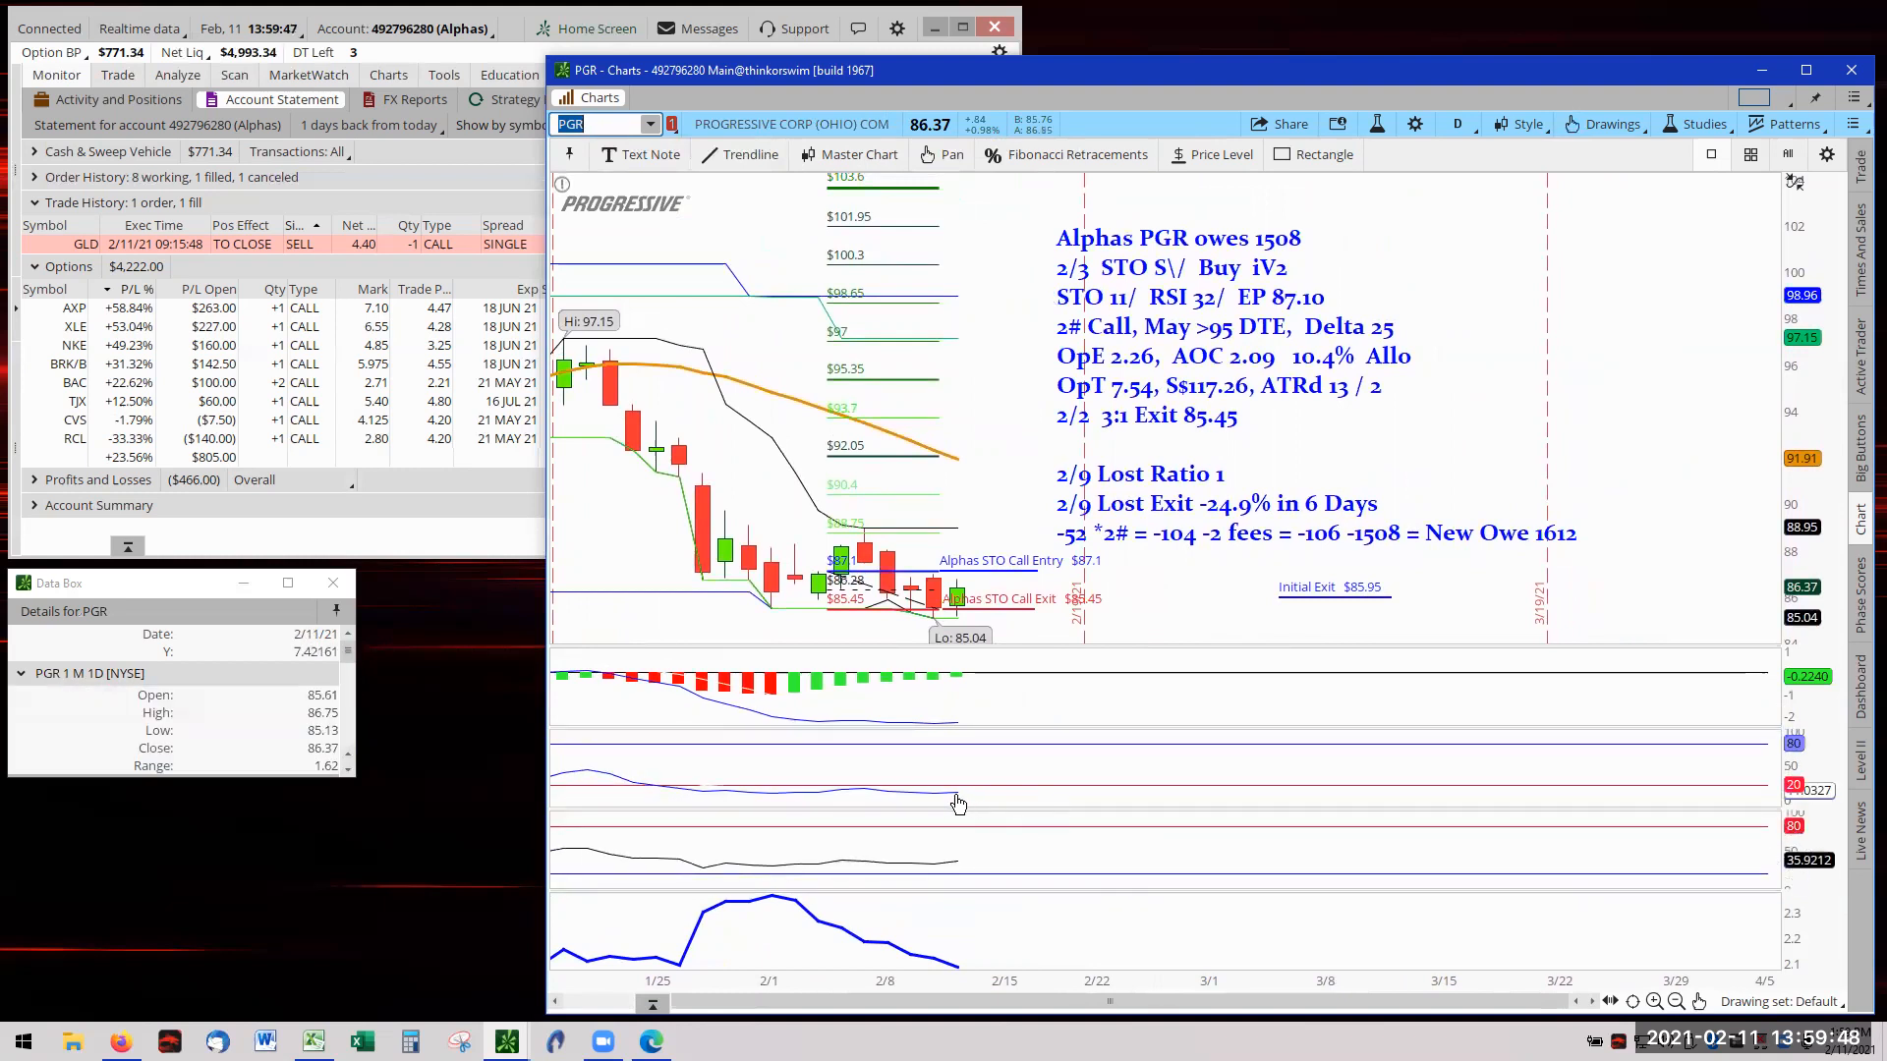
pyautogui.moveTo(932, 803)
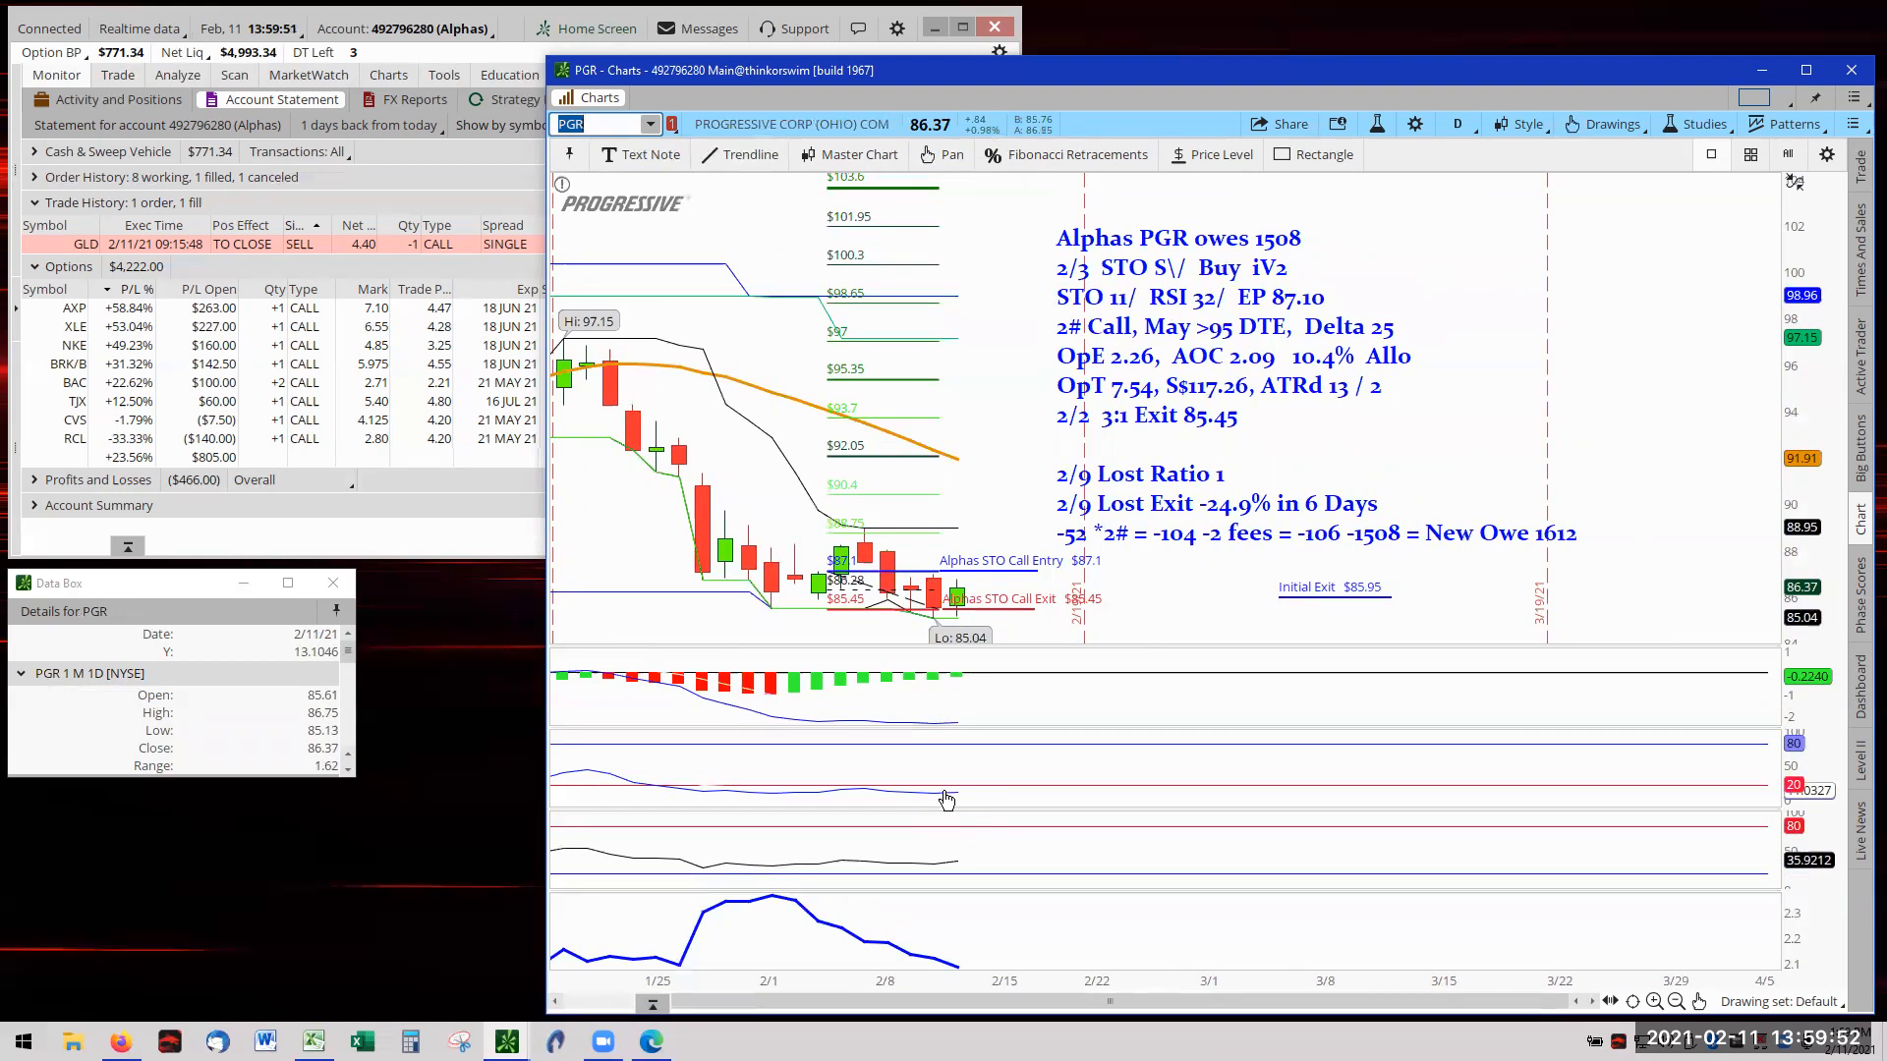
pyautogui.moveTo(953, 803)
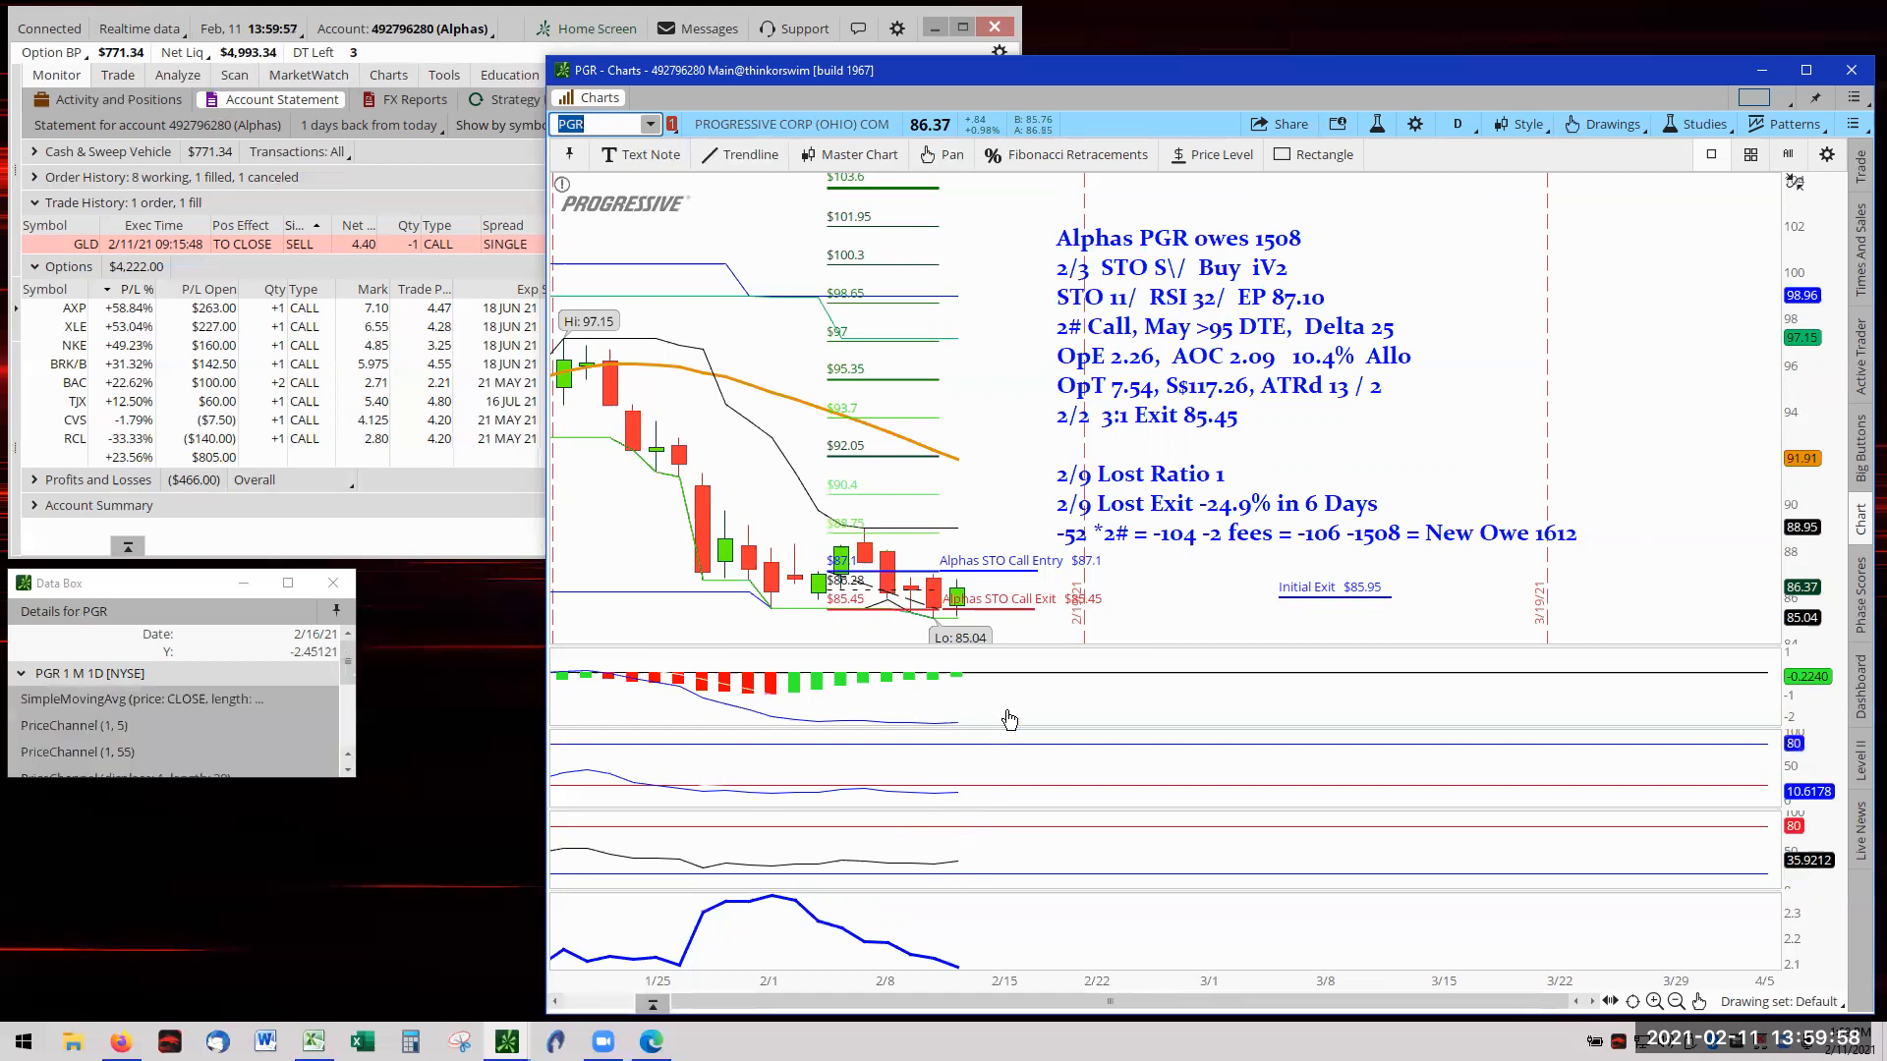
pyautogui.moveTo(956, 680)
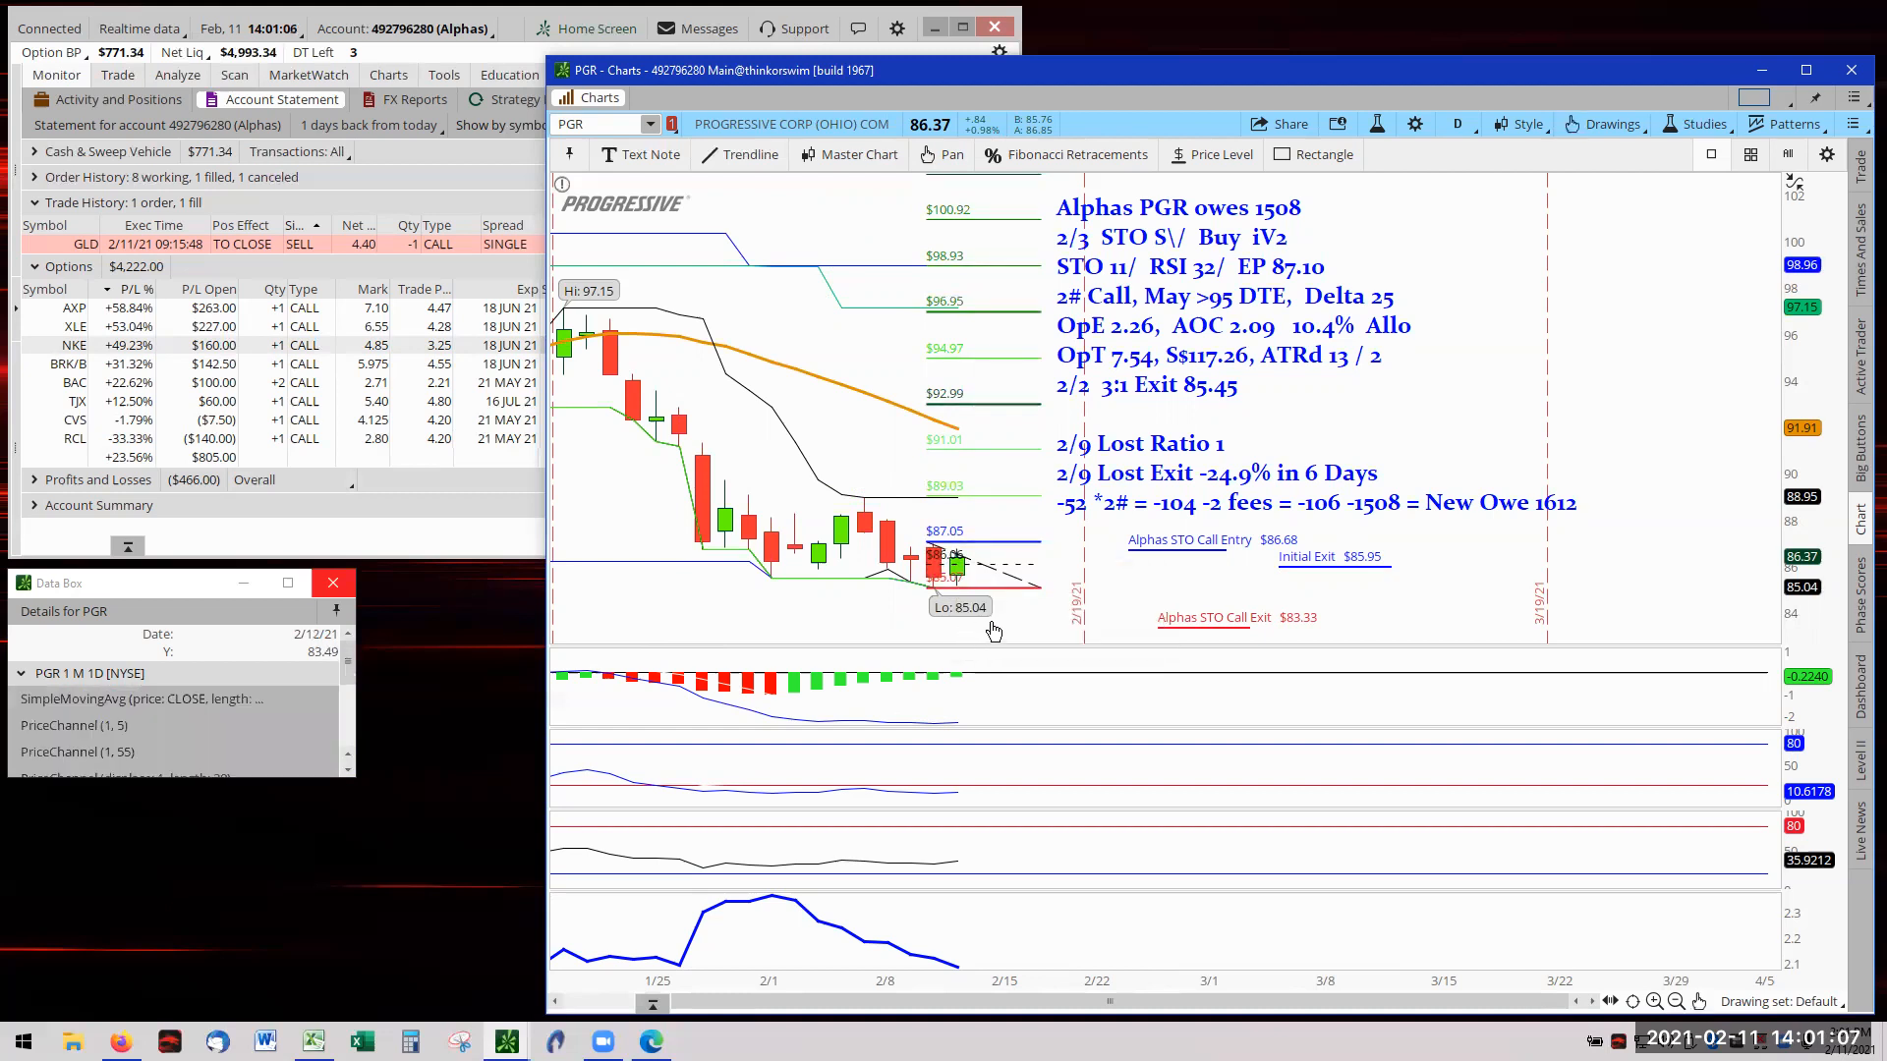
pyautogui.moveTo(942, 589)
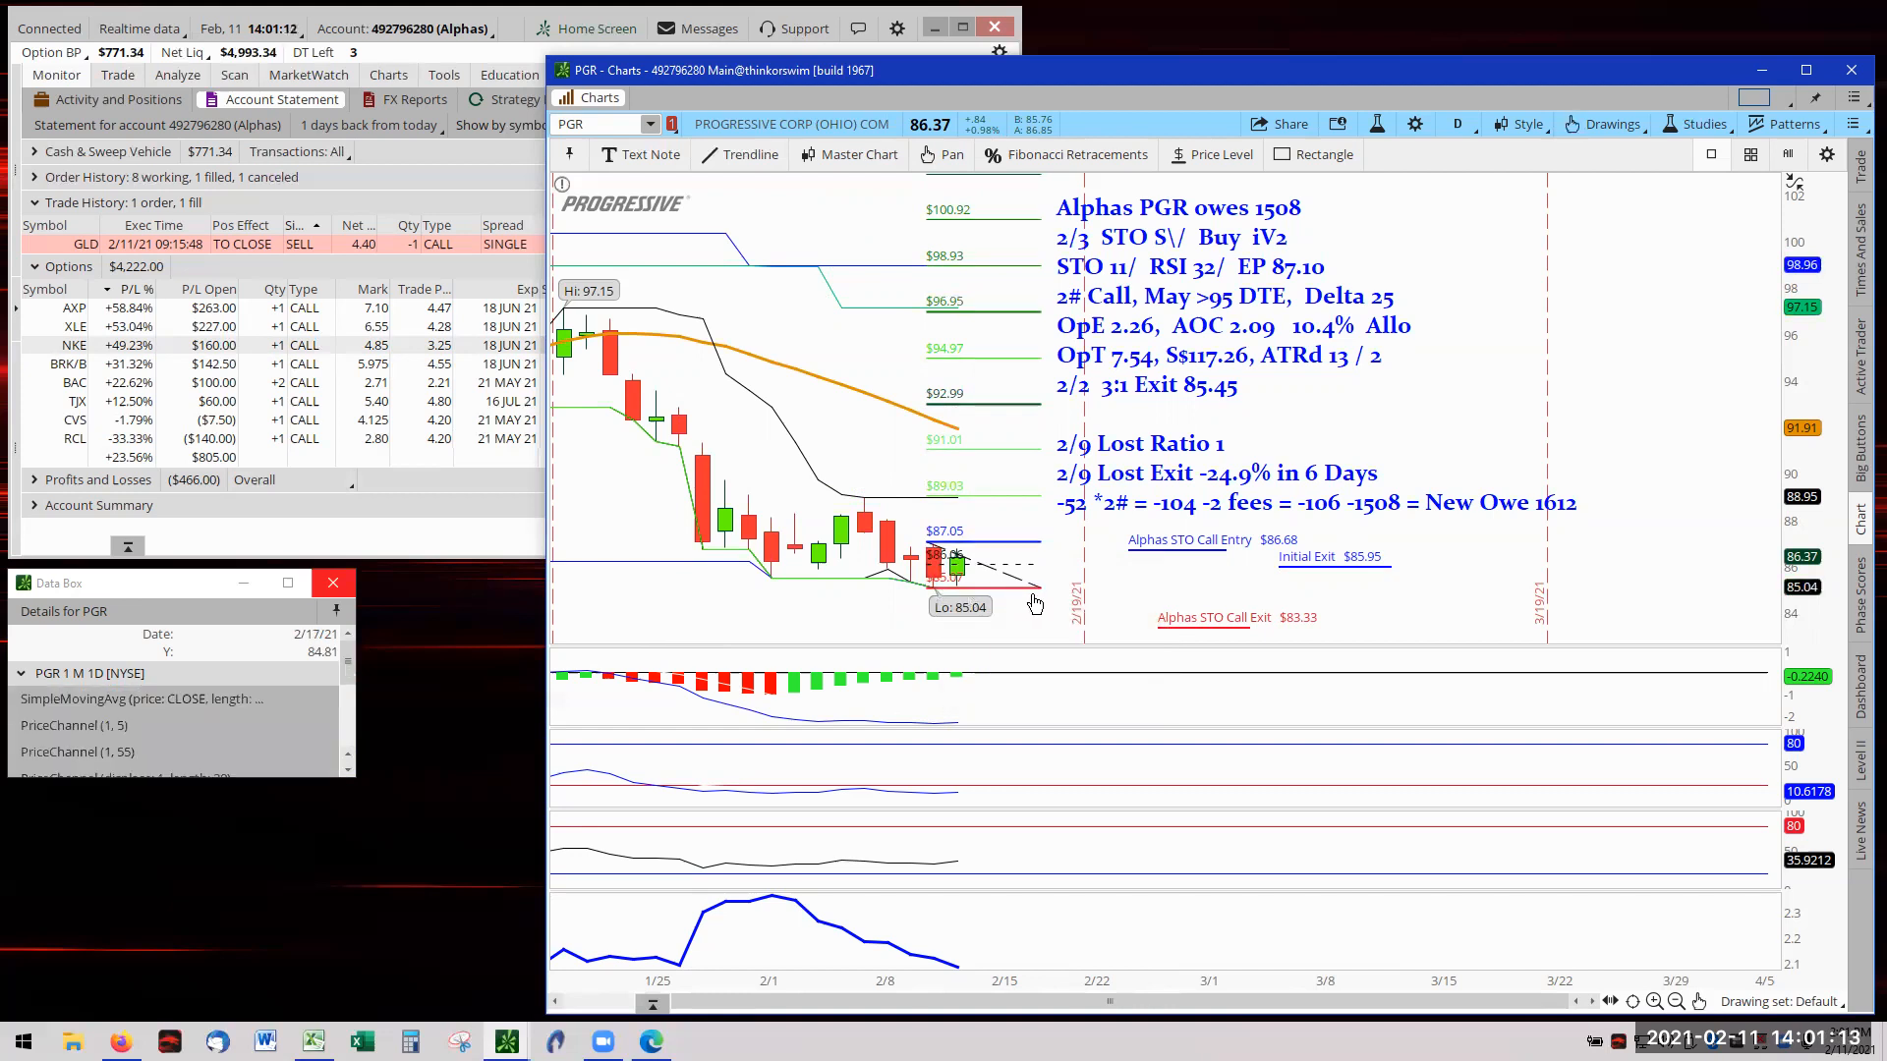
pyautogui.moveTo(1041, 586)
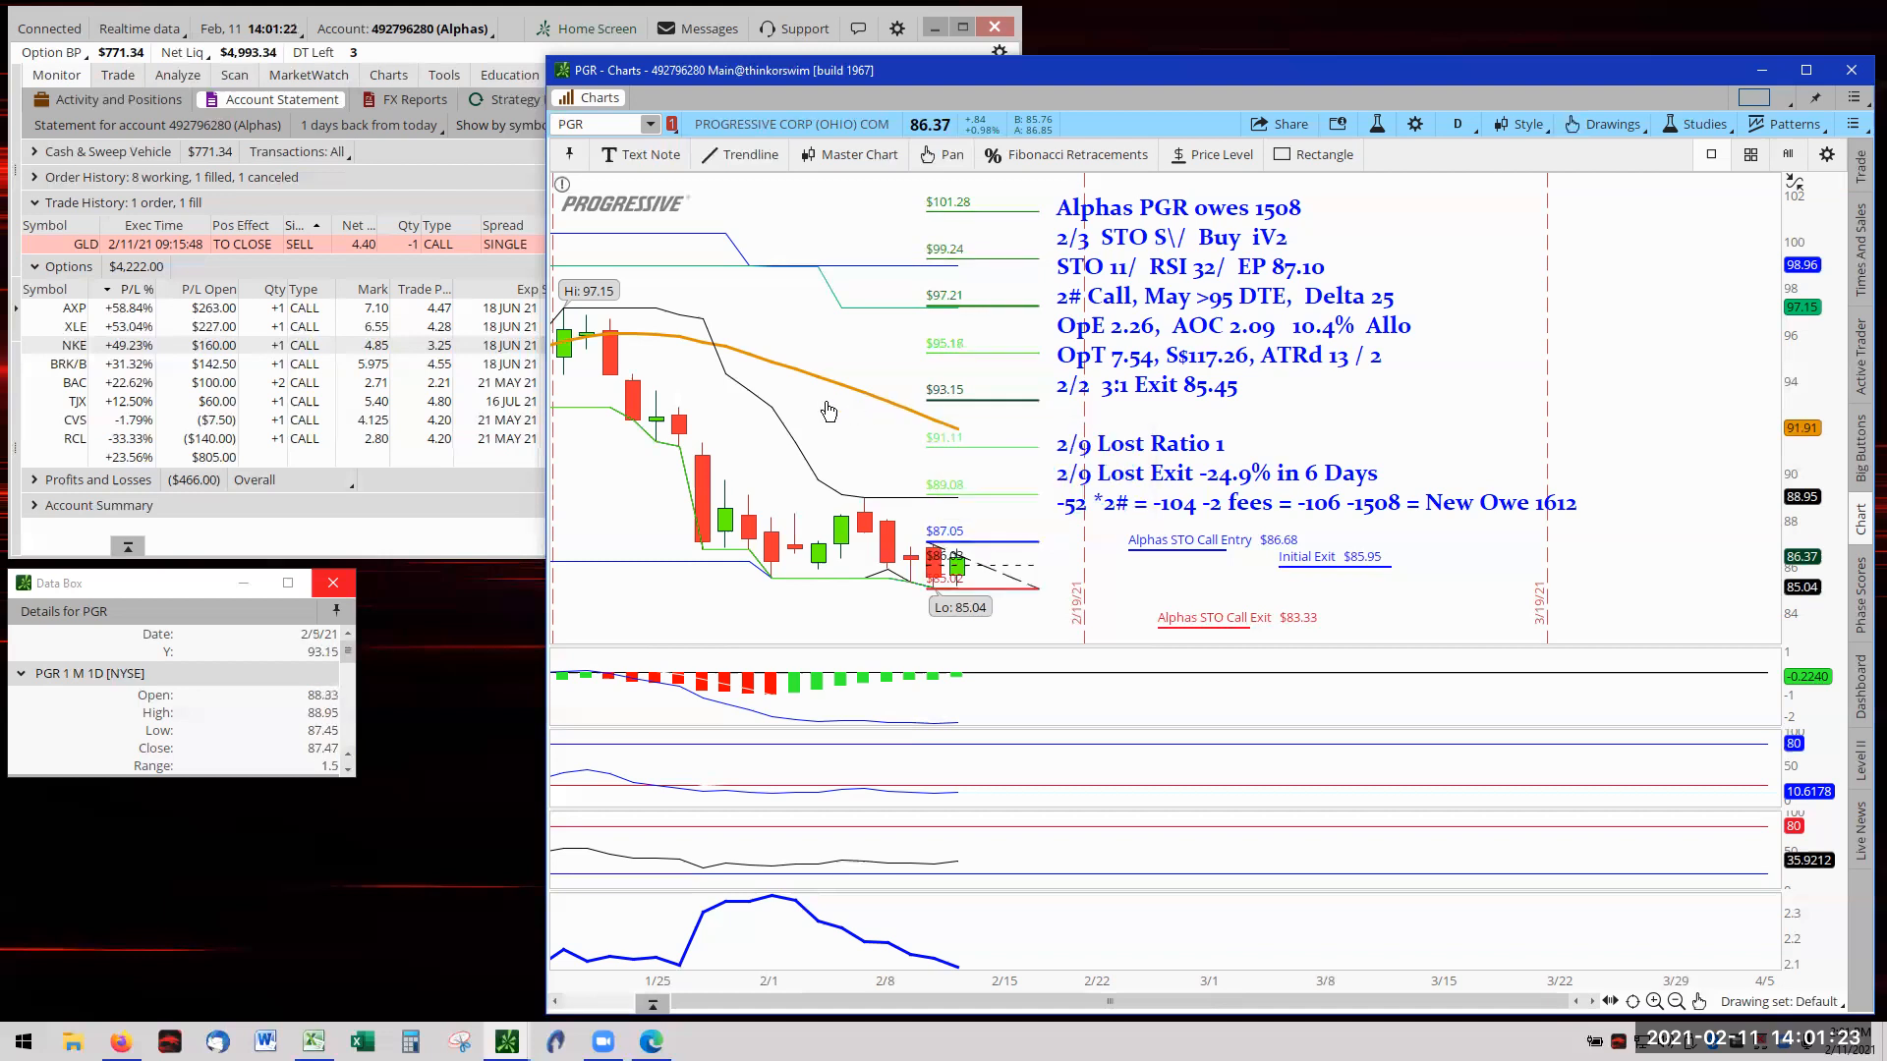
pyautogui.moveTo(696, 409)
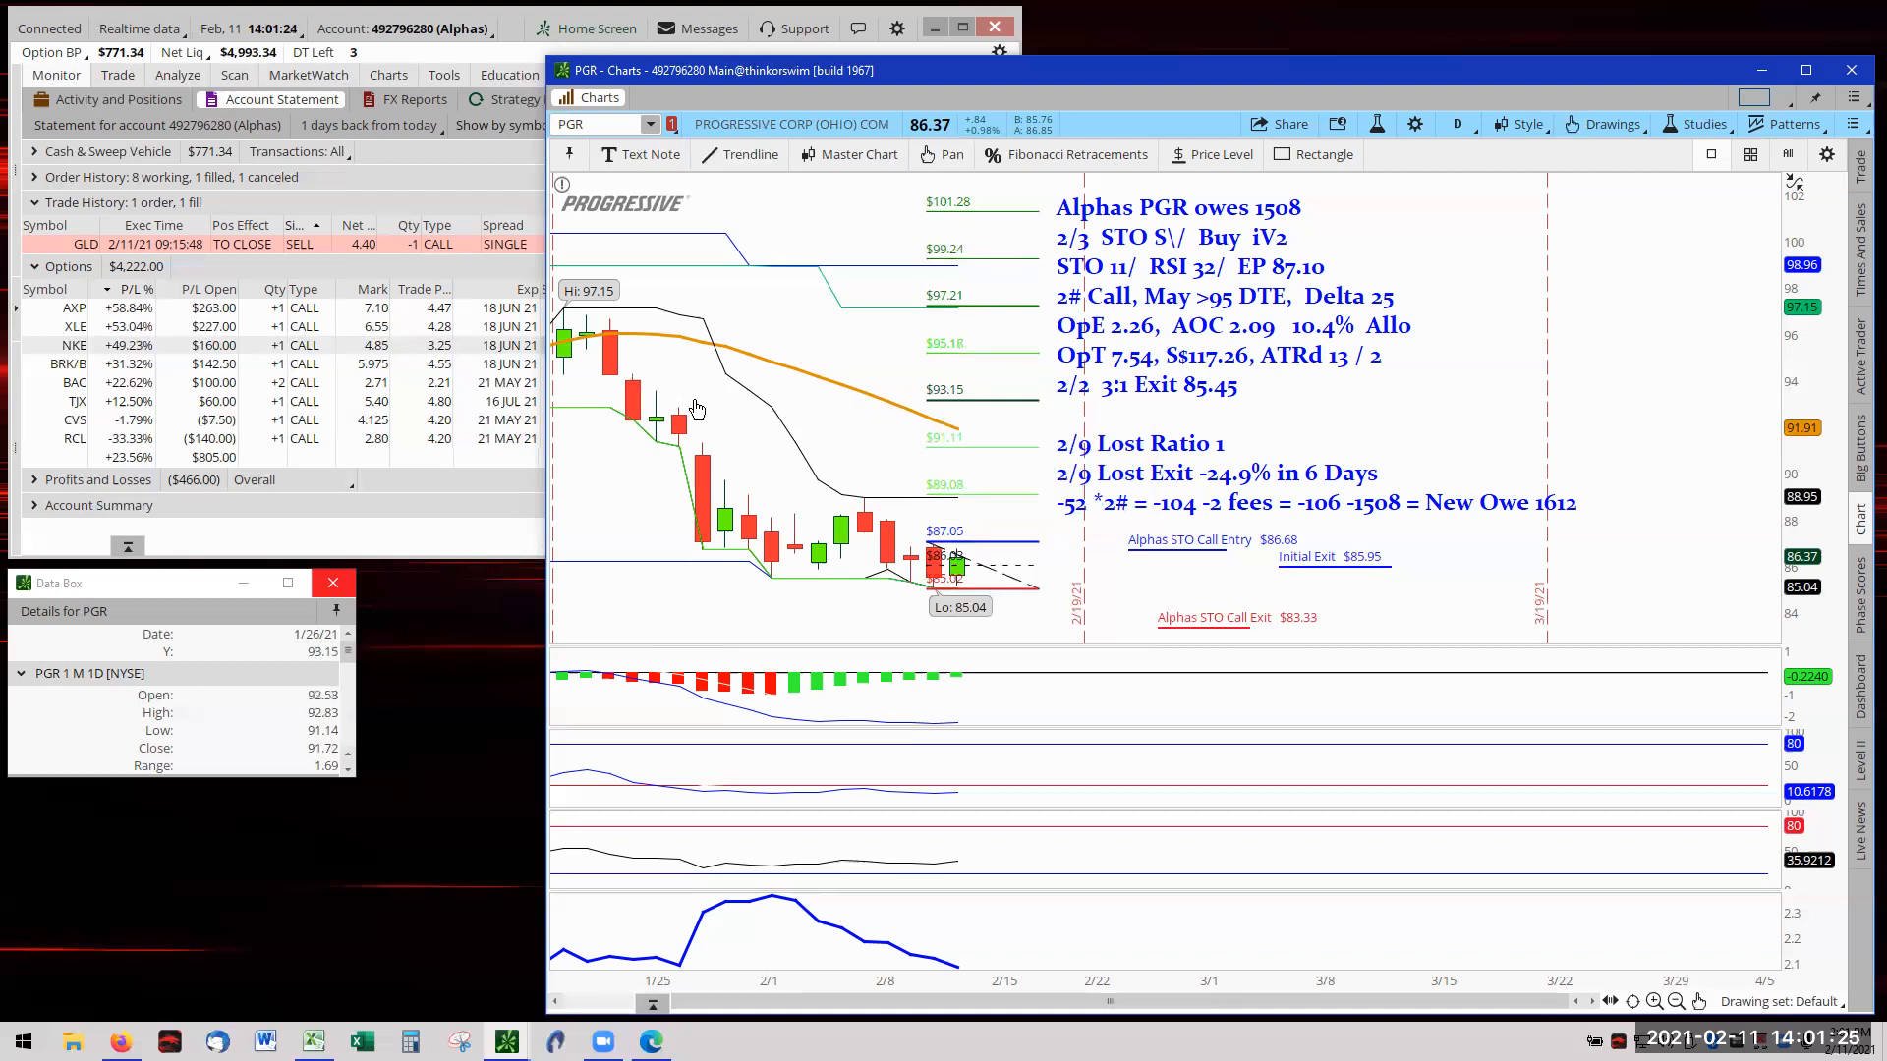
pyautogui.moveTo(644, 398)
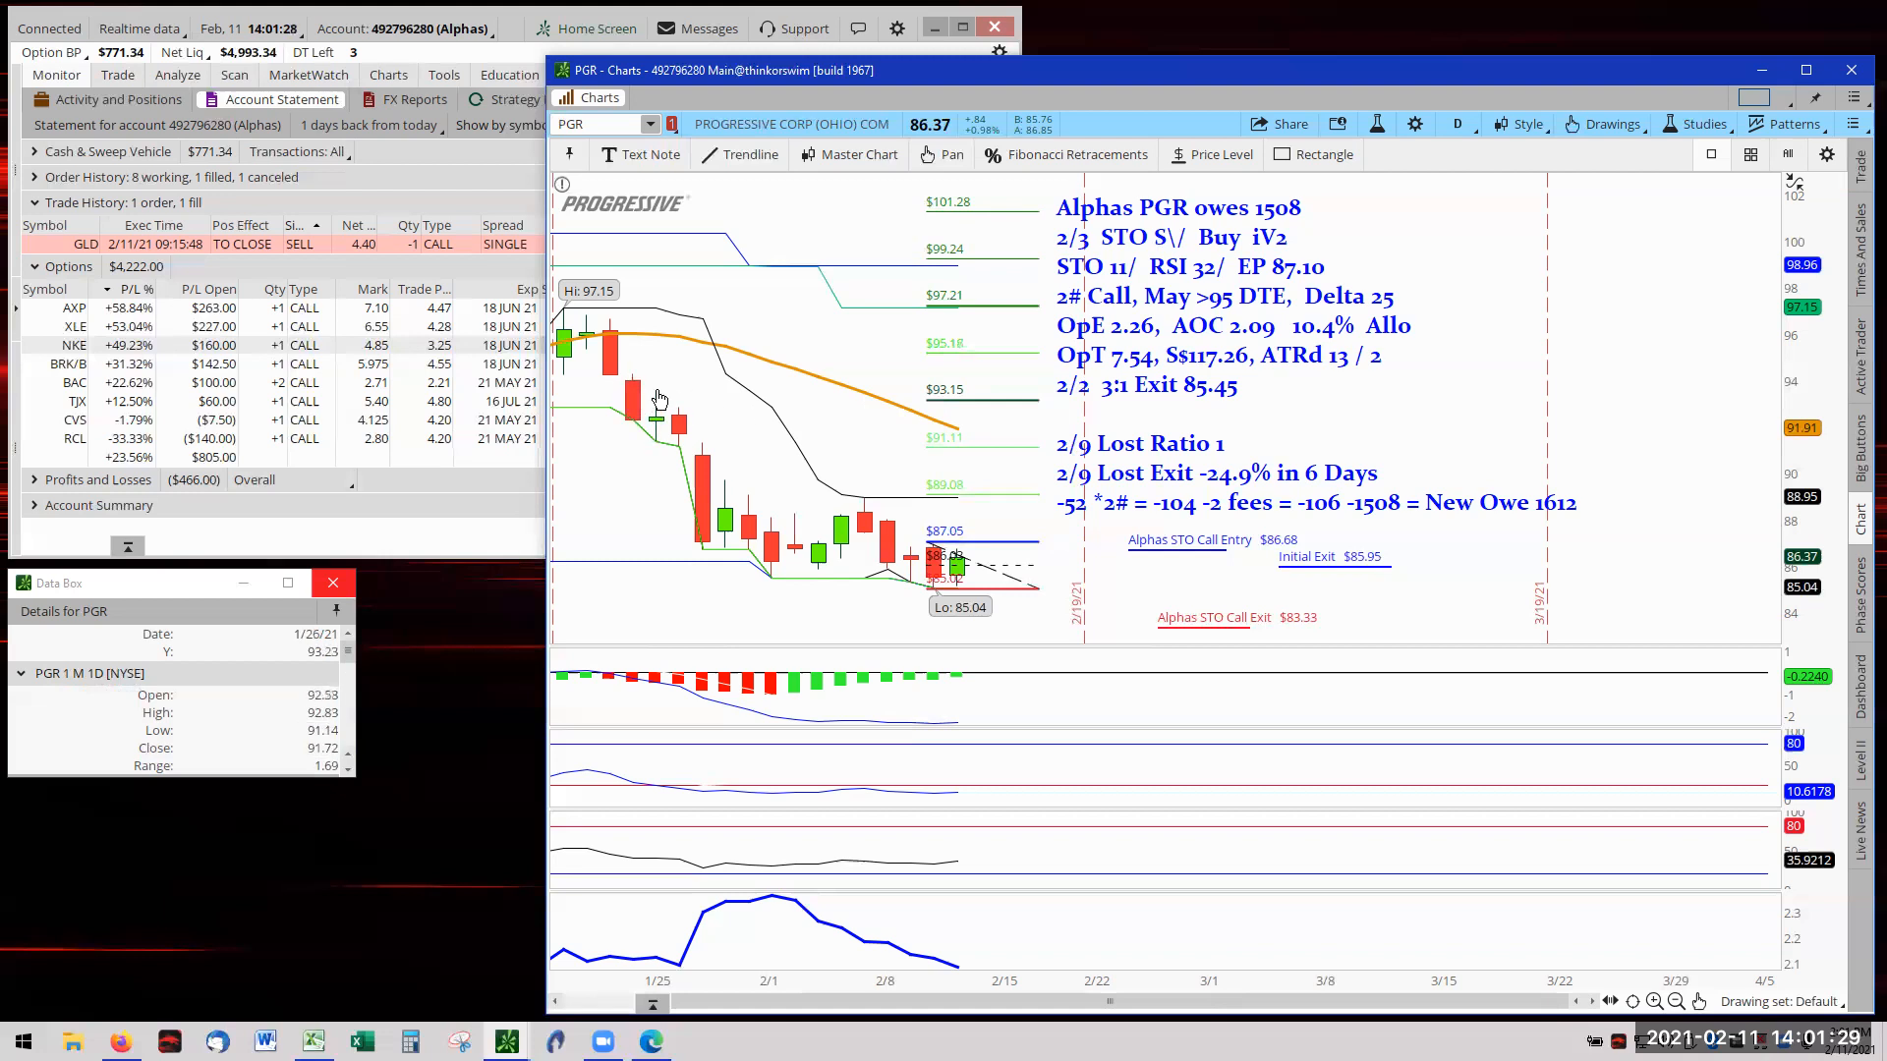
pyautogui.moveTo(635, 406)
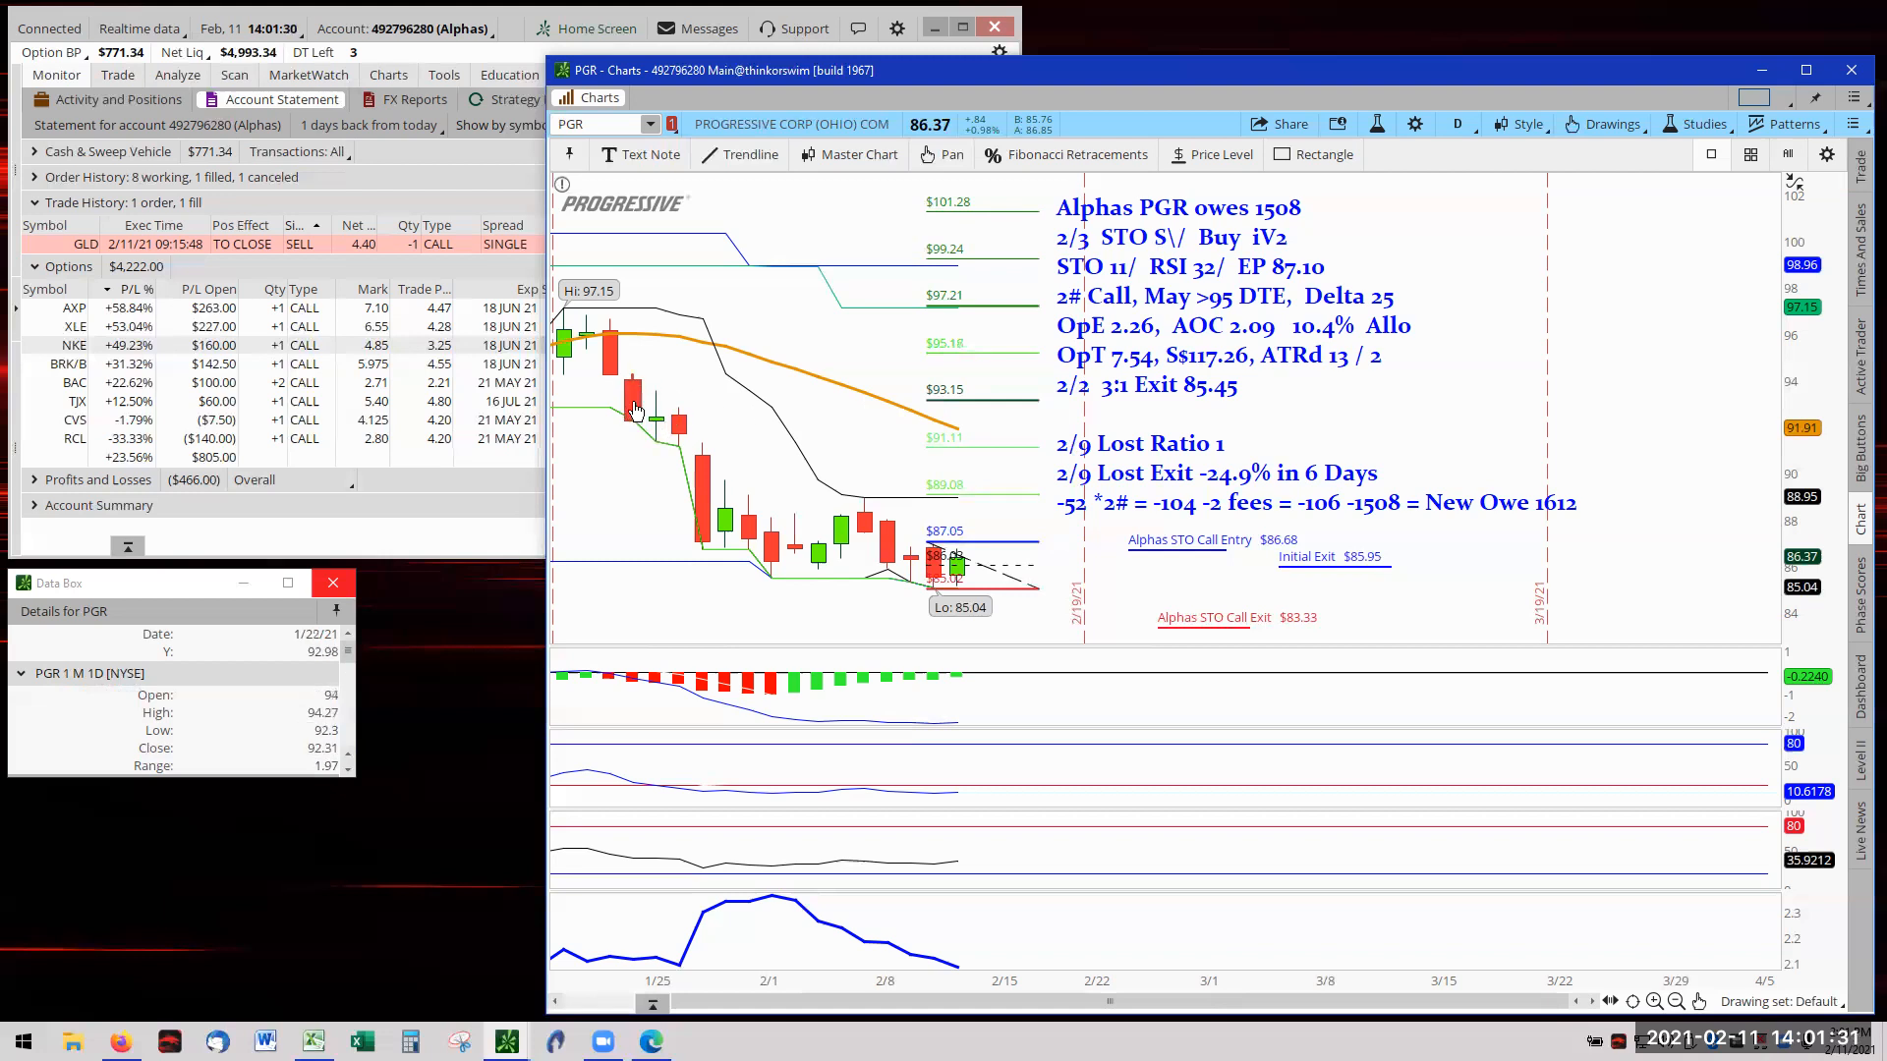
pyautogui.moveTo(659, 434)
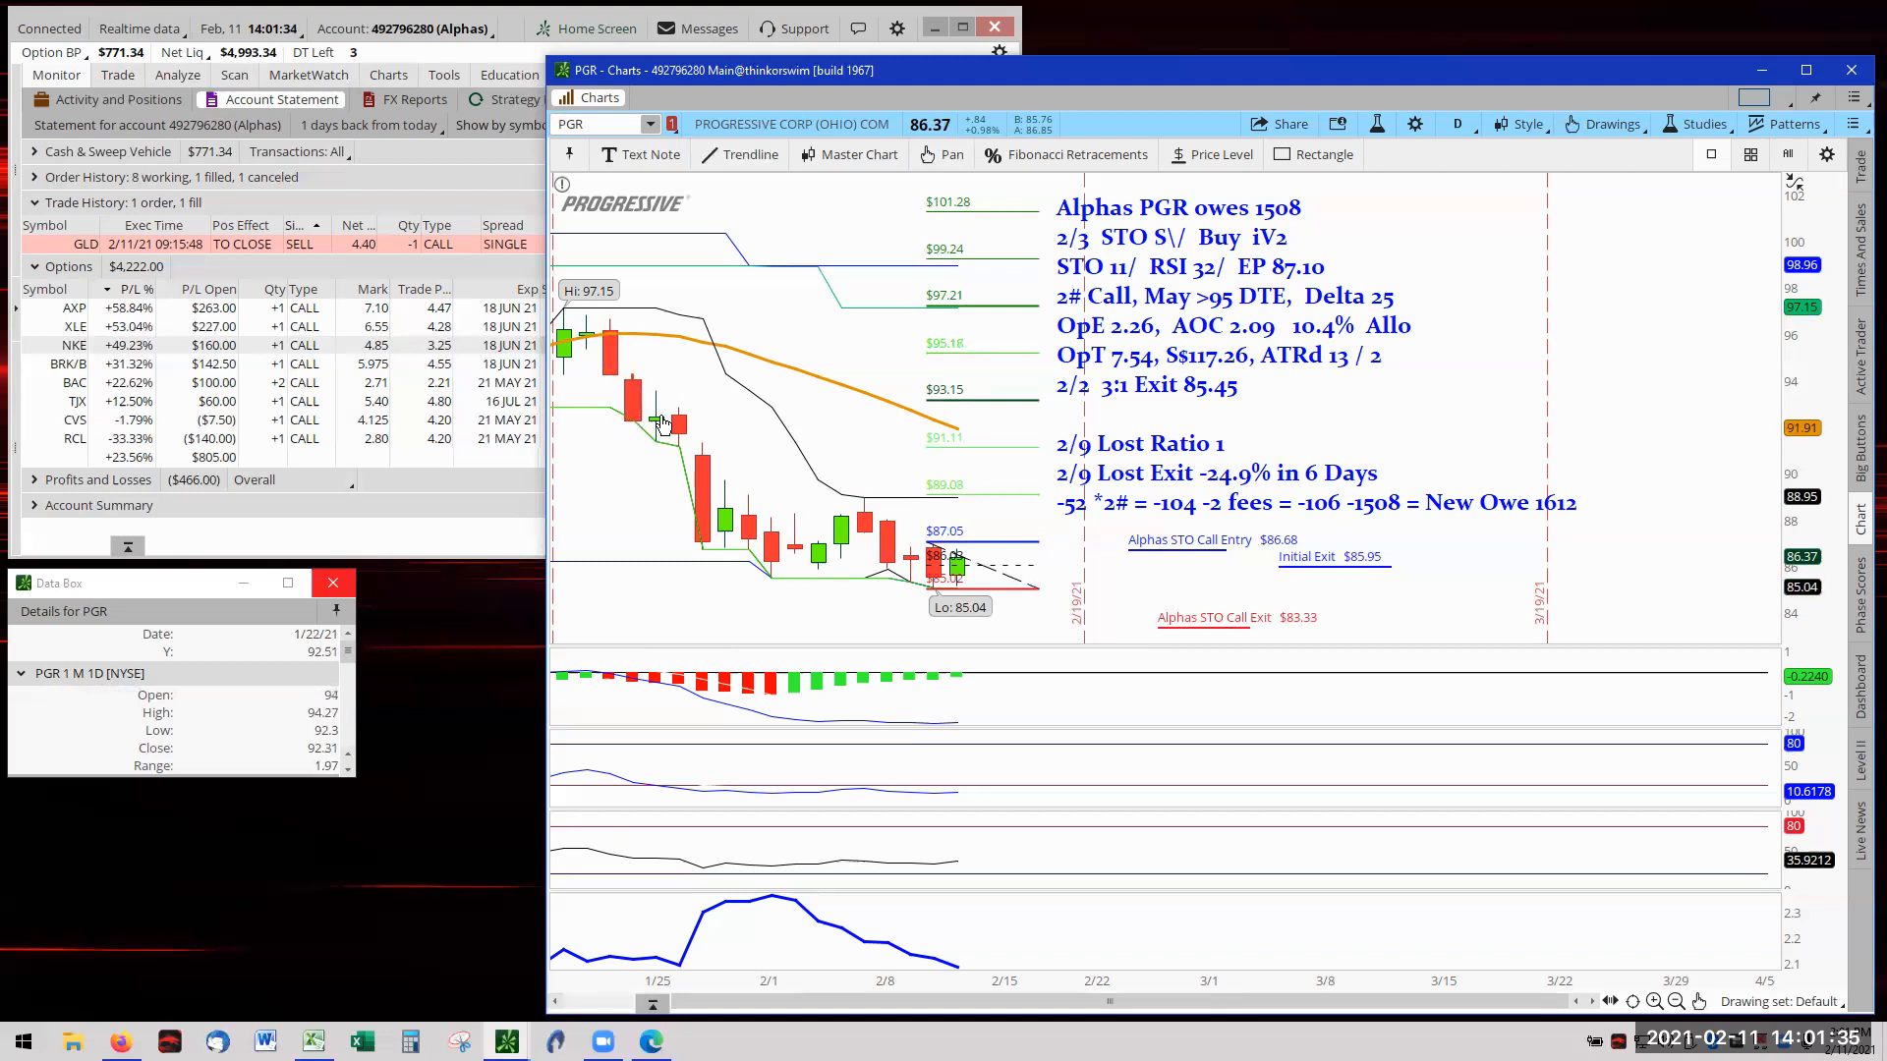
pyautogui.moveTo(779, 424)
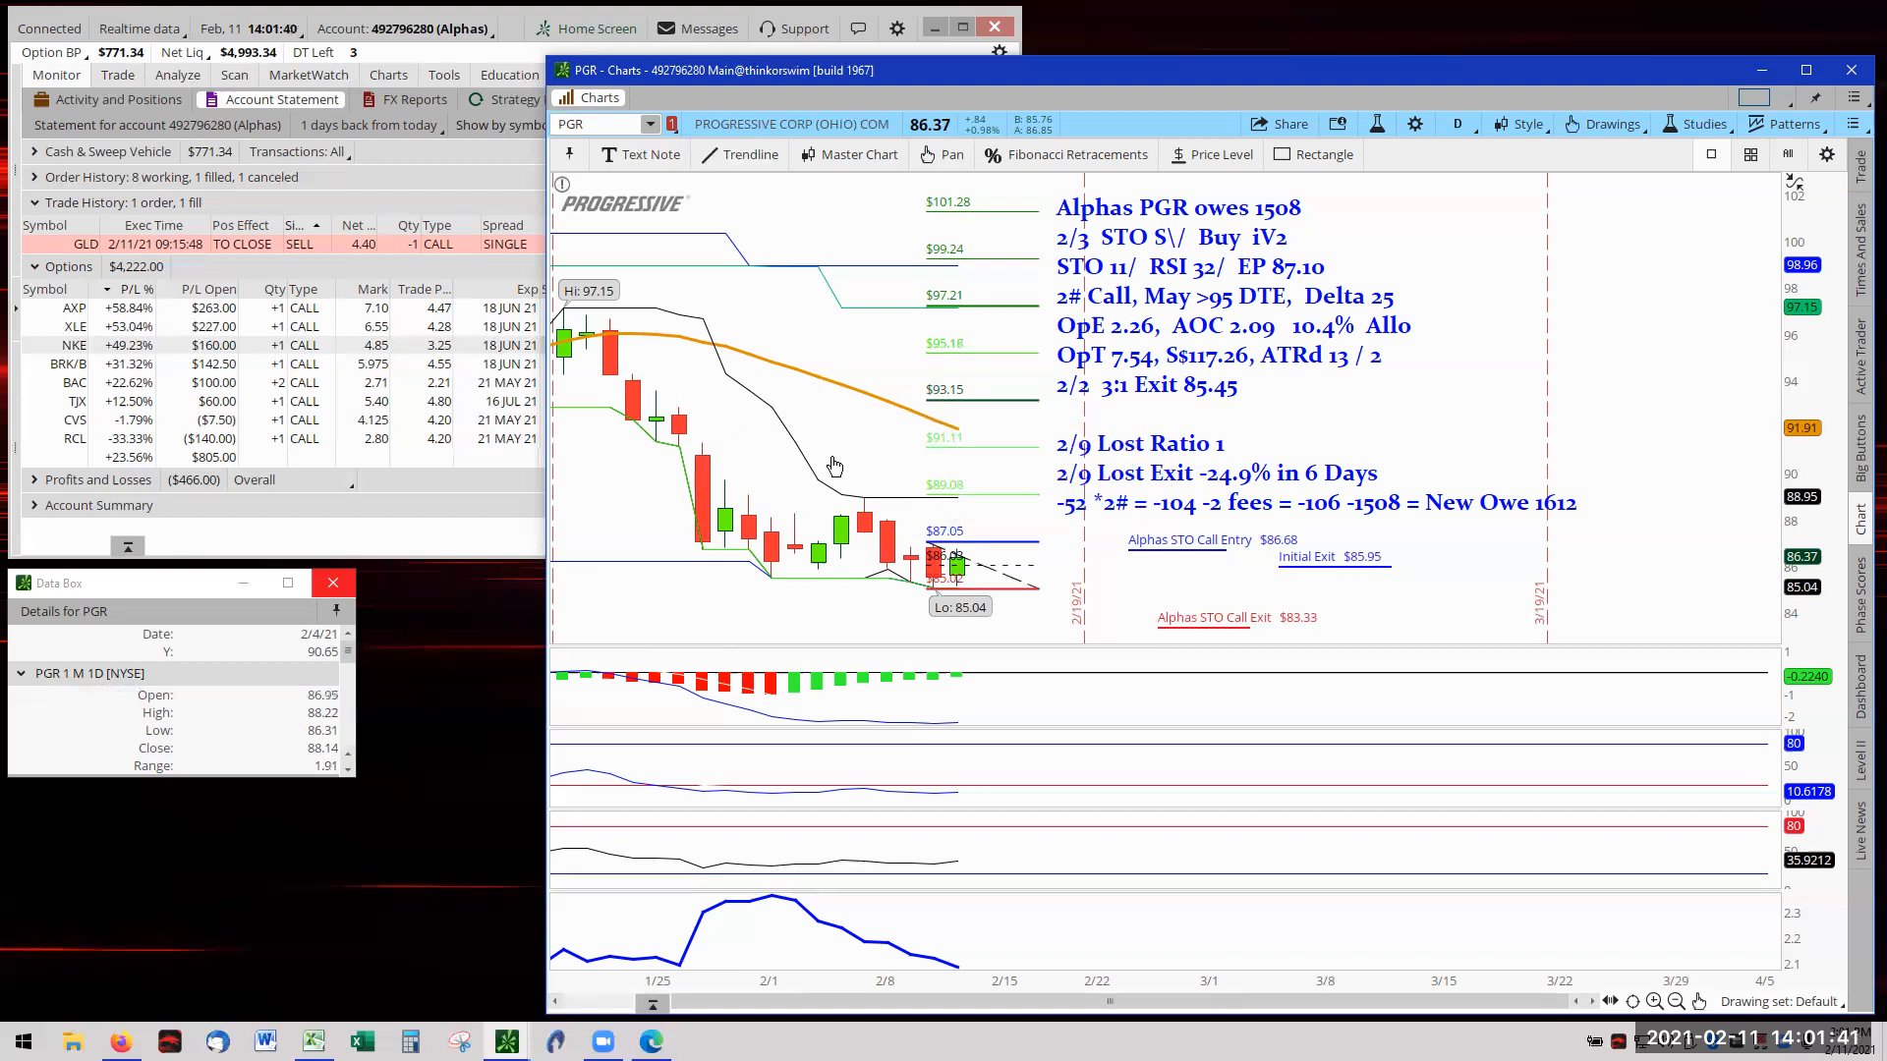
pyautogui.moveTo(1103, 586)
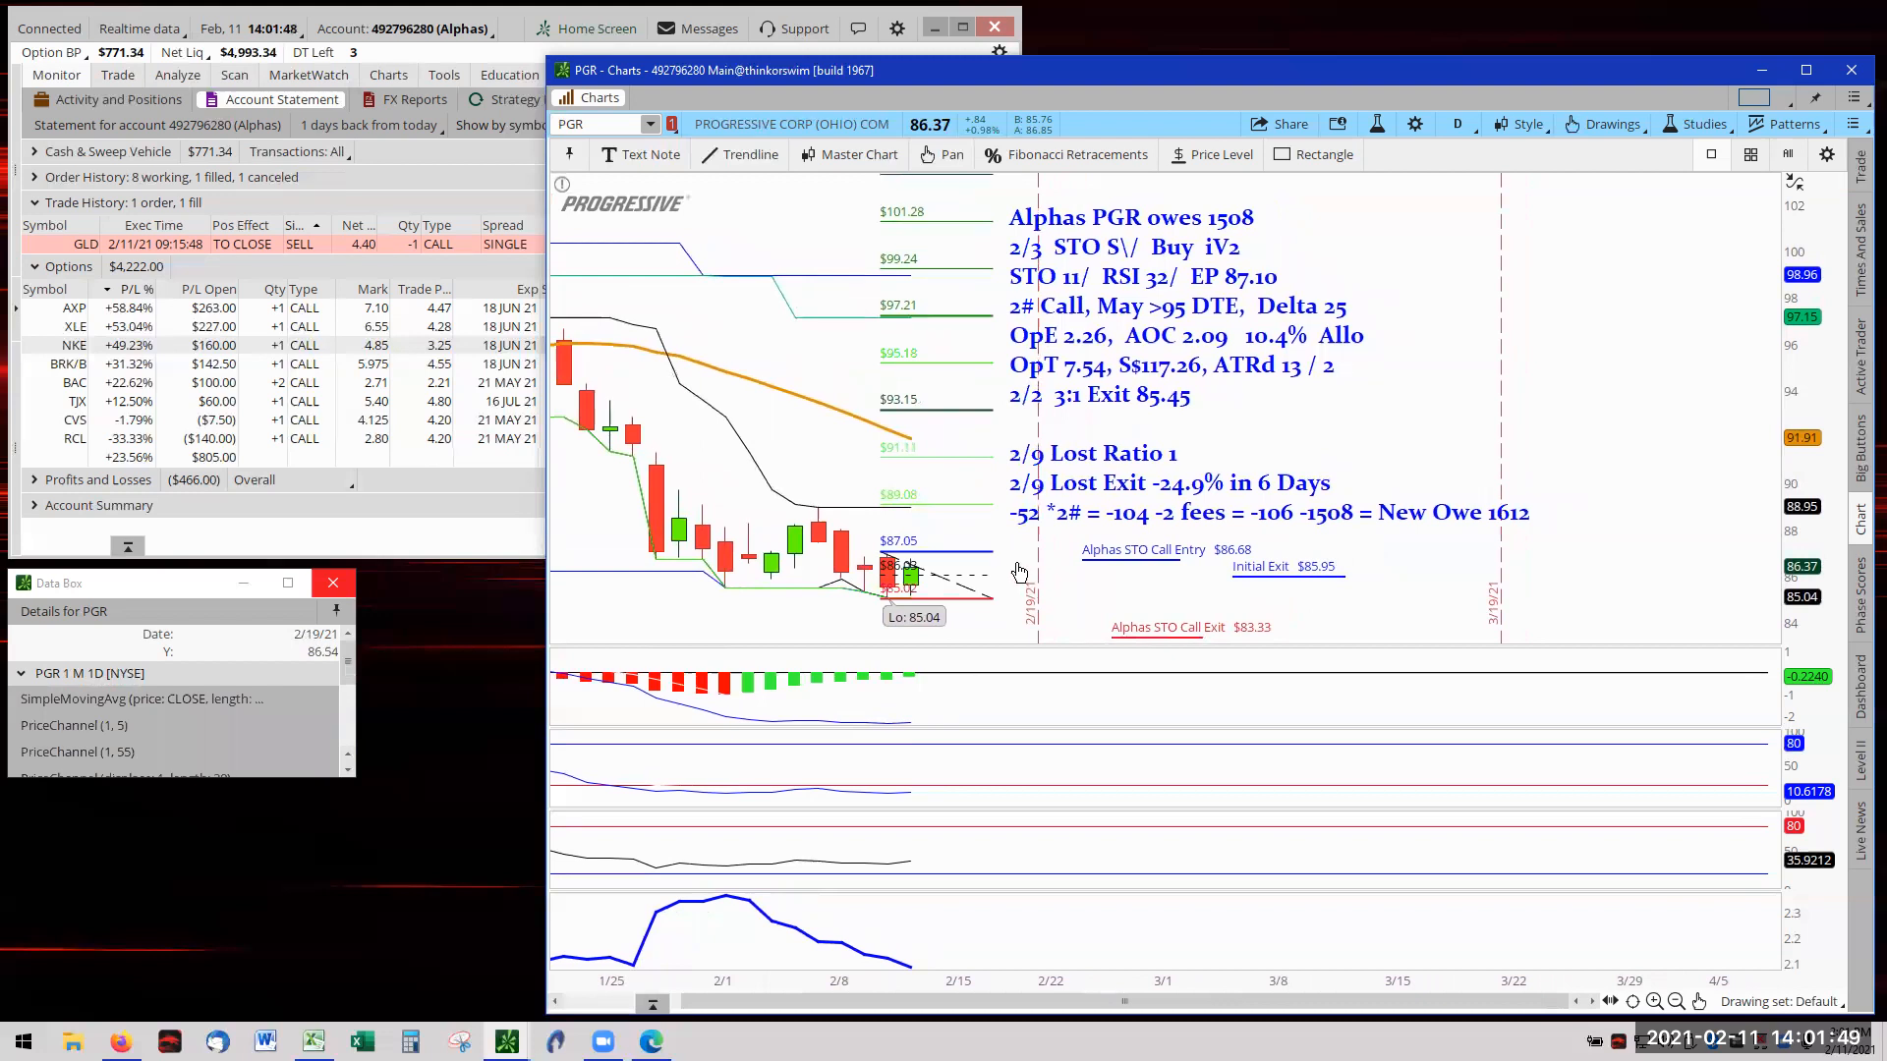
pyautogui.moveTo(1026, 578)
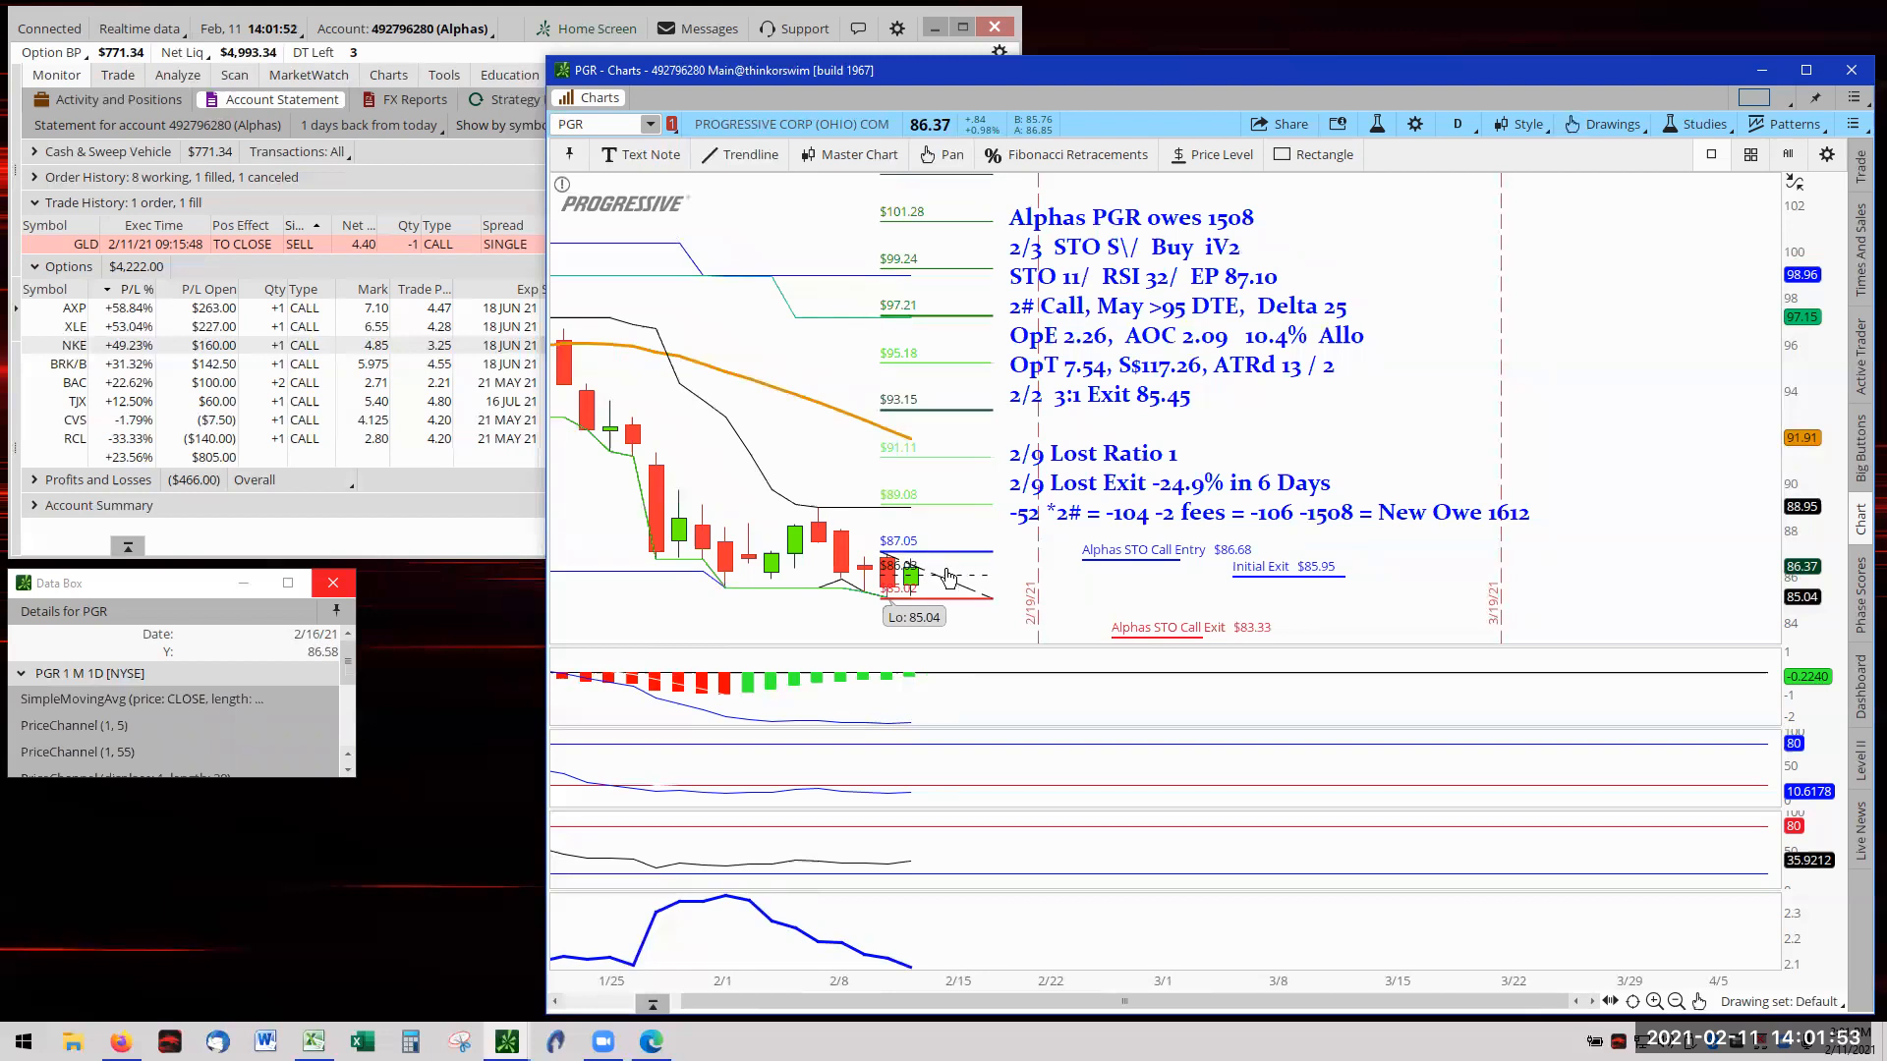
pyautogui.moveTo(951, 569)
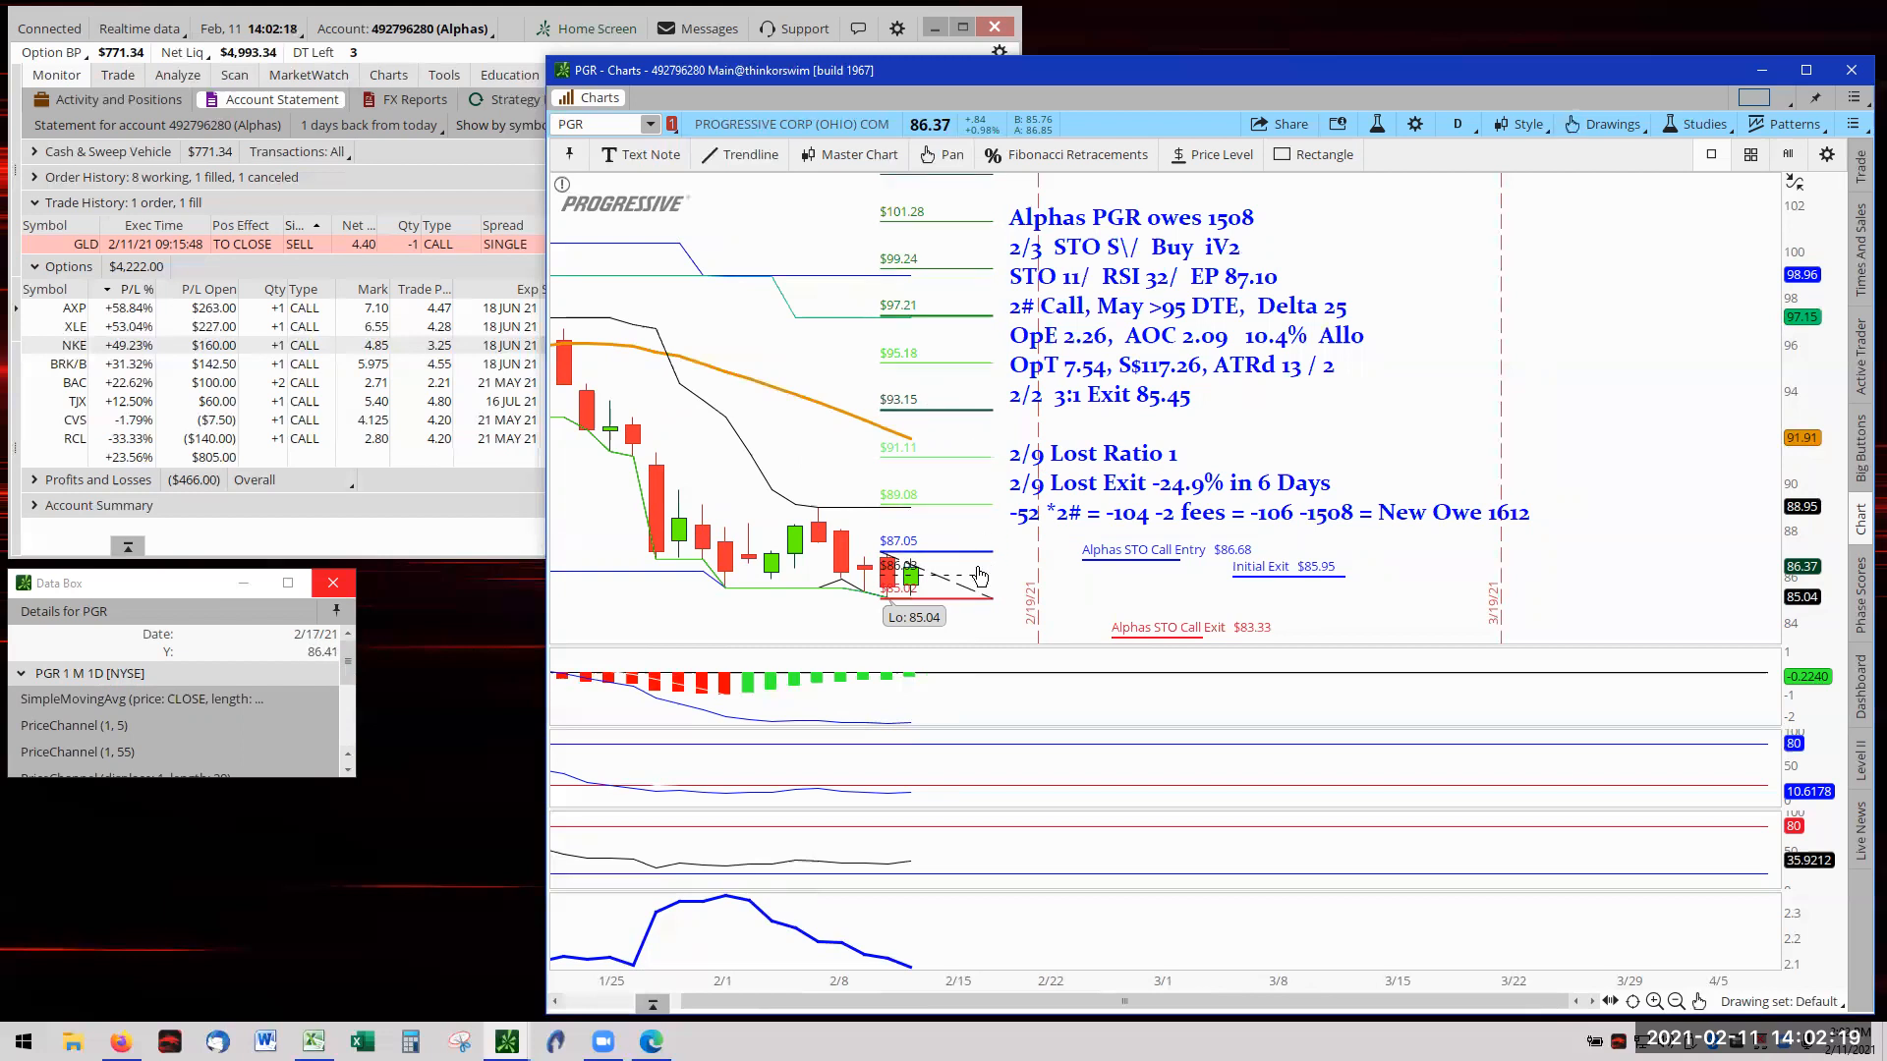
pyautogui.moveTo(956, 417)
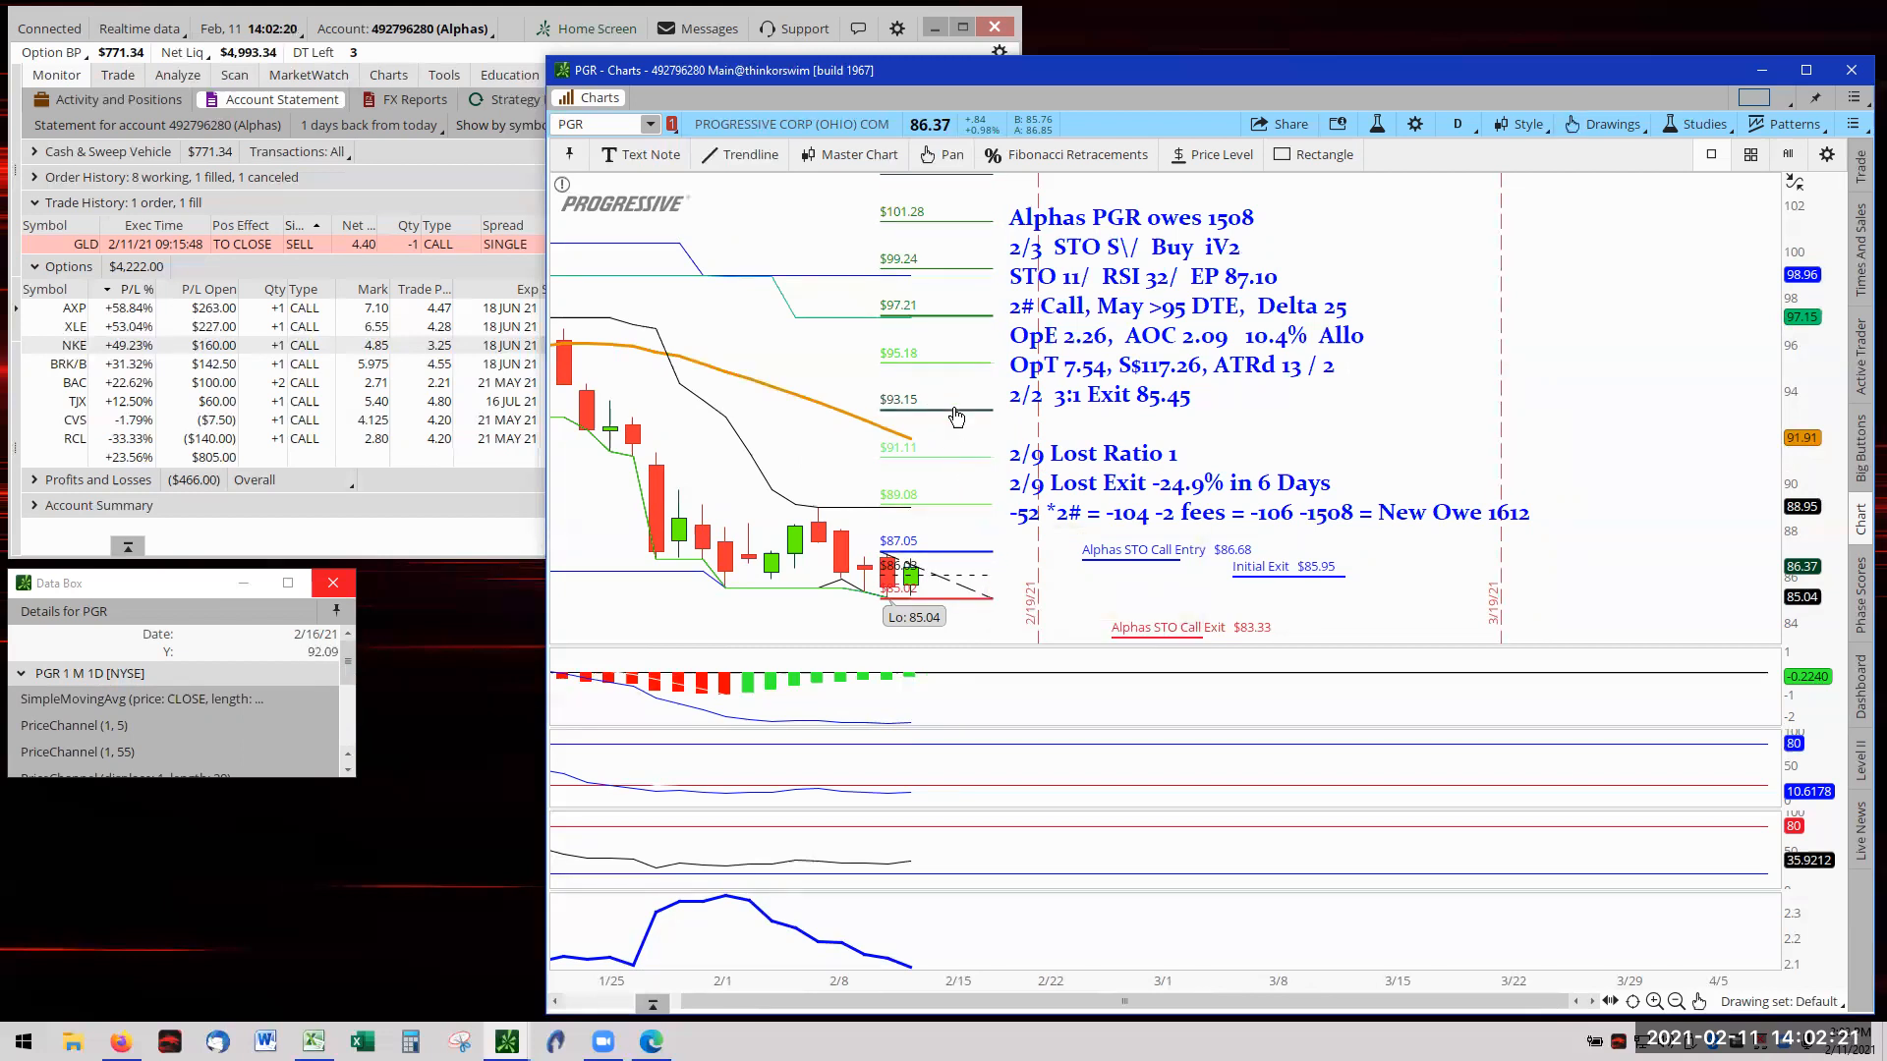
pyautogui.moveTo(606, 926)
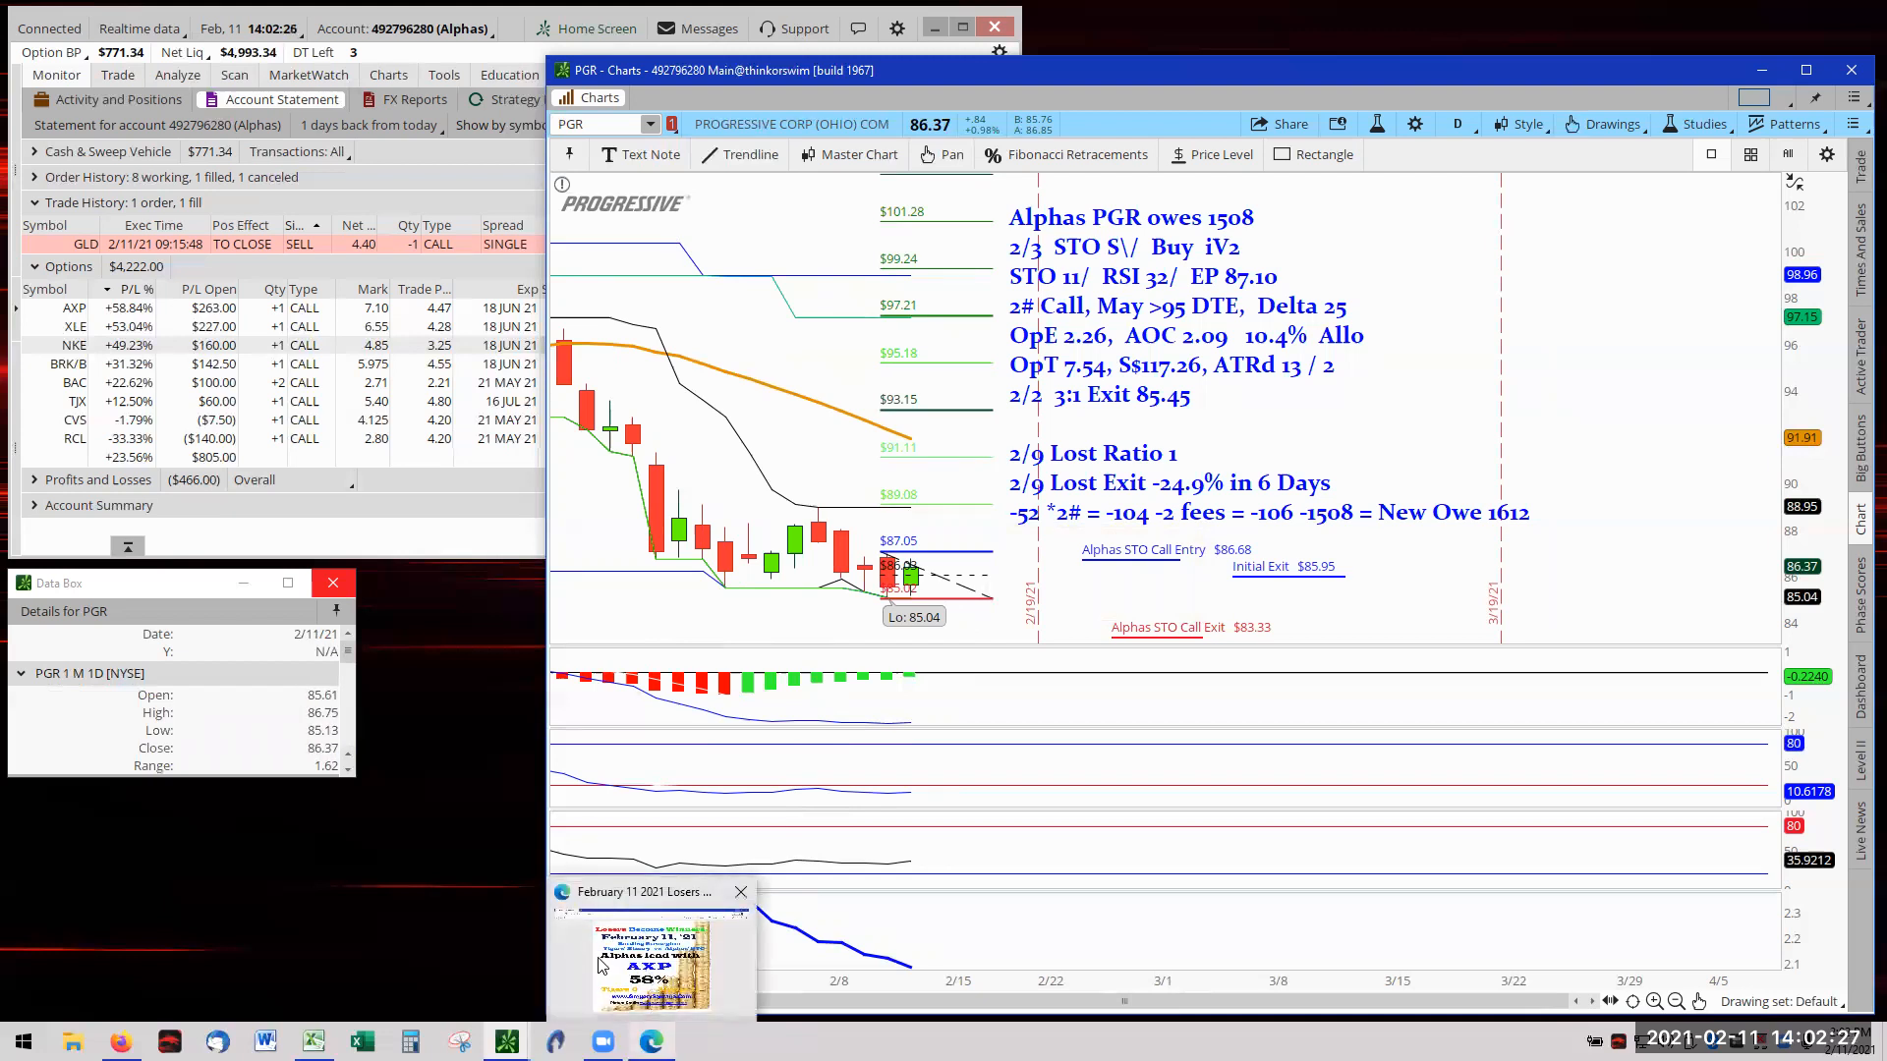
pyautogui.moveTo(650, 969)
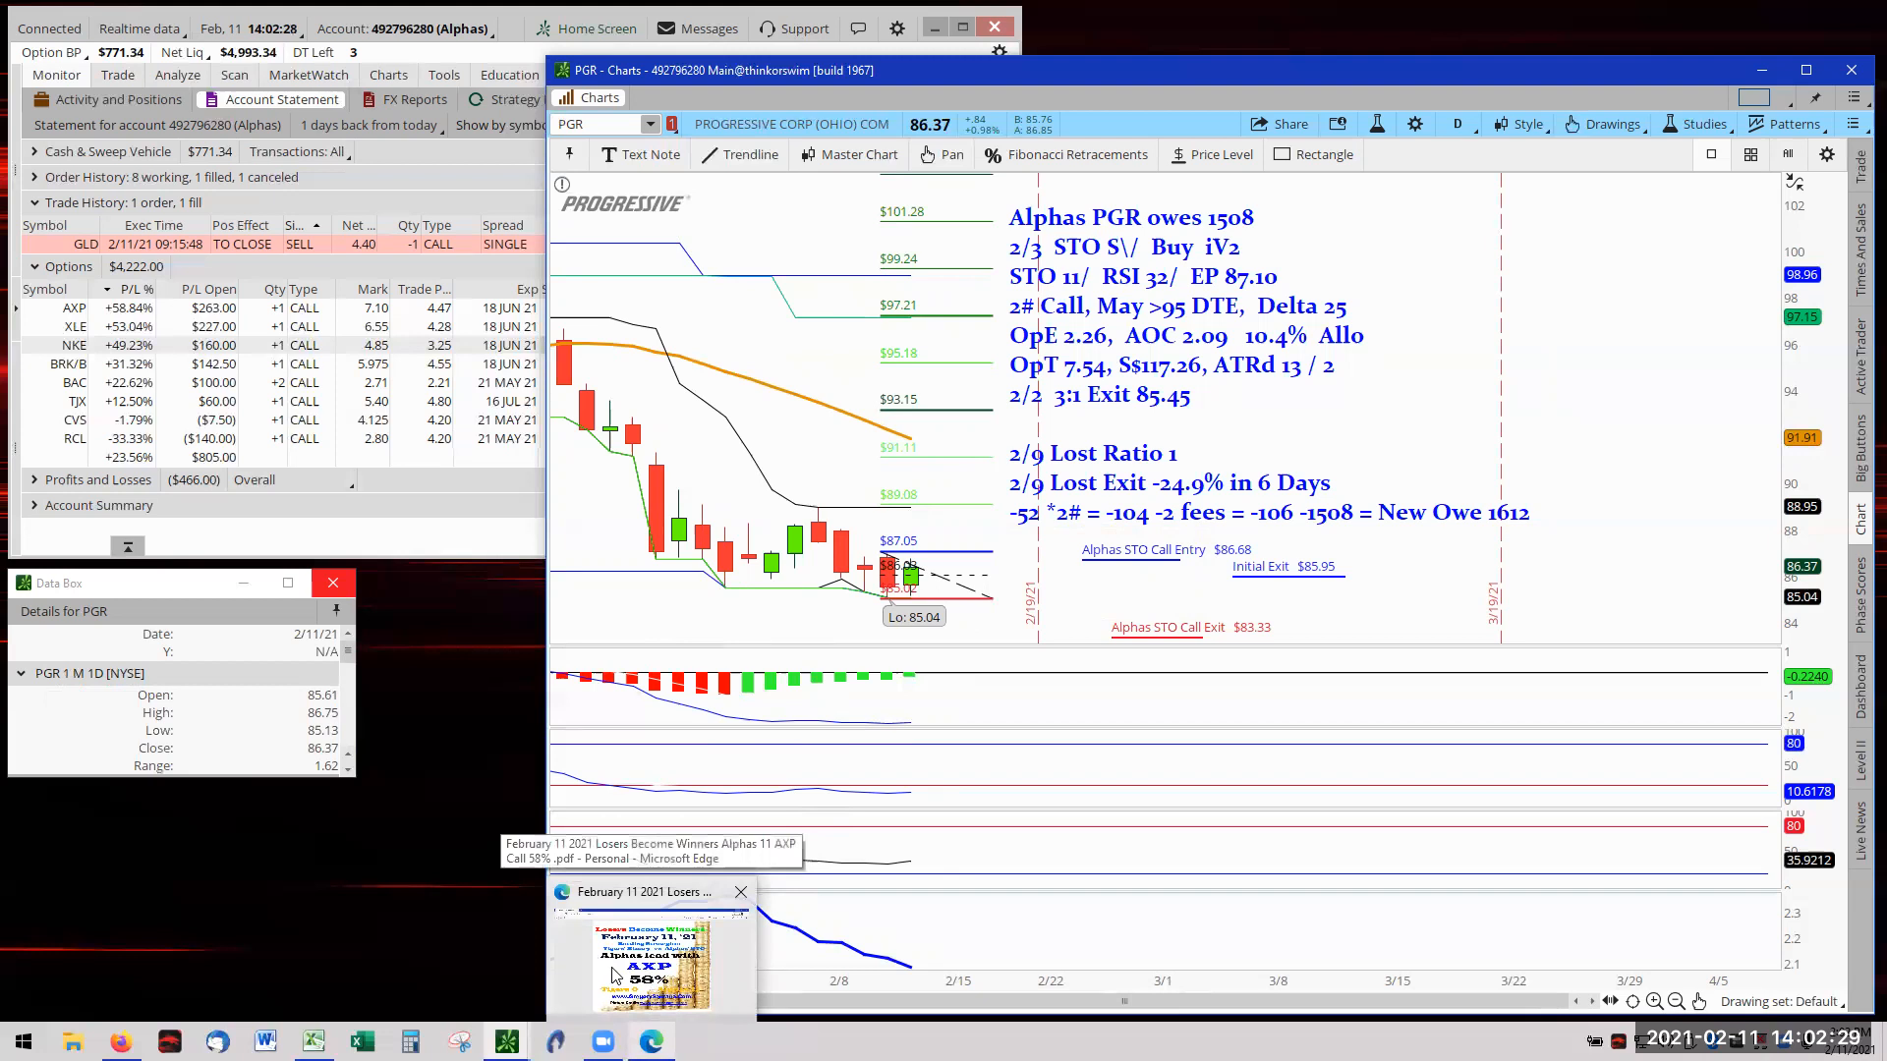